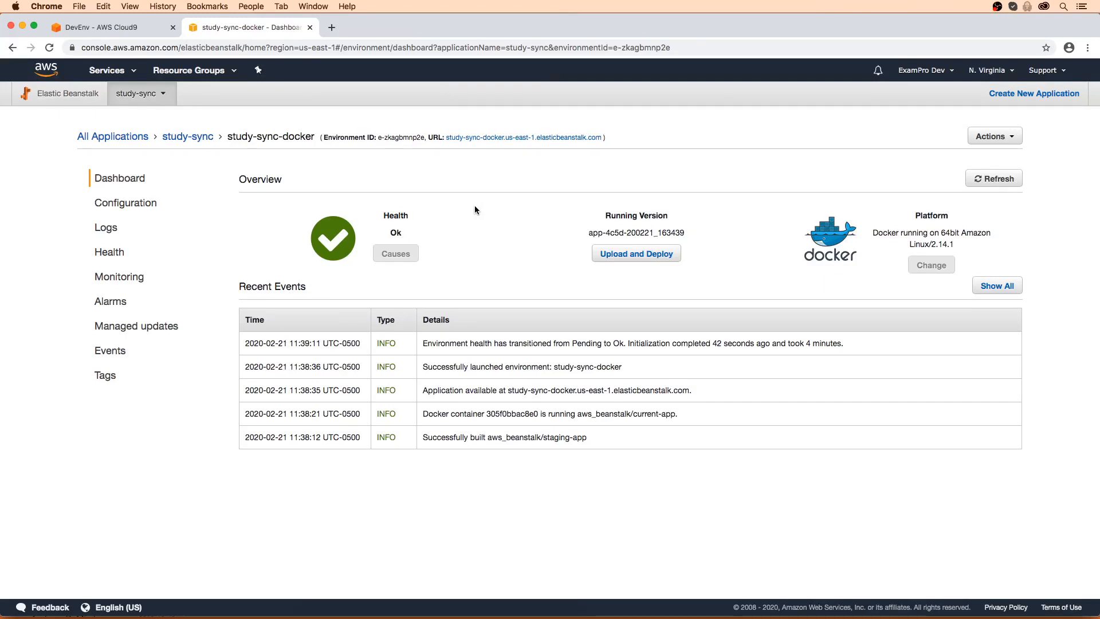
Step: Open the study-sync-docker environment URL in a new tab and pick answer A in the V2 quiz
{"action": "right_click", "coordinate": [522, 137]}
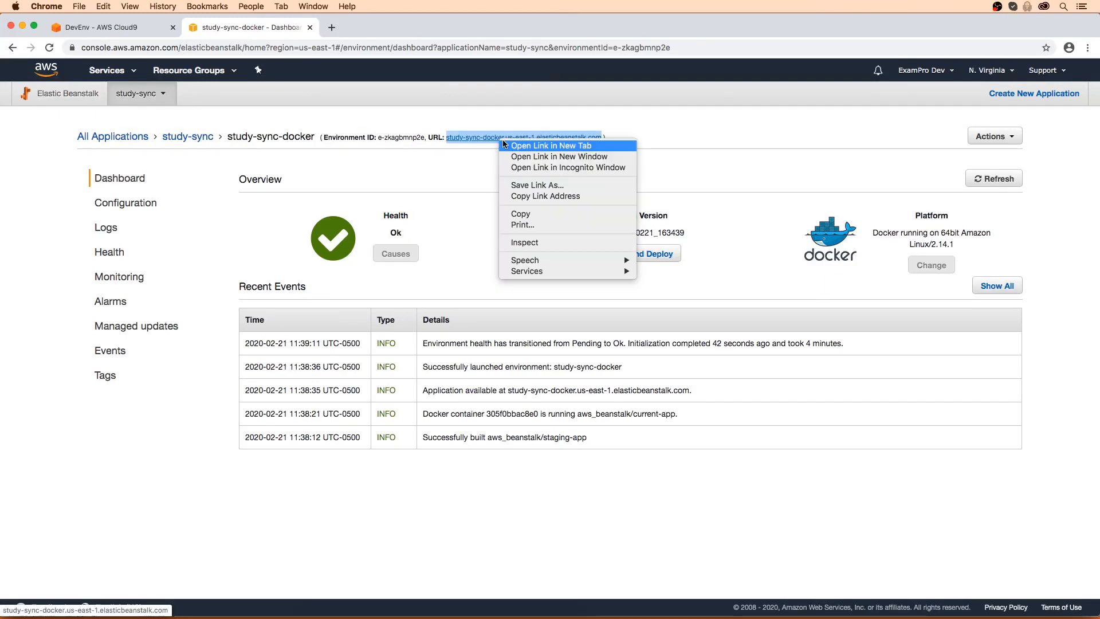
{"action": "left_click", "coordinate": [551, 146]}
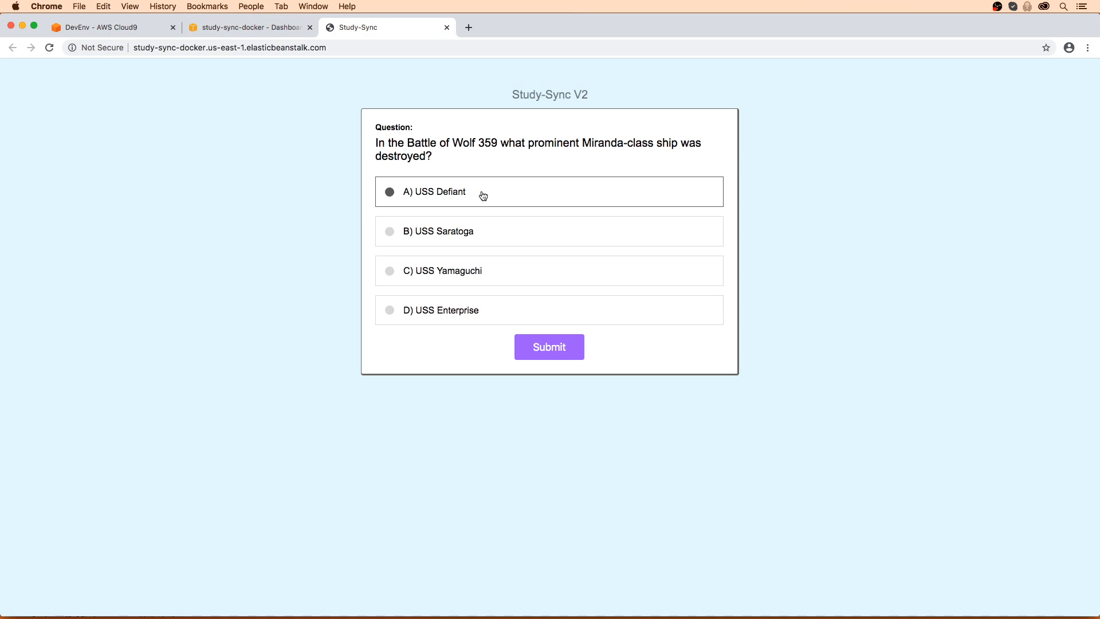
{"action": "left_click", "coordinate": [109, 27]}
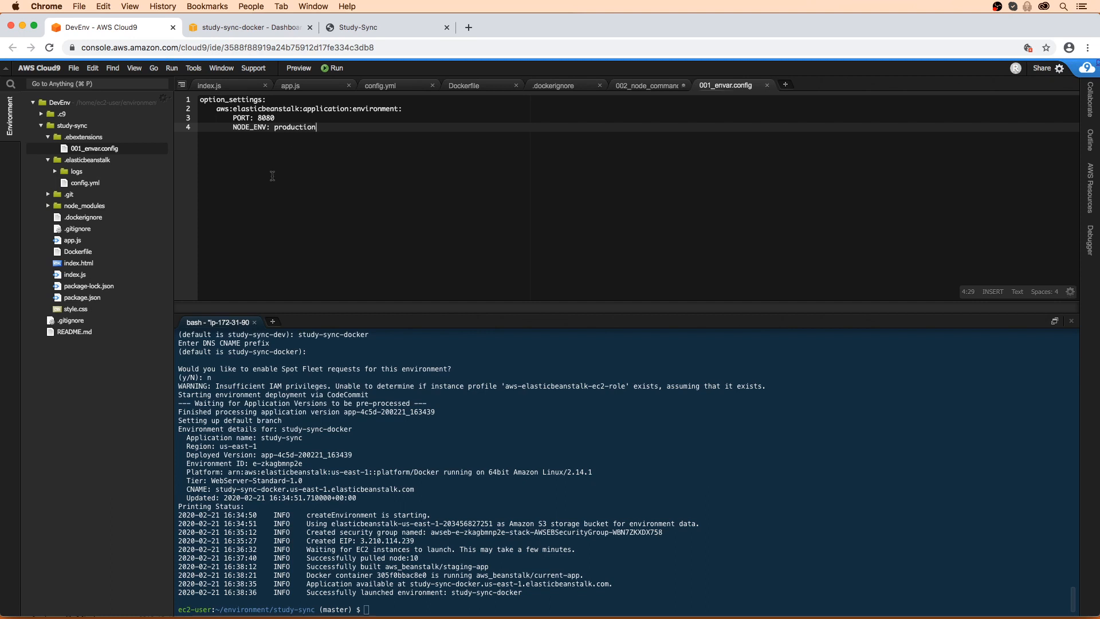
{"action": "mouse_move", "coordinate": [80, 256]}
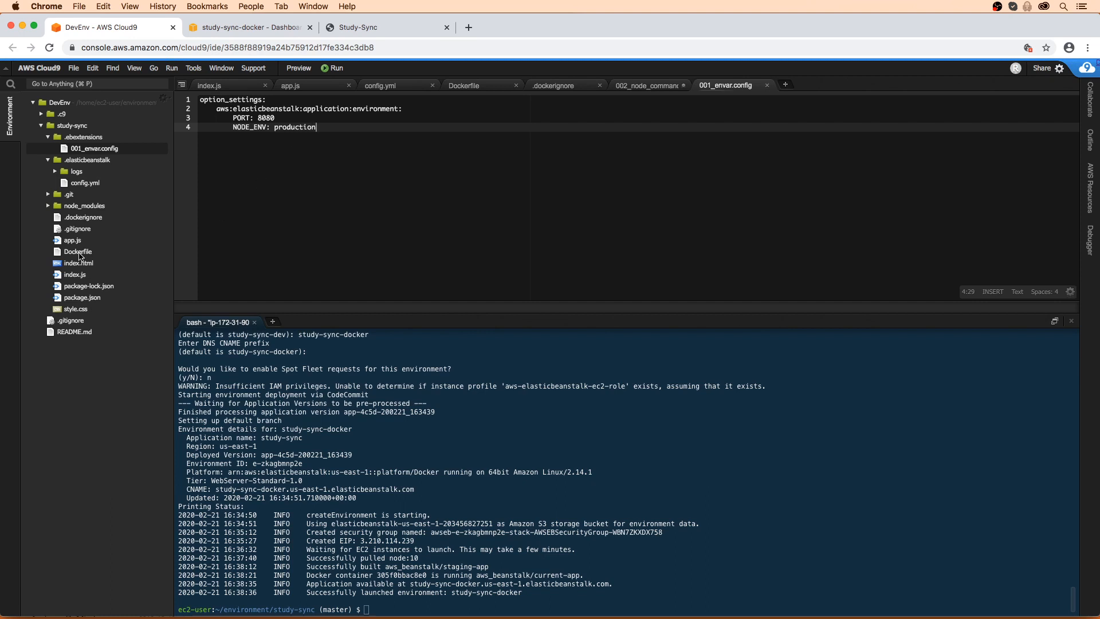
{"action": "mouse_move", "coordinate": [89, 252]}
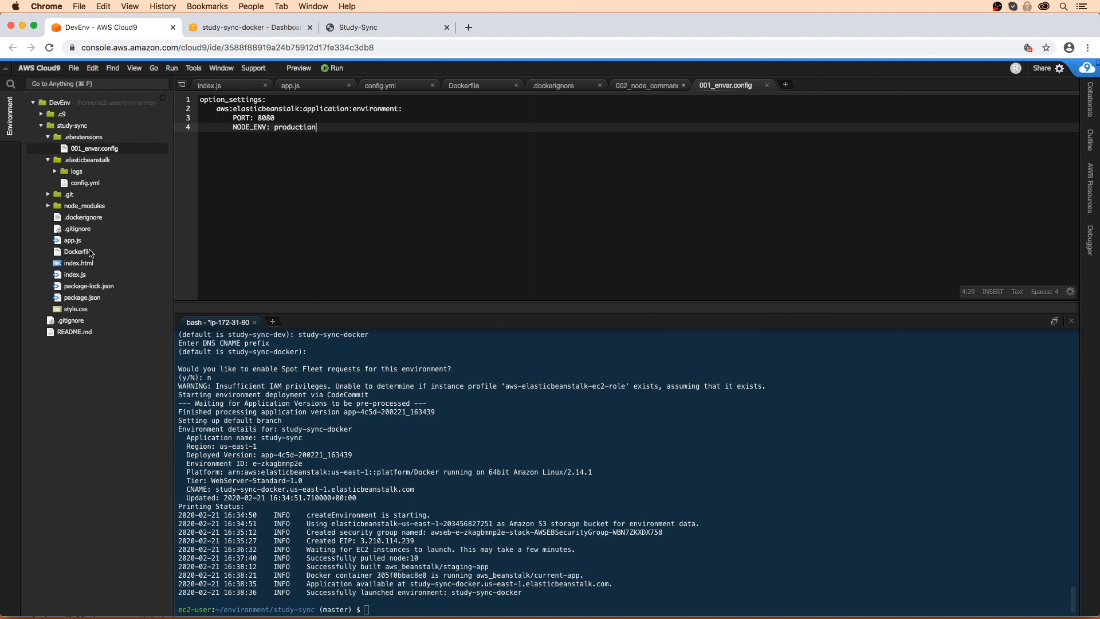
{"action": "mouse_move", "coordinate": [95, 253]}
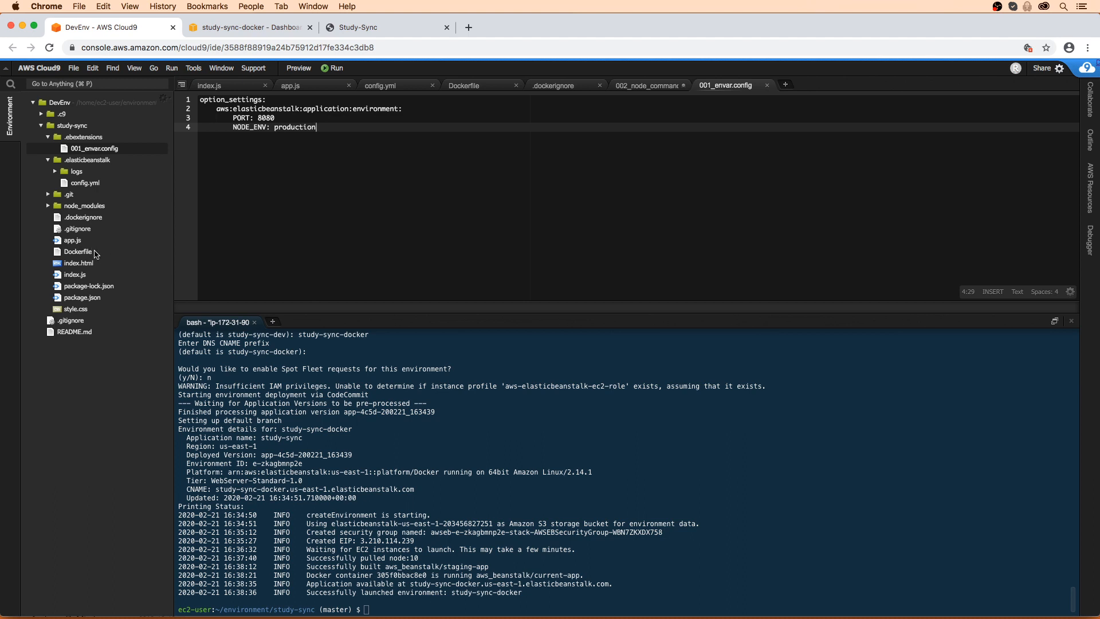
{"action": "mouse_move", "coordinate": [105, 217]}
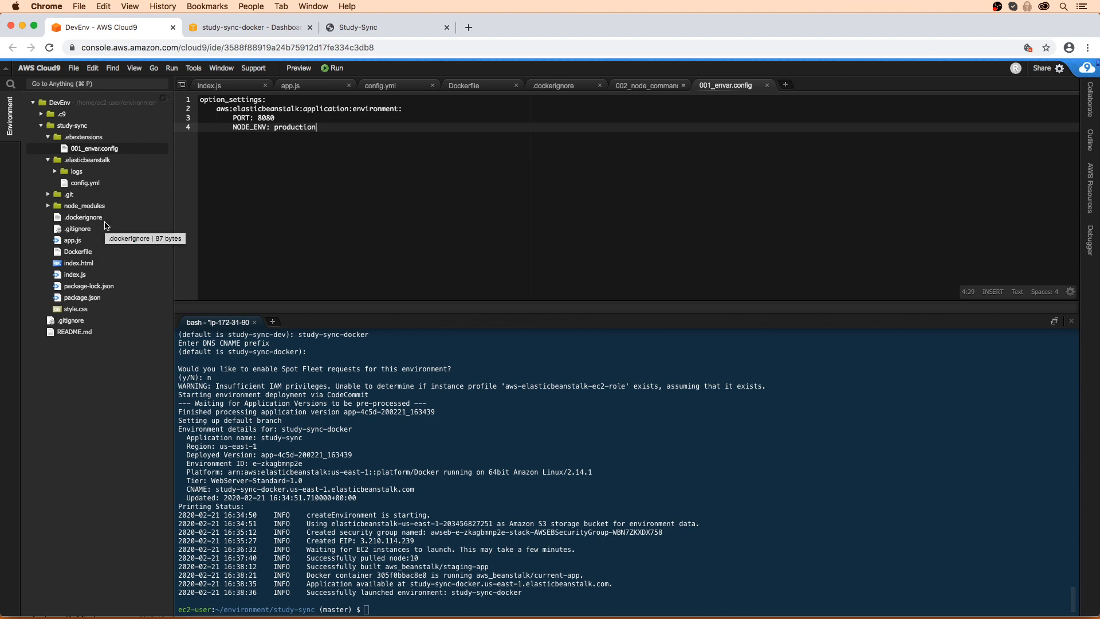
{"action": "mouse_move", "coordinate": [77, 229]}
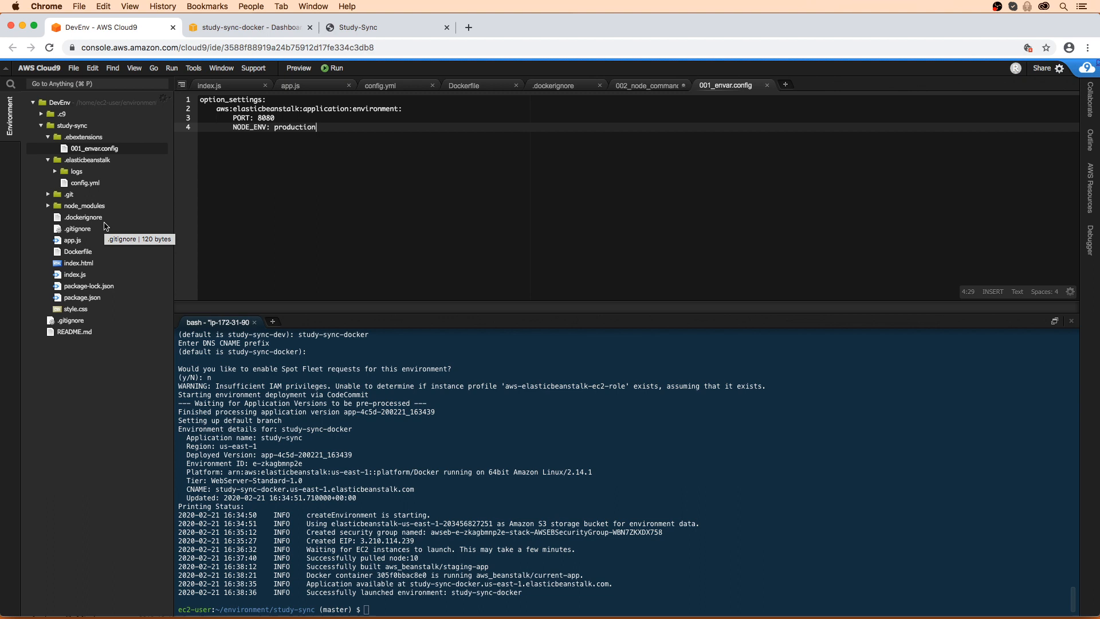
{"action": "mouse_move", "coordinate": [111, 222]}
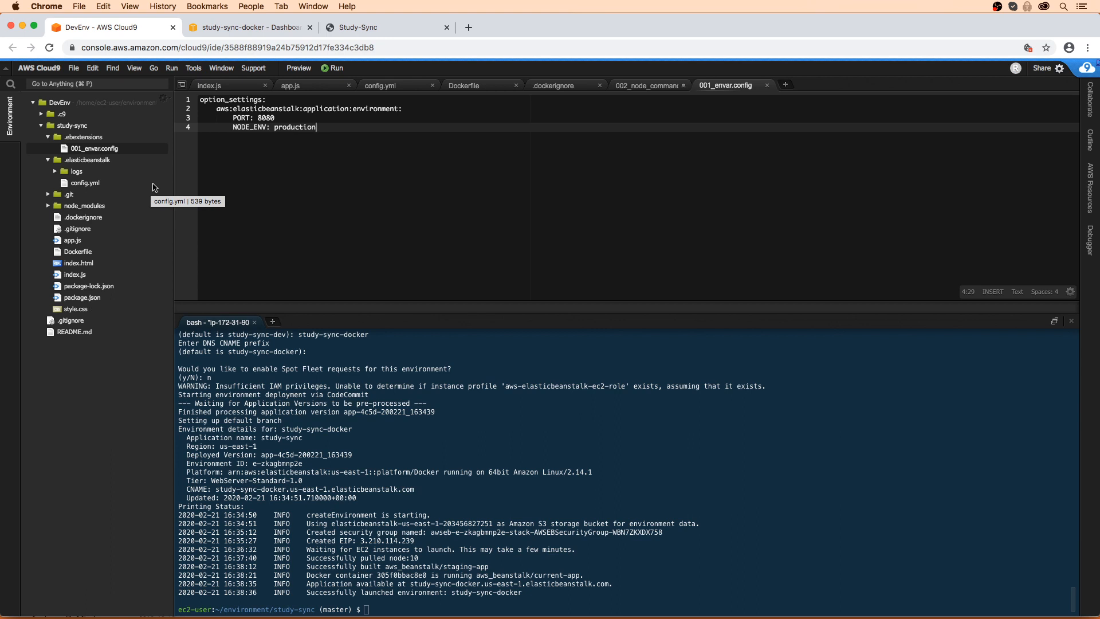
{"action": "mouse_move", "coordinate": [343, 210]}
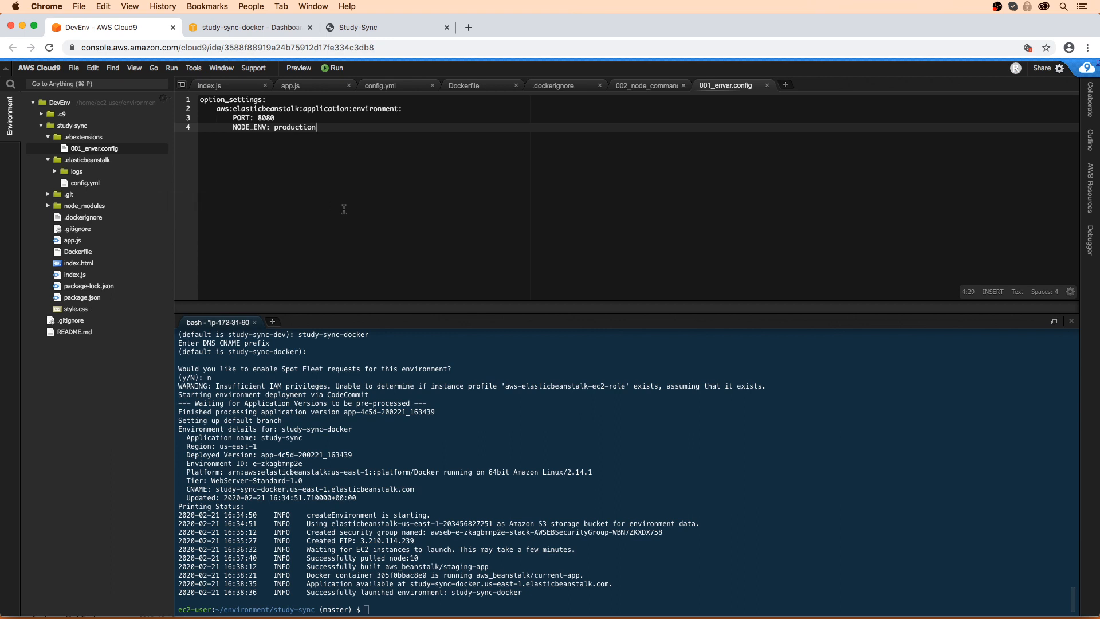
{"action": "mouse_move", "coordinate": [103, 218]}
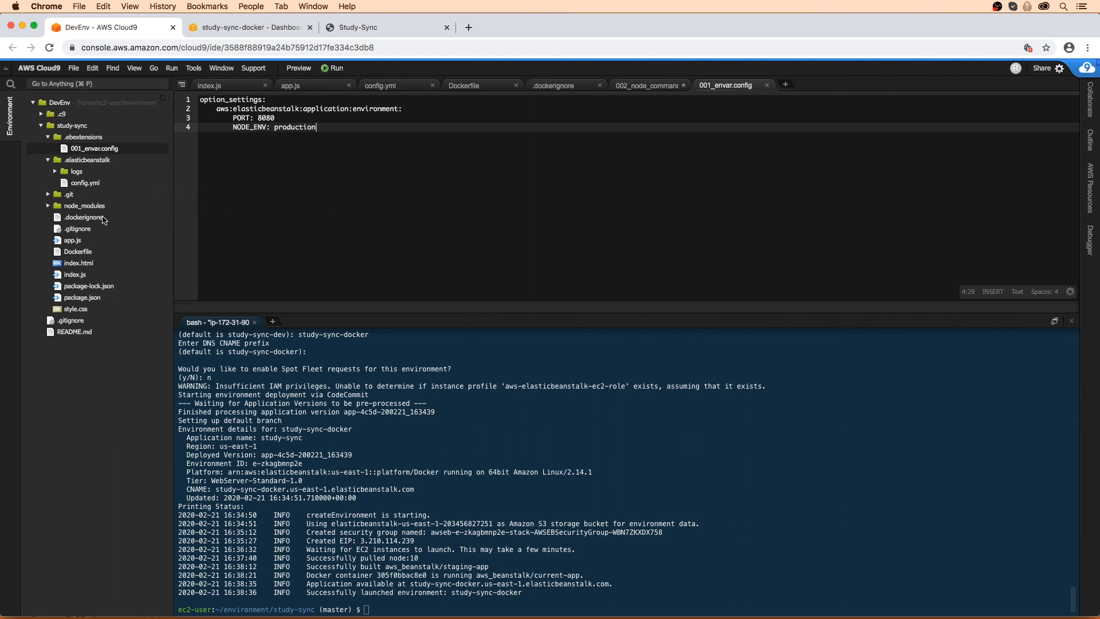
{"action": "mouse_move", "coordinate": [83, 278]}
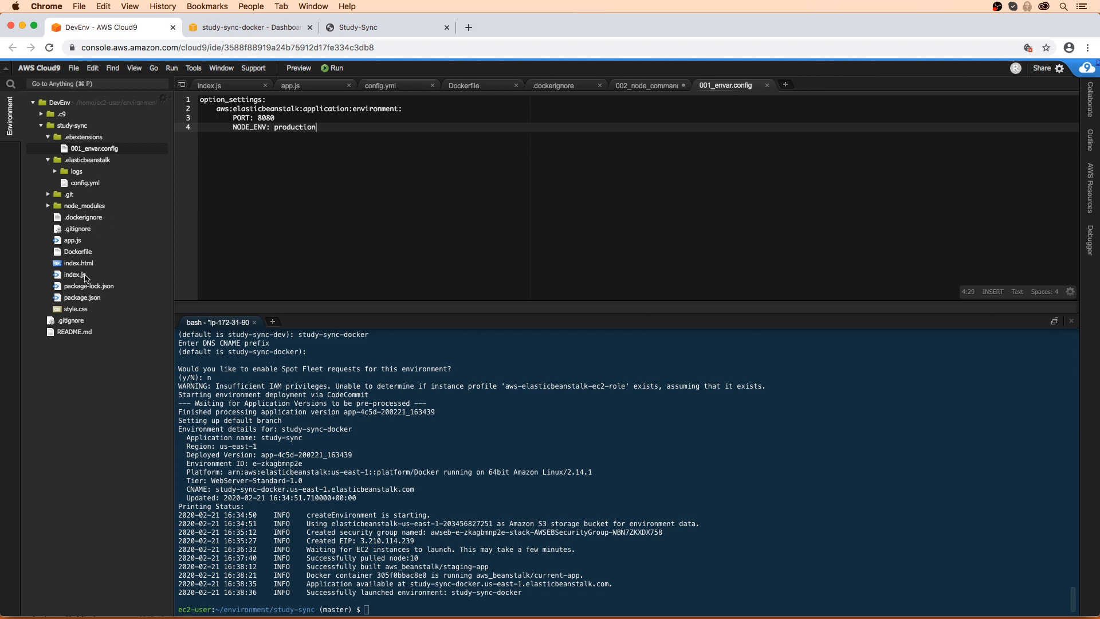
Step: Open app.js and change the quiz title to 'Study-Sync V3'
{"action": "left_click", "coordinate": [312, 85]}
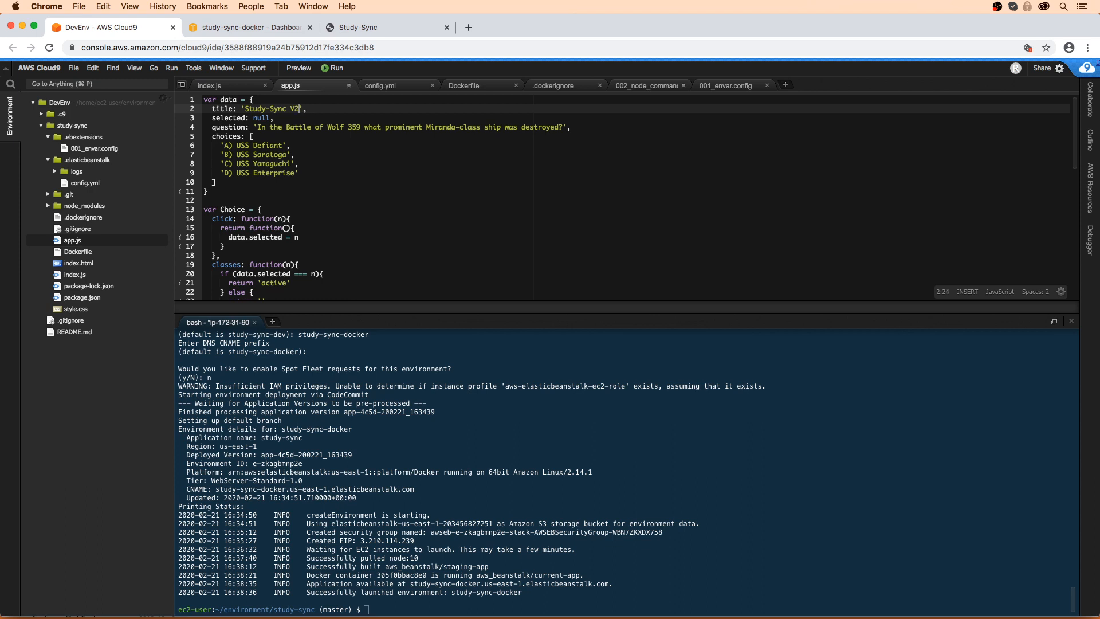
{"action": "type", "text": "V3"}
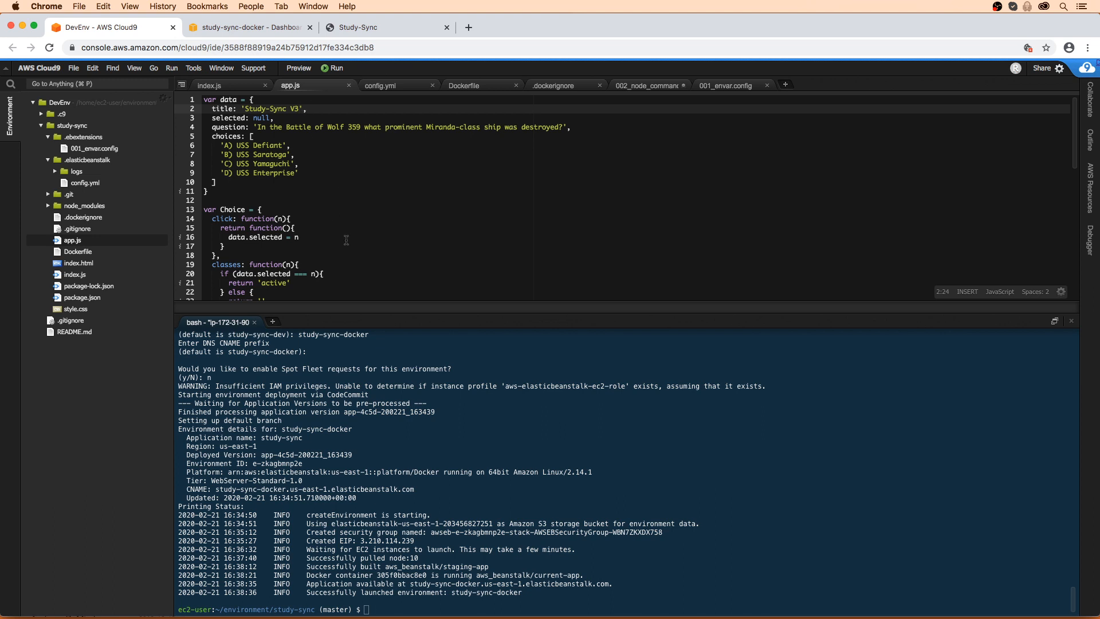
Step: Run docker build to create the study-sync:latest image from the project
{"action": "type", "text": "docker build -t s"}
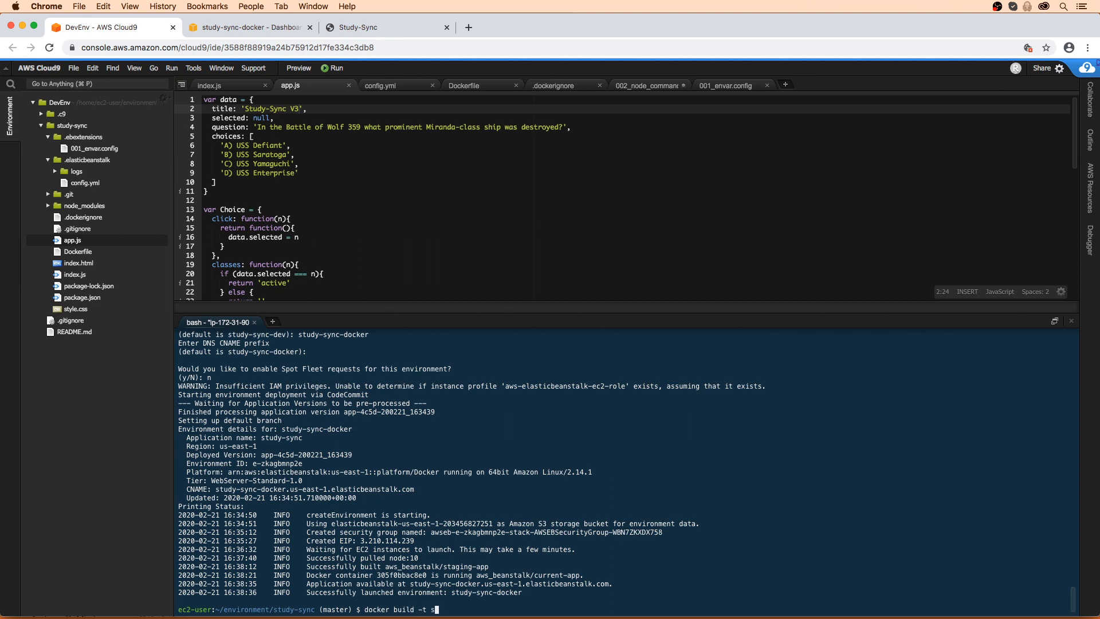
{"action": "type", "text": "tudy-snyc"}
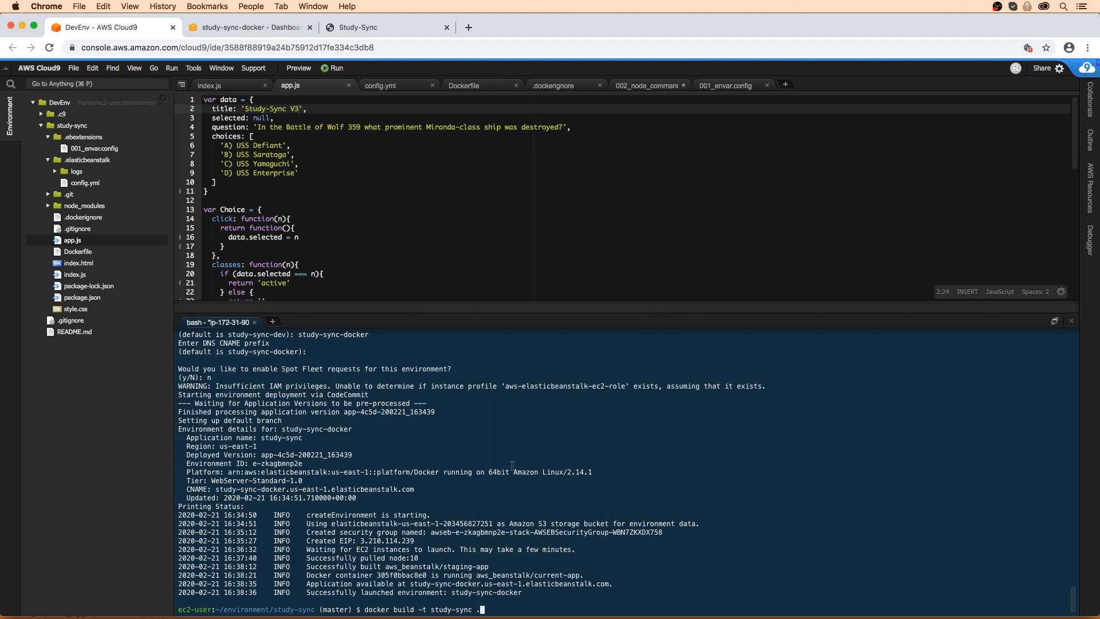
{"action": "mouse_move", "coordinate": [364, 449]}
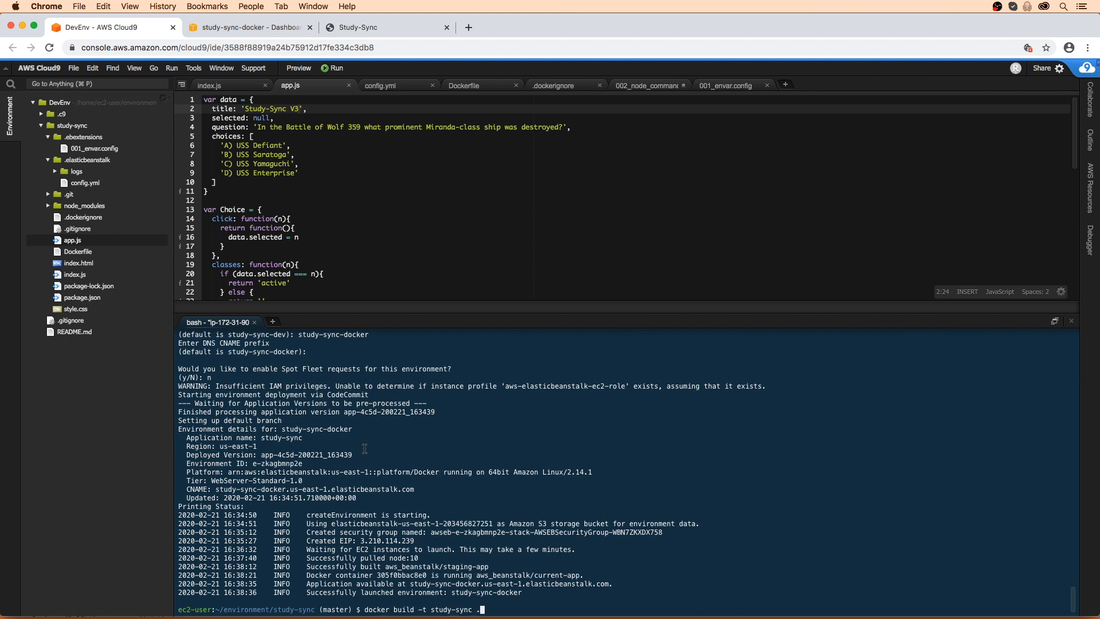
{"action": "key", "text": "Enter"}
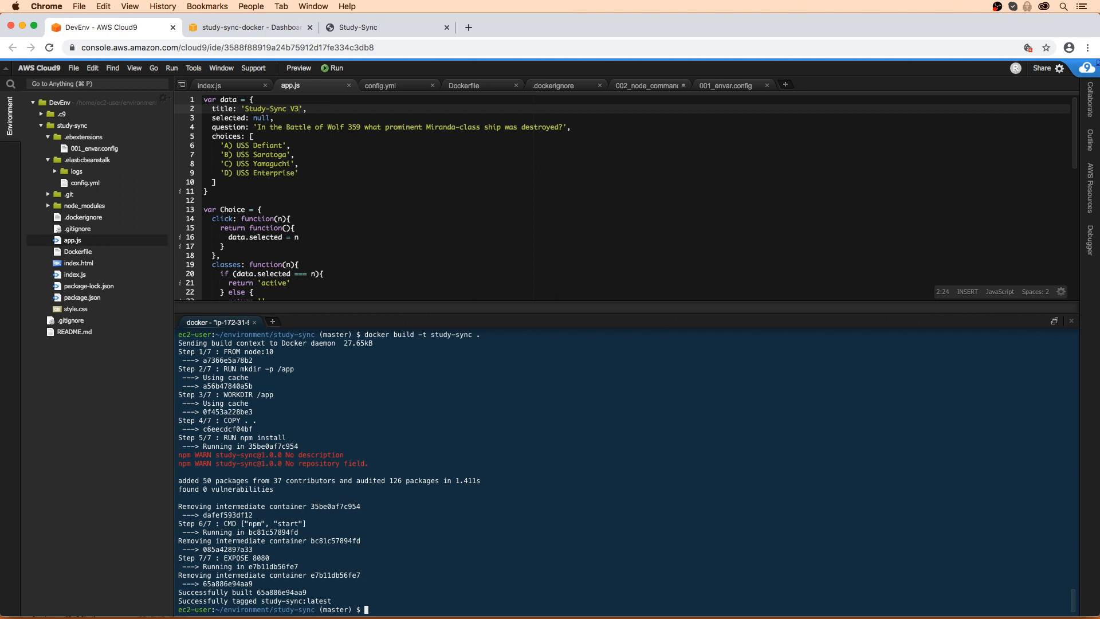
{"action": "mouse_move", "coordinate": [483, 462]}
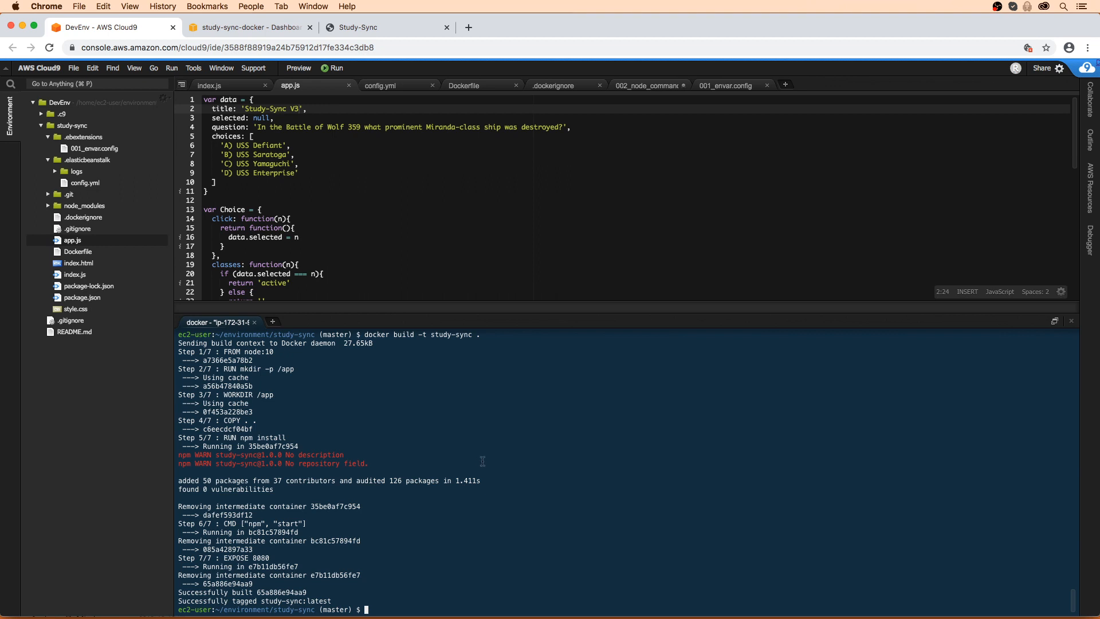
Step: Type 'aws ecr get-login-password | docker login --user AWS --password-stdin' without running it
{"action": "type", "text": "aws ecr"}
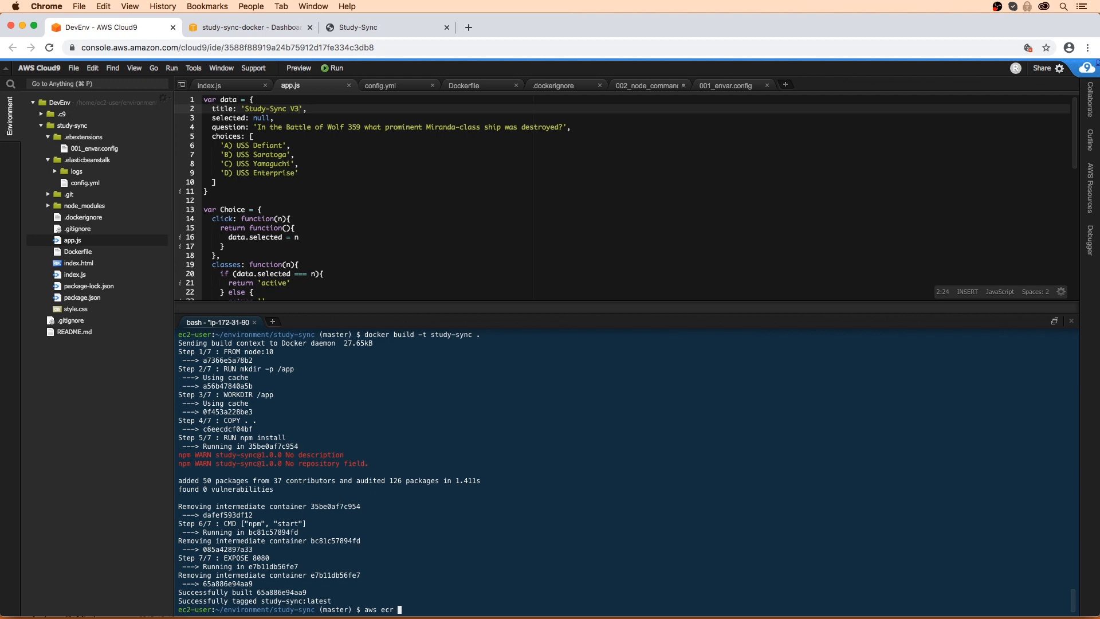
{"action": "type", "text": "get-login-password |"}
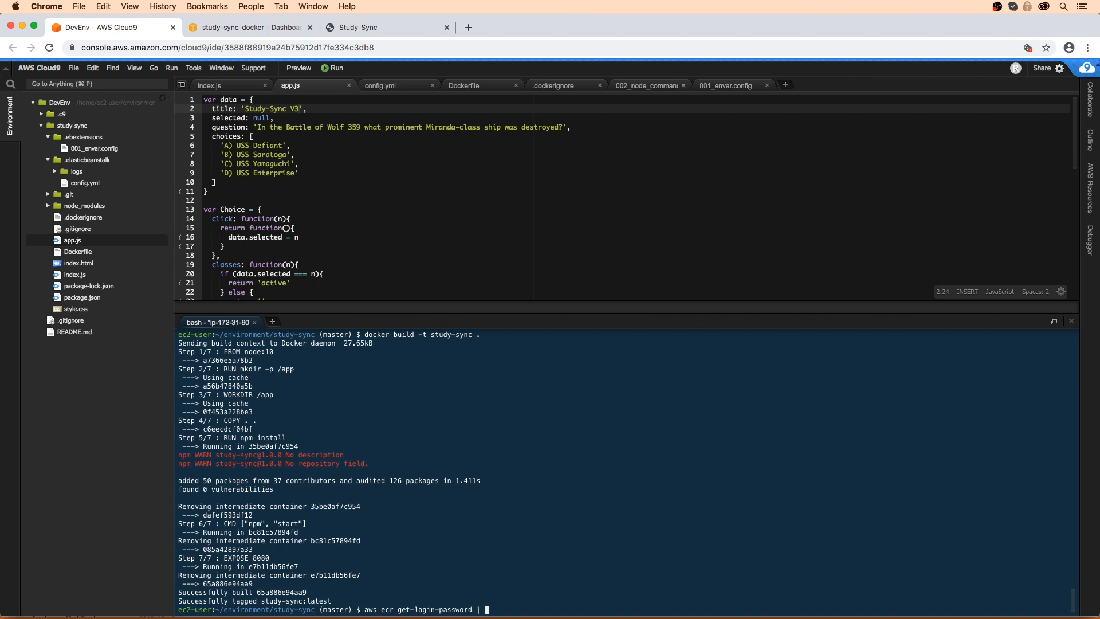
{"action": "type", "text": "docker login"}
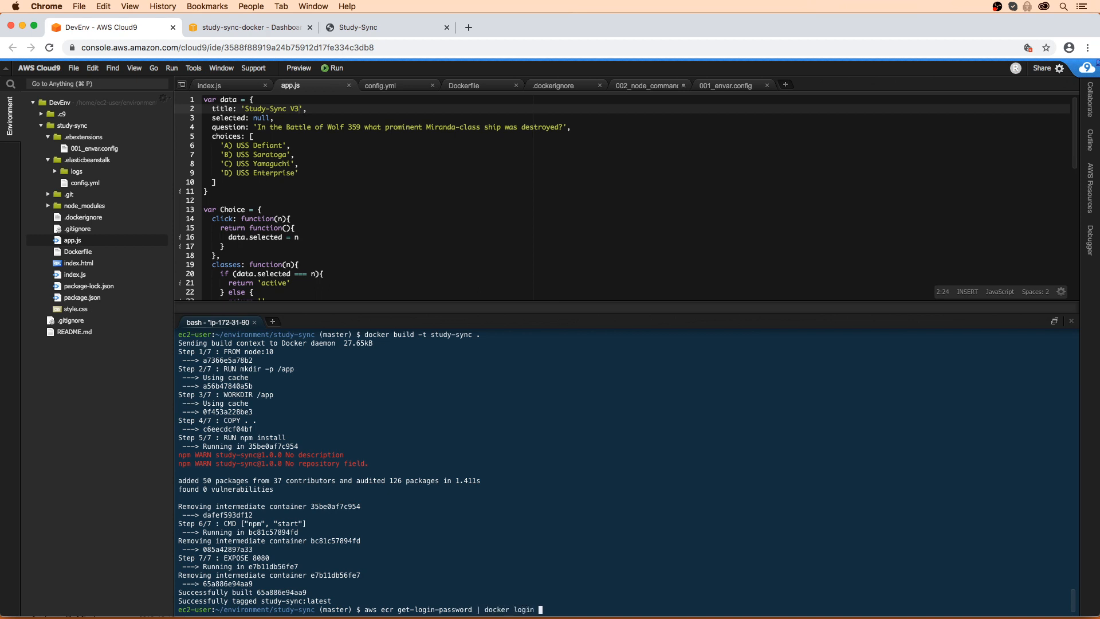
{"action": "type", "text": "--user"}
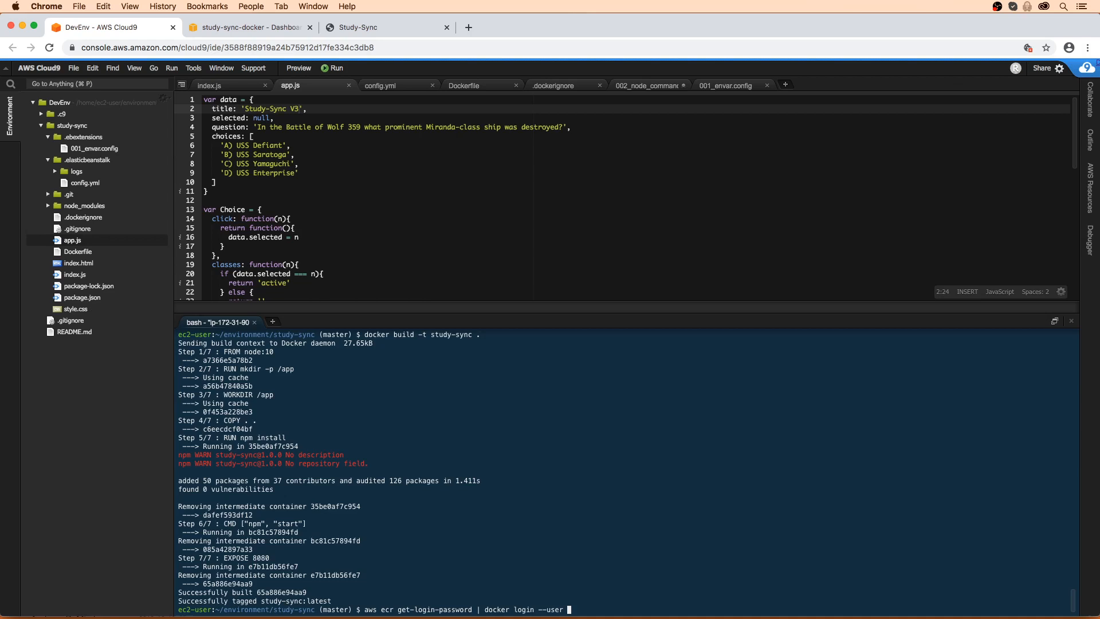
{"action": "type", "text": "AWS --password-st"}
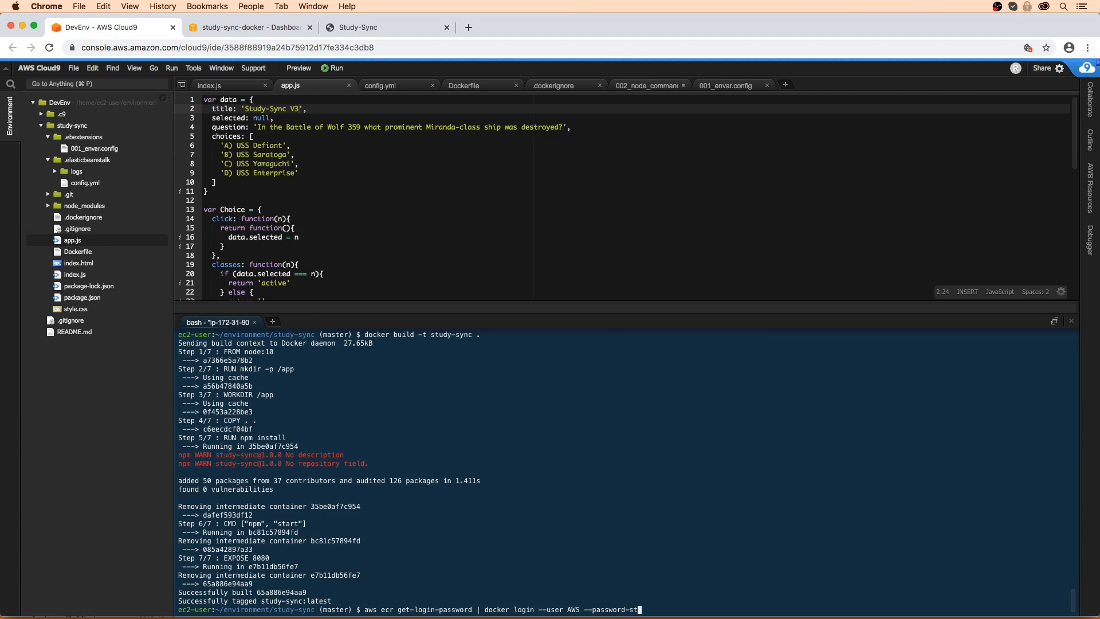
{"action": "type", "text": "in"}
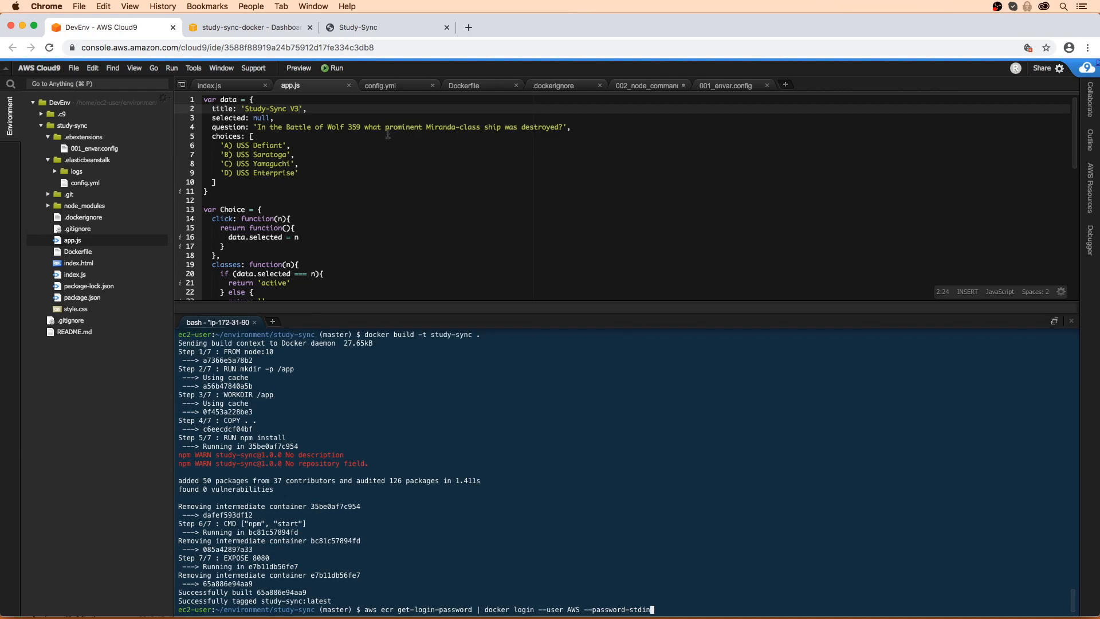
Step: From the environment dashboard, open the AWS console home in a new tab and search for IAM
{"action": "left_click", "coordinate": [249, 27]}
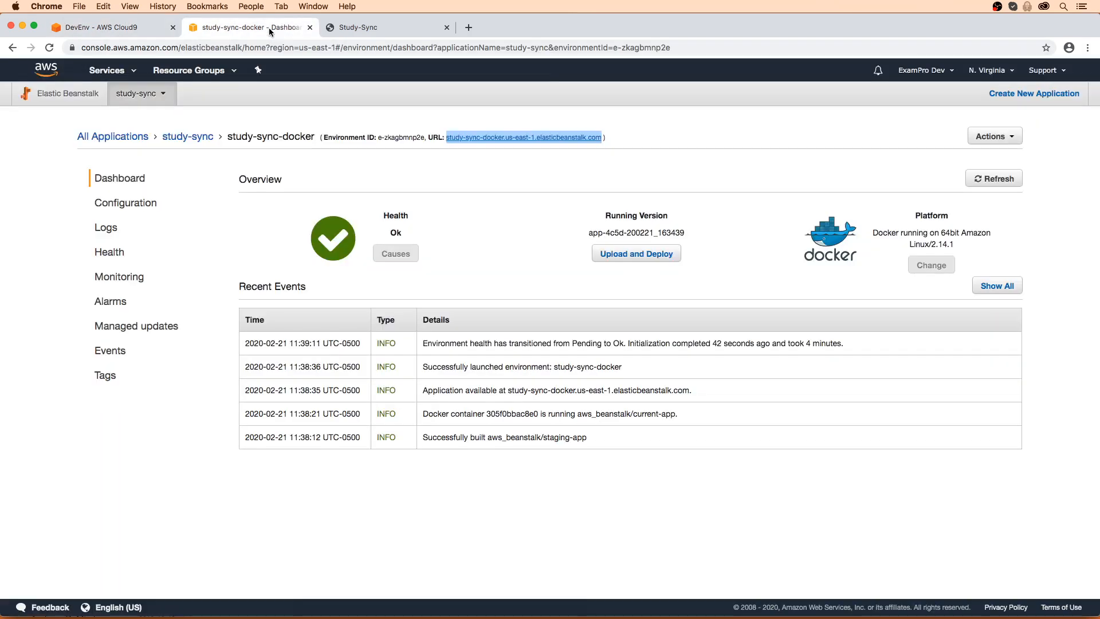
{"action": "mouse_move", "coordinate": [499, 206]}
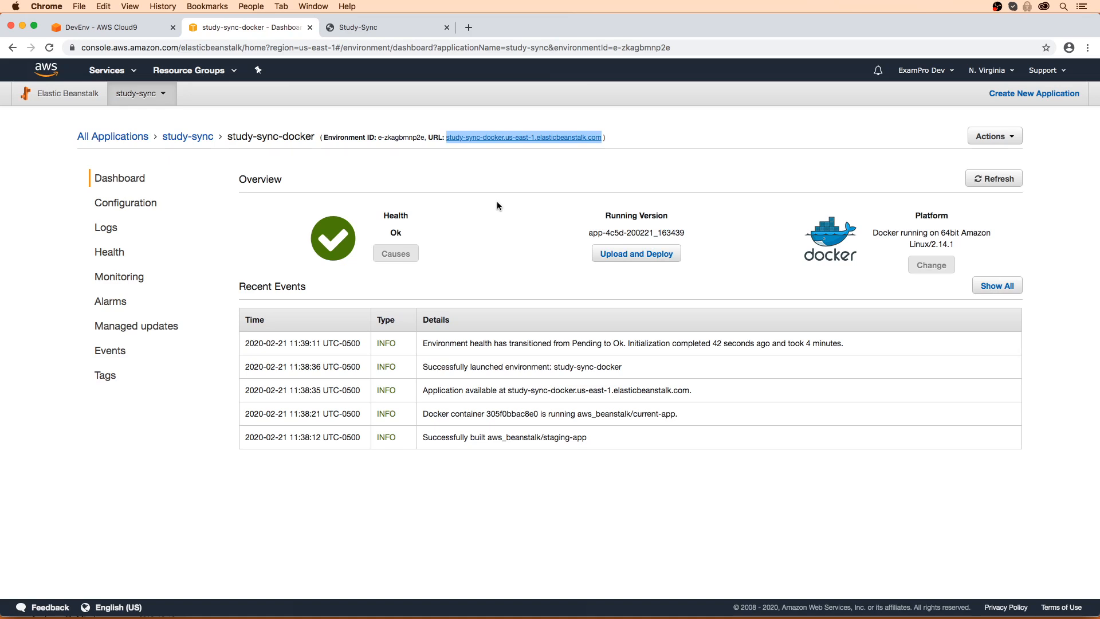
{"action": "left_click", "coordinate": [922, 69]}
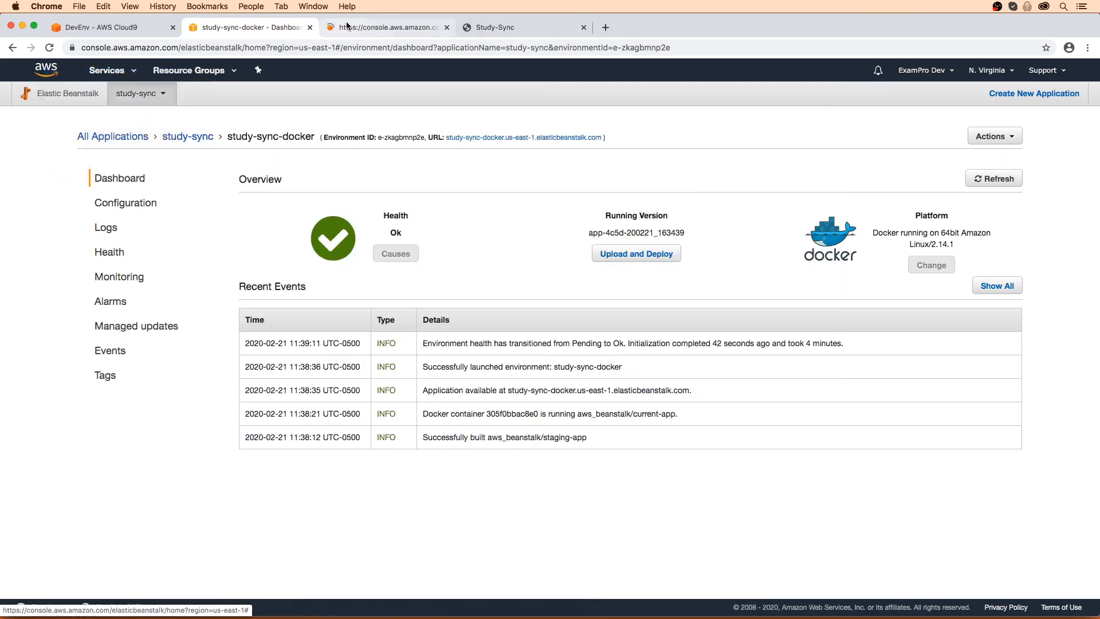
{"action": "left_click", "coordinate": [388, 27]}
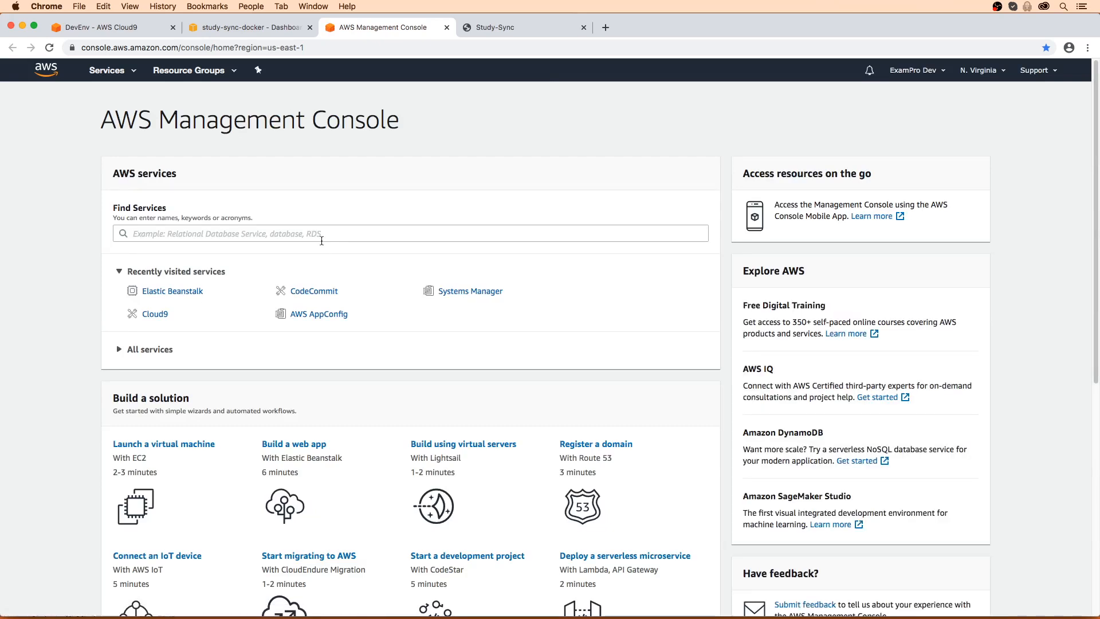
{"action": "type", "text": "iam"}
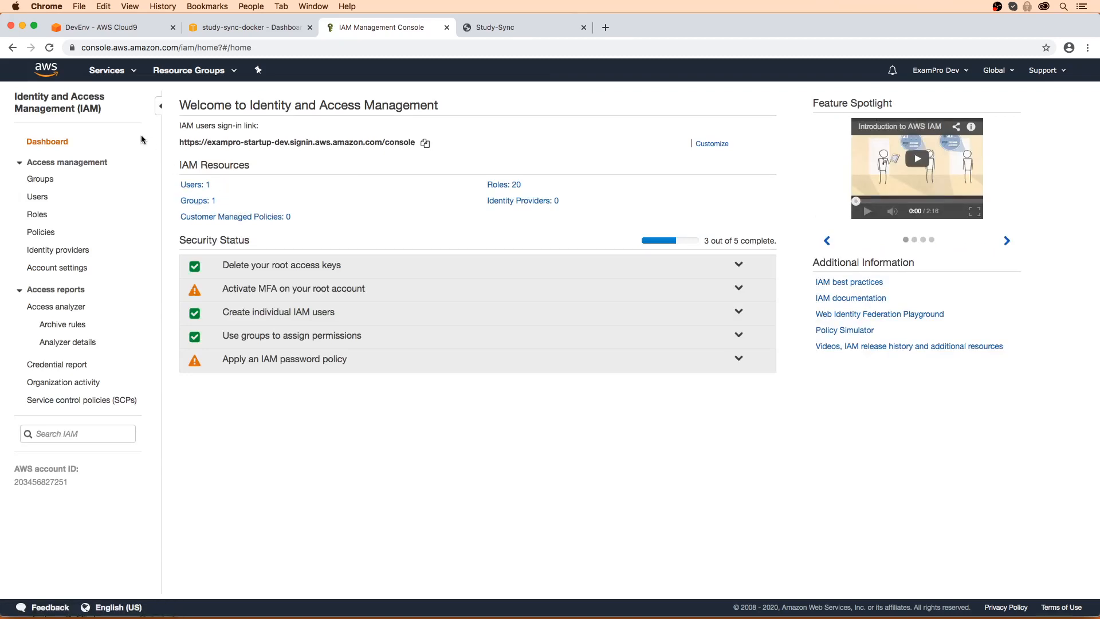
{"action": "mouse_move", "coordinate": [299, 234]}
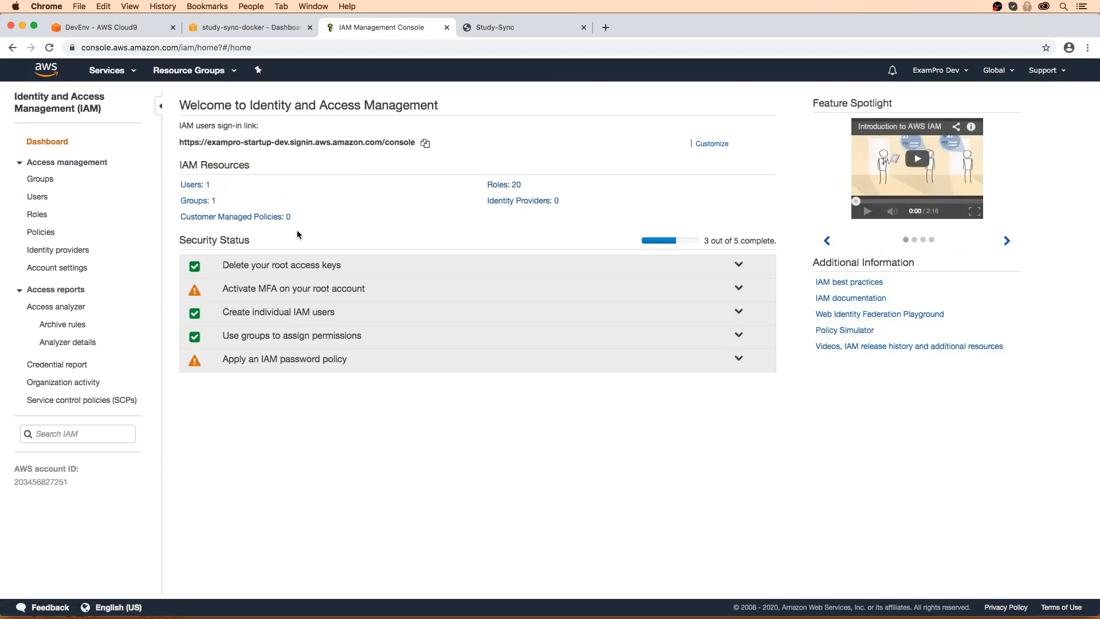
Step: Open the only IAM user's summary, copy its ARN, paste it elsewhere, and return to Cloud9
{"action": "left_click", "coordinate": [31, 196]}
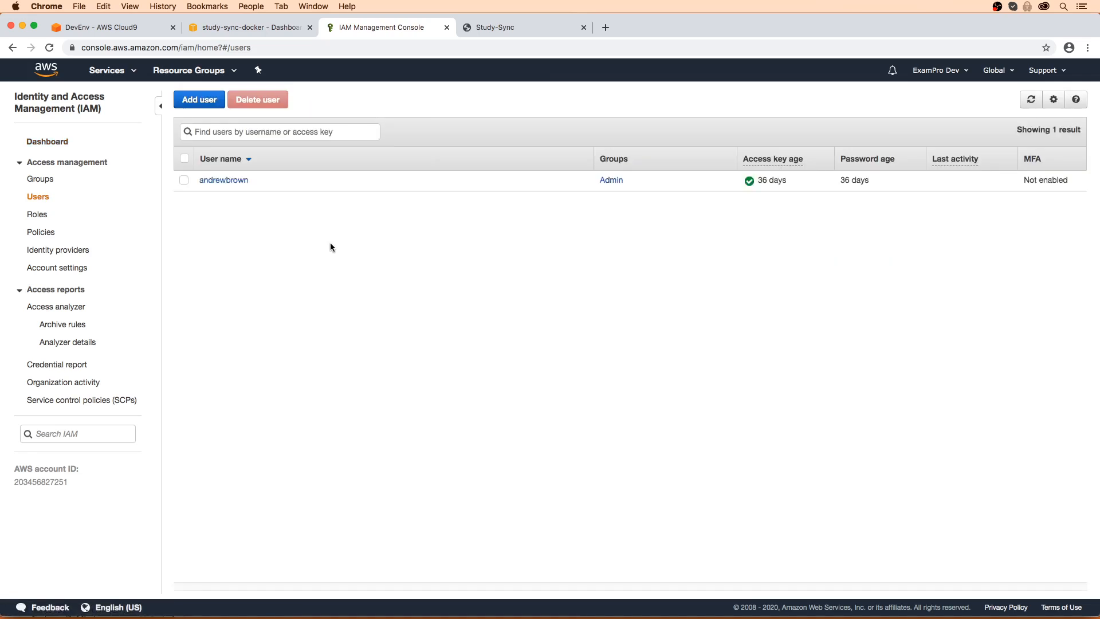
{"action": "left_click", "coordinate": [223, 180]}
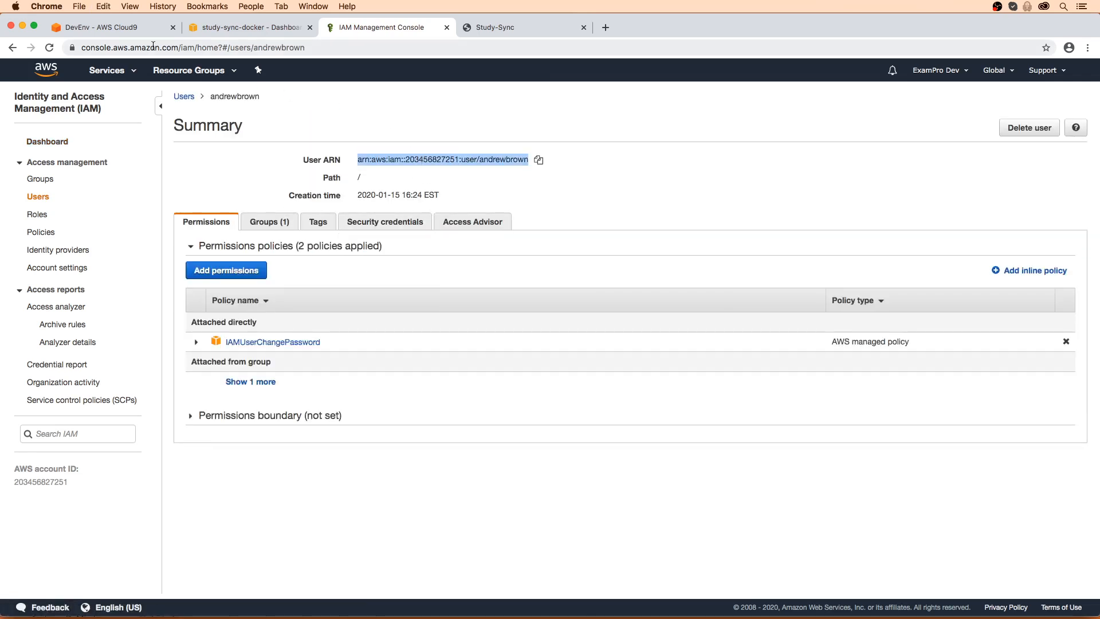
{"action": "left_click", "coordinate": [103, 27]}
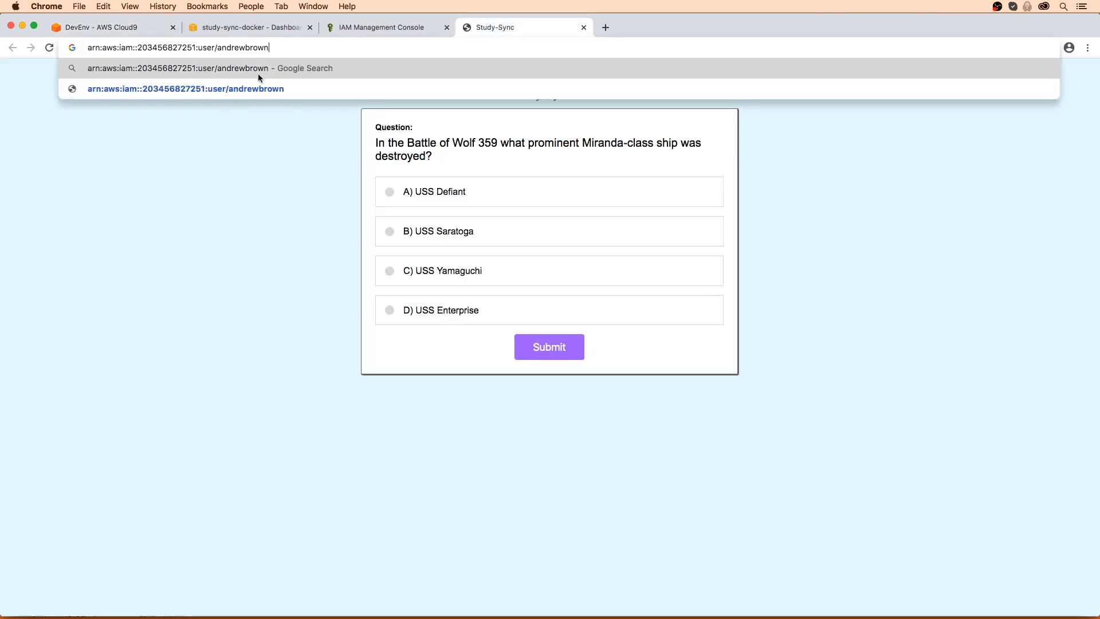
{"action": "left_click", "coordinate": [112, 27]}
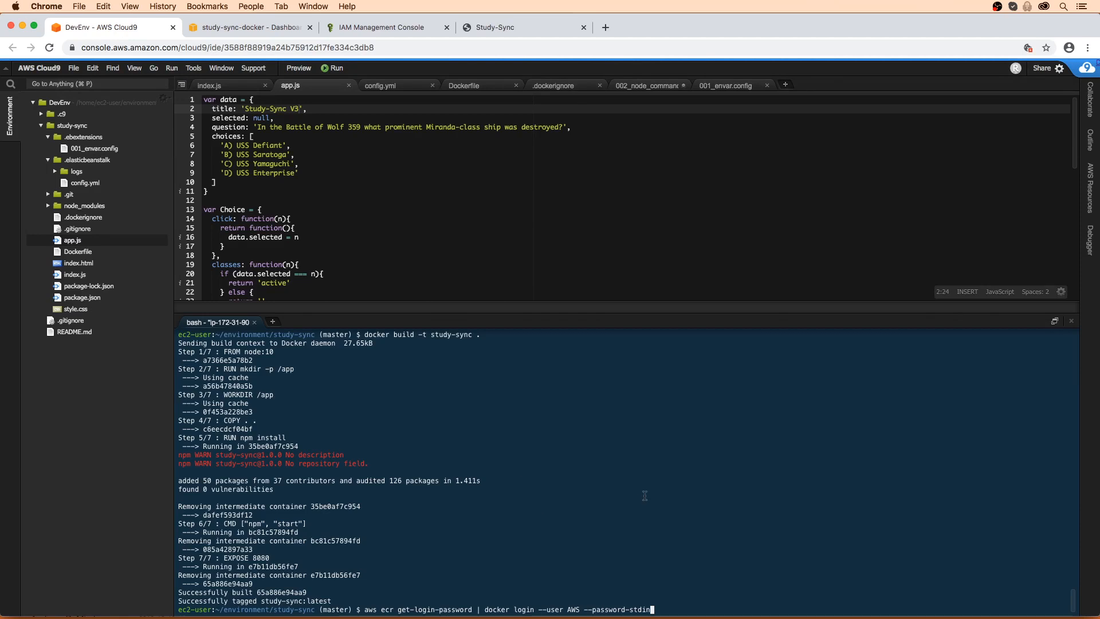
{"action": "type", "text": "203456827251"}
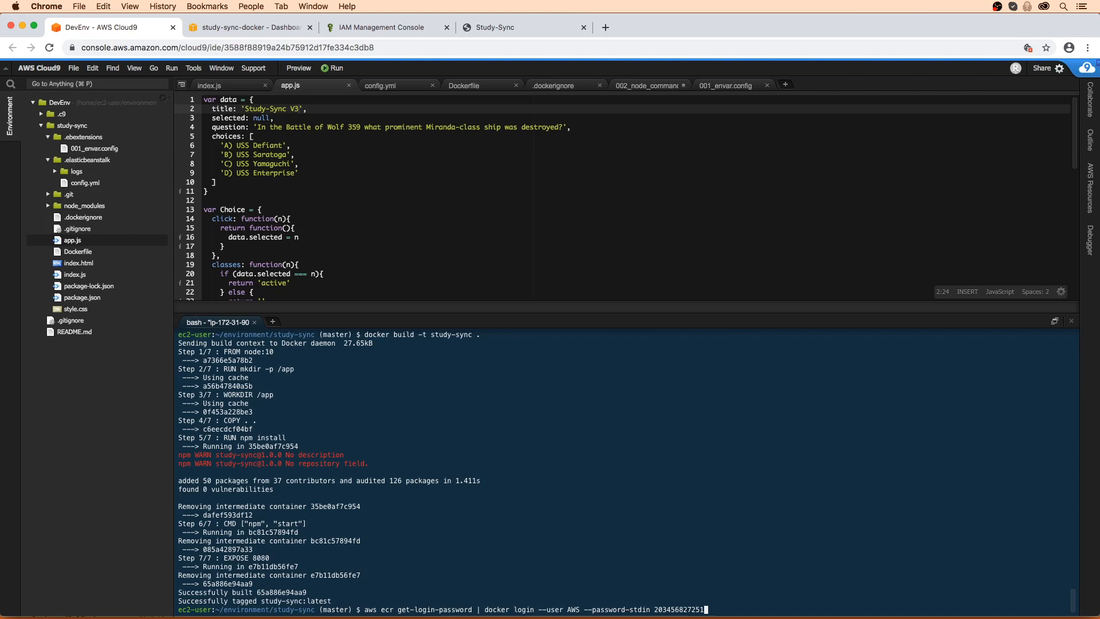
{"action": "type", "text": ".dkr.ecr"}
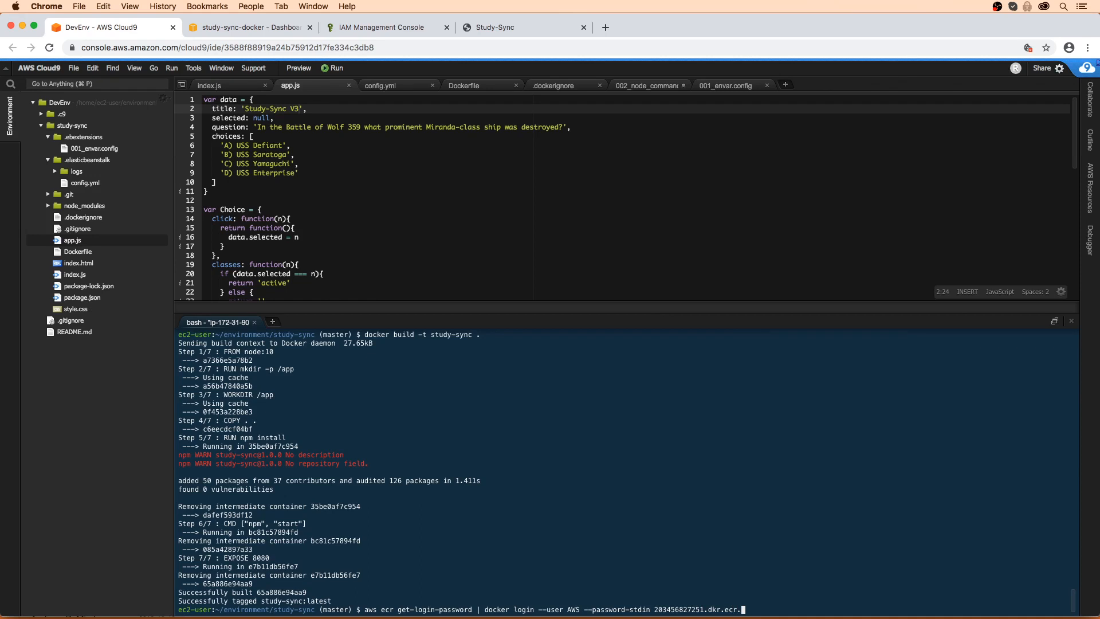
{"action": "type", "text": ".us-east-1."}
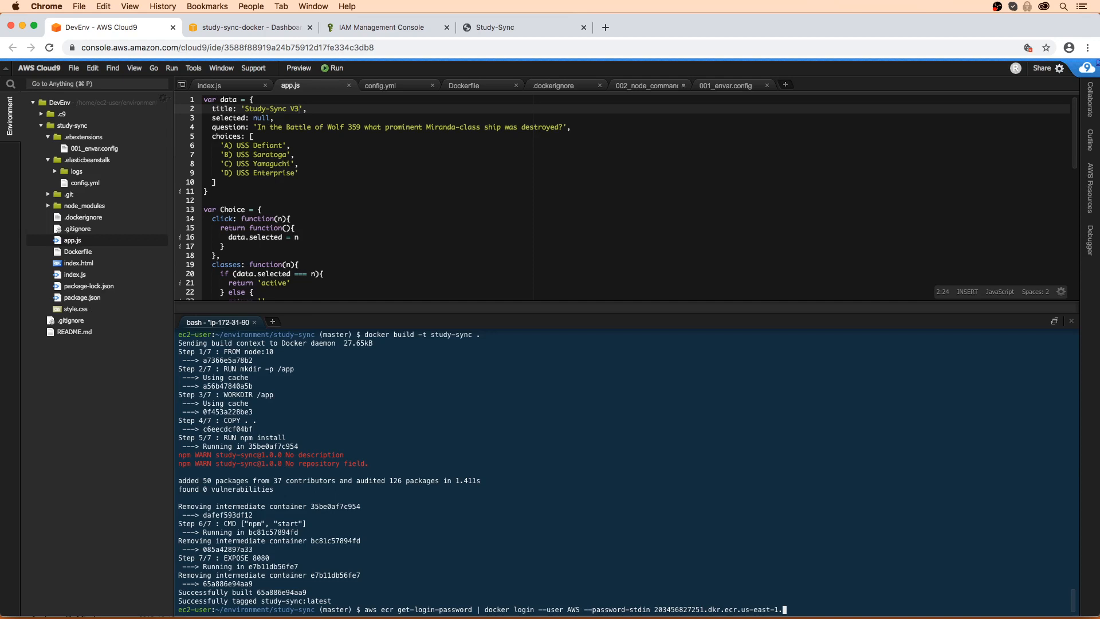
{"action": "type", "text": "amazonaws."}
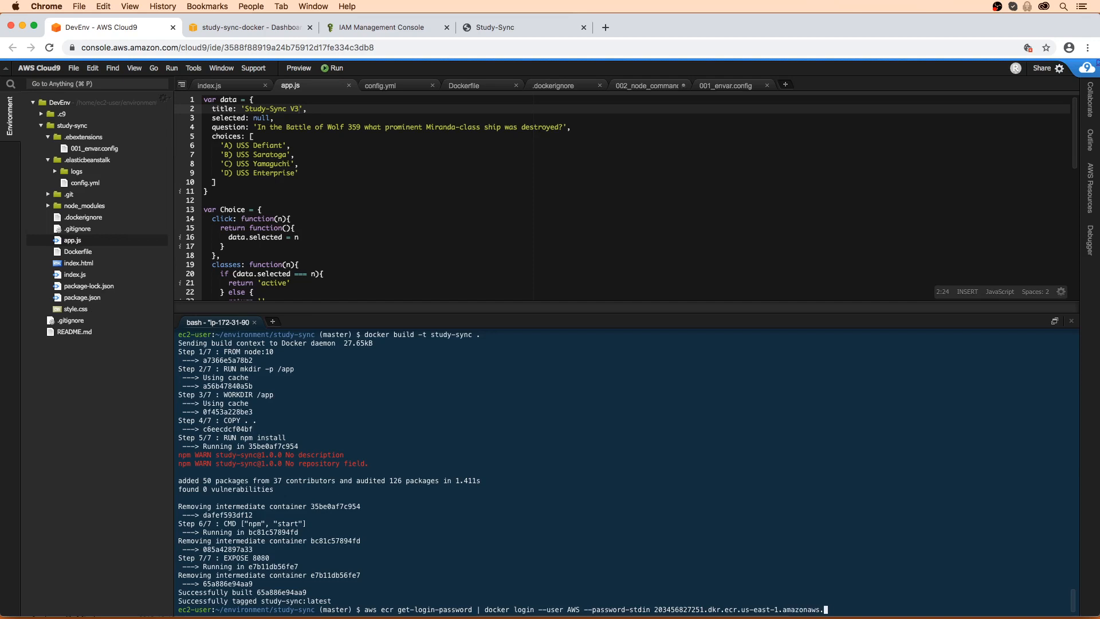
{"action": "type", "text": ".com"}
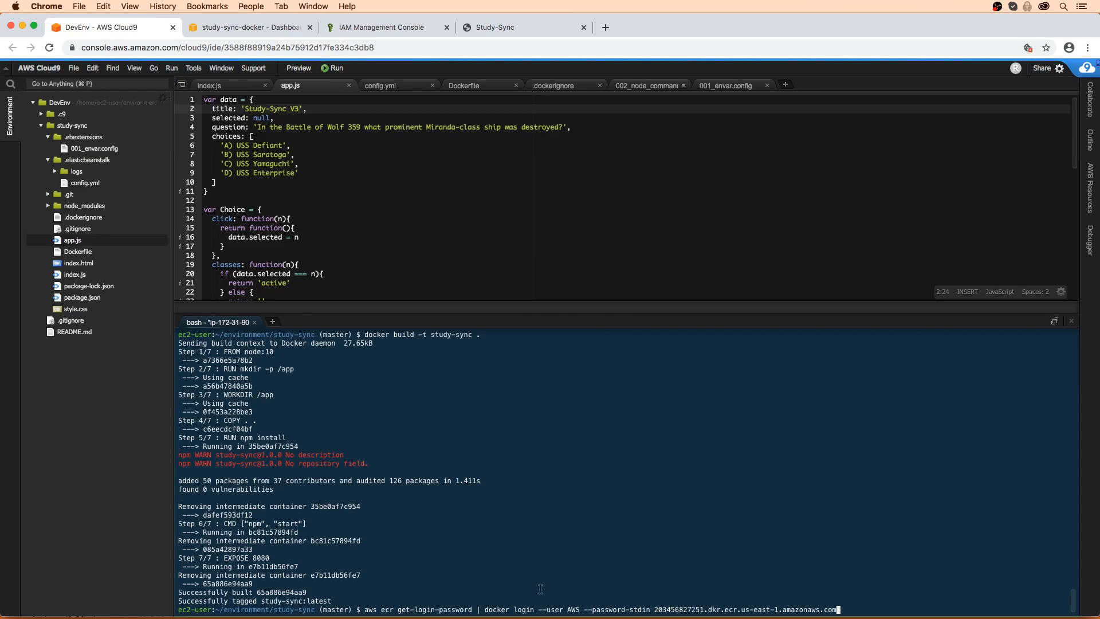
{"action": "mouse_move", "coordinate": [575, 533]}
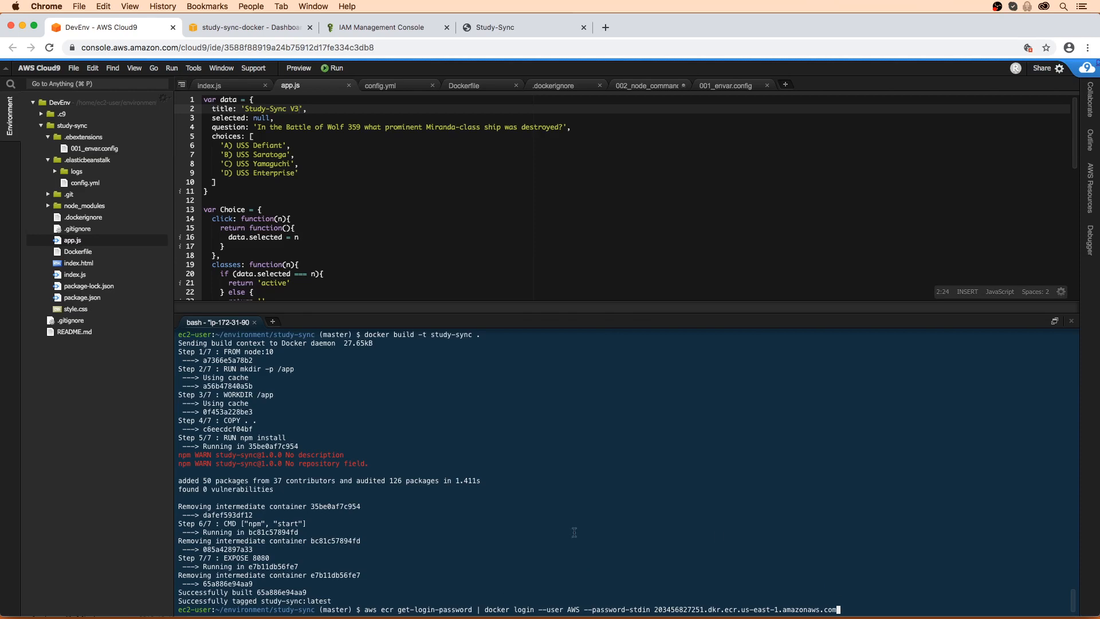
{"action": "mouse_move", "coordinate": [396, 572]}
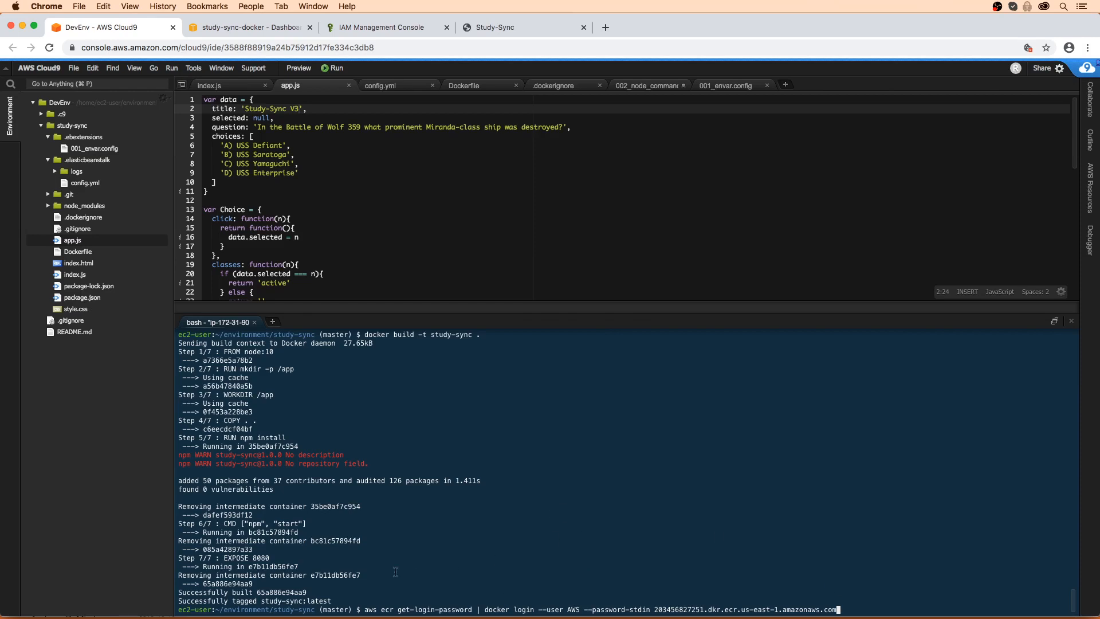
{"action": "mouse_move", "coordinate": [552, 577]}
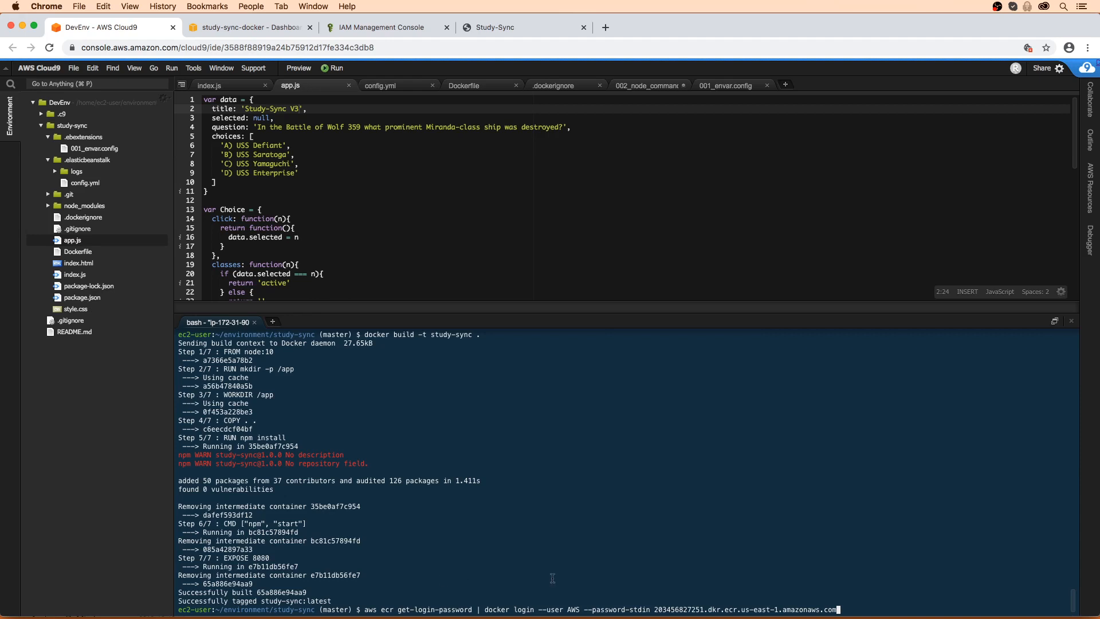
{"action": "mouse_move", "coordinate": [570, 566]}
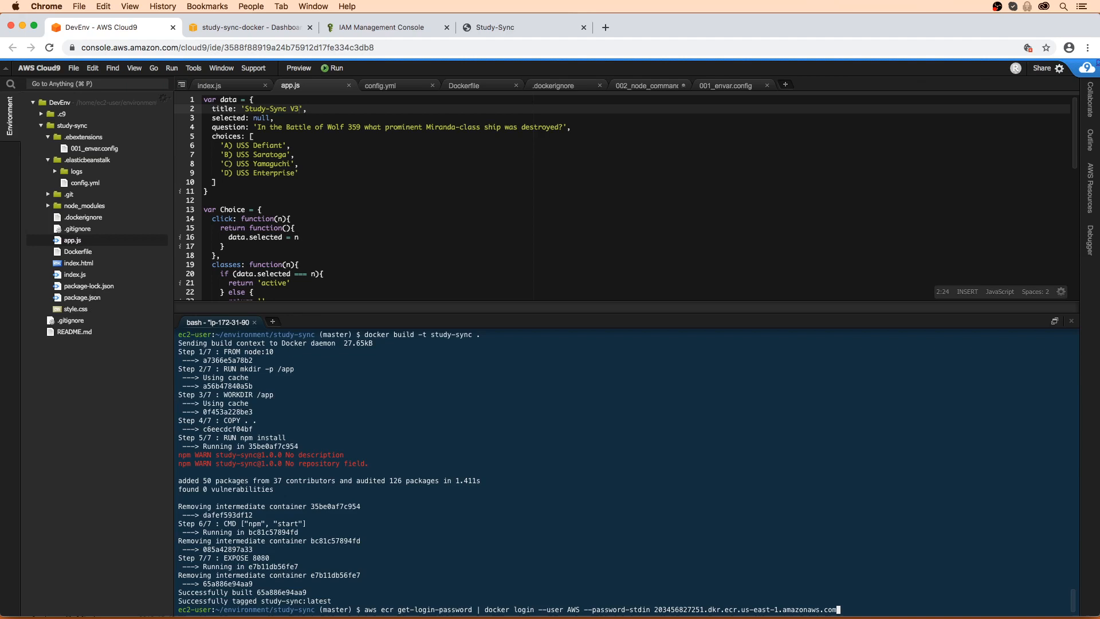
{"action": "key", "text": "Return"}
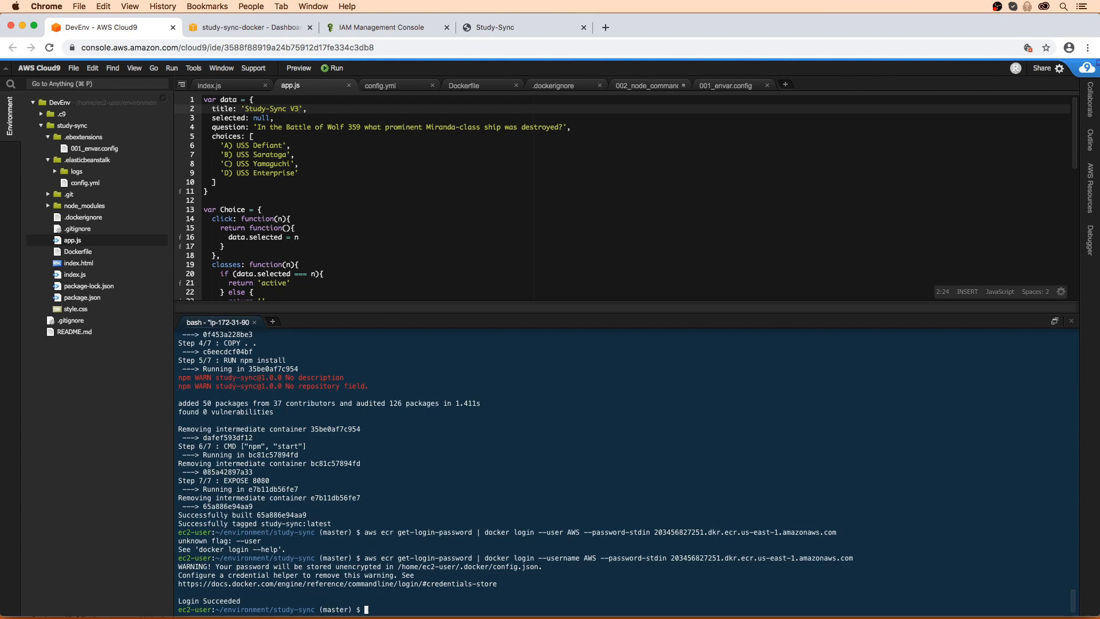
{"action": "mouse_move", "coordinate": [608, 607]}
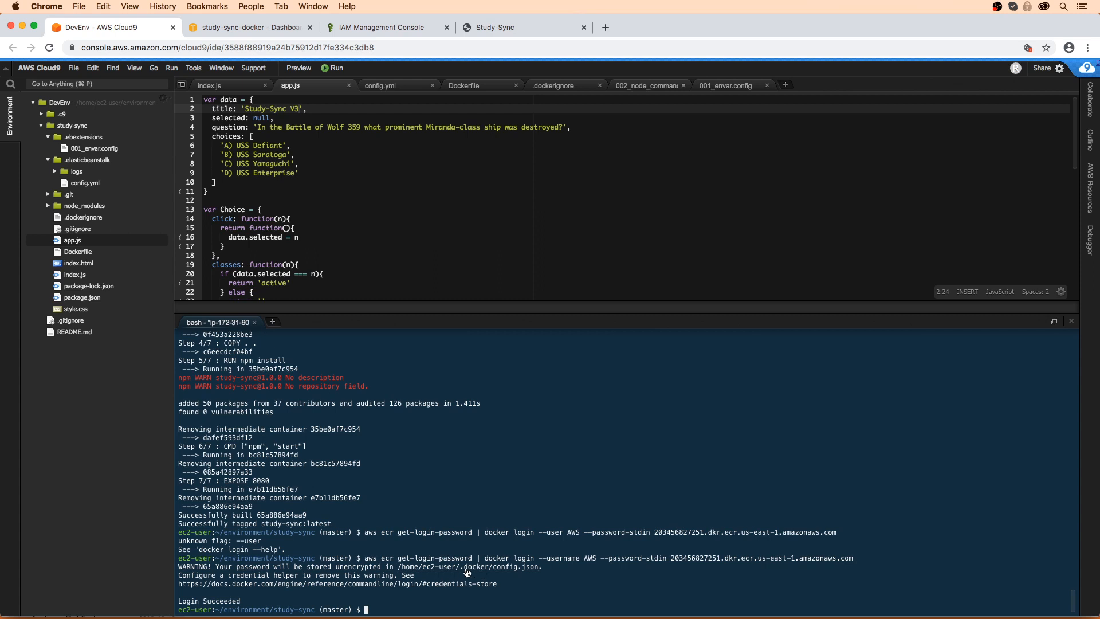
{"action": "mouse_move", "coordinate": [489, 572]}
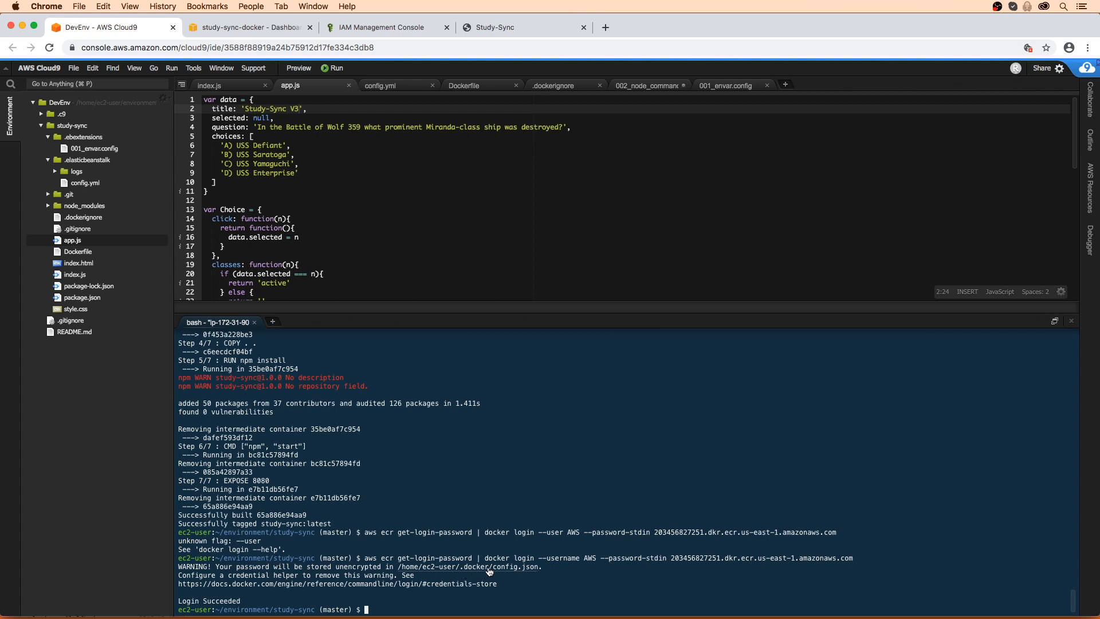
{"action": "mouse_move", "coordinate": [514, 569]}
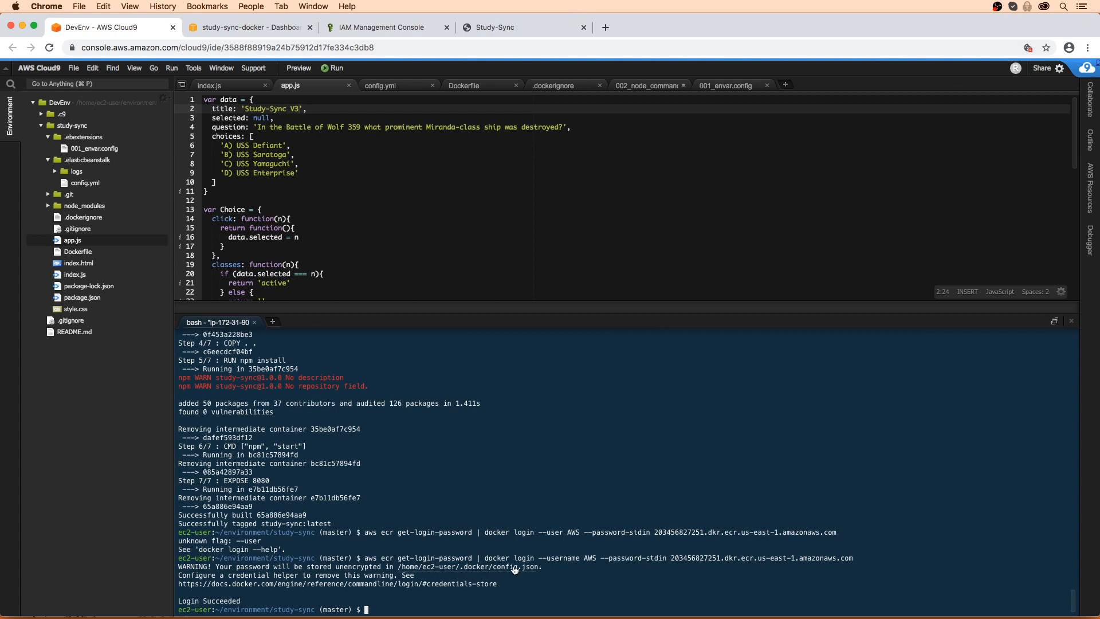
{"action": "mouse_move", "coordinate": [527, 510]}
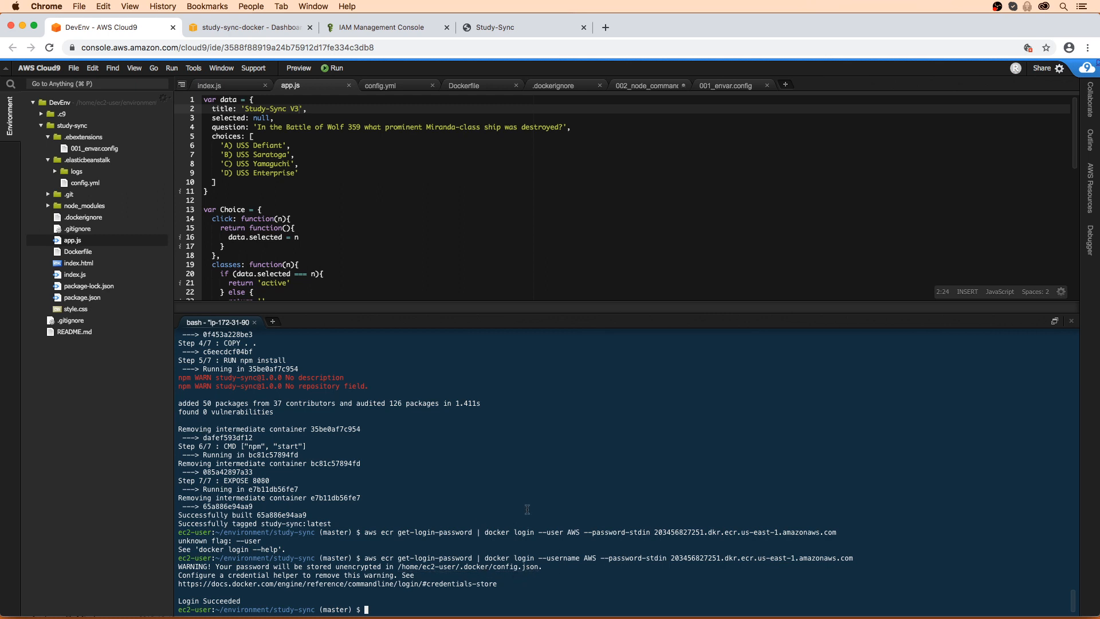
{"action": "mouse_move", "coordinate": [543, 605]}
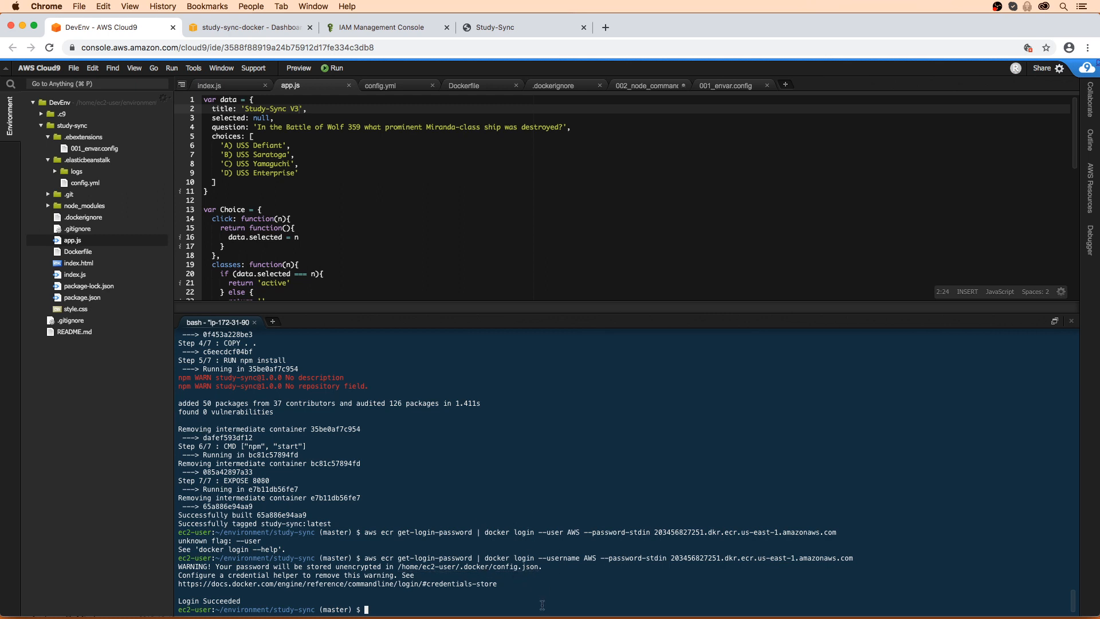
Step: Run docker images and select the study-sync:latest image ID
{"action": "type", "text": "docker images"}
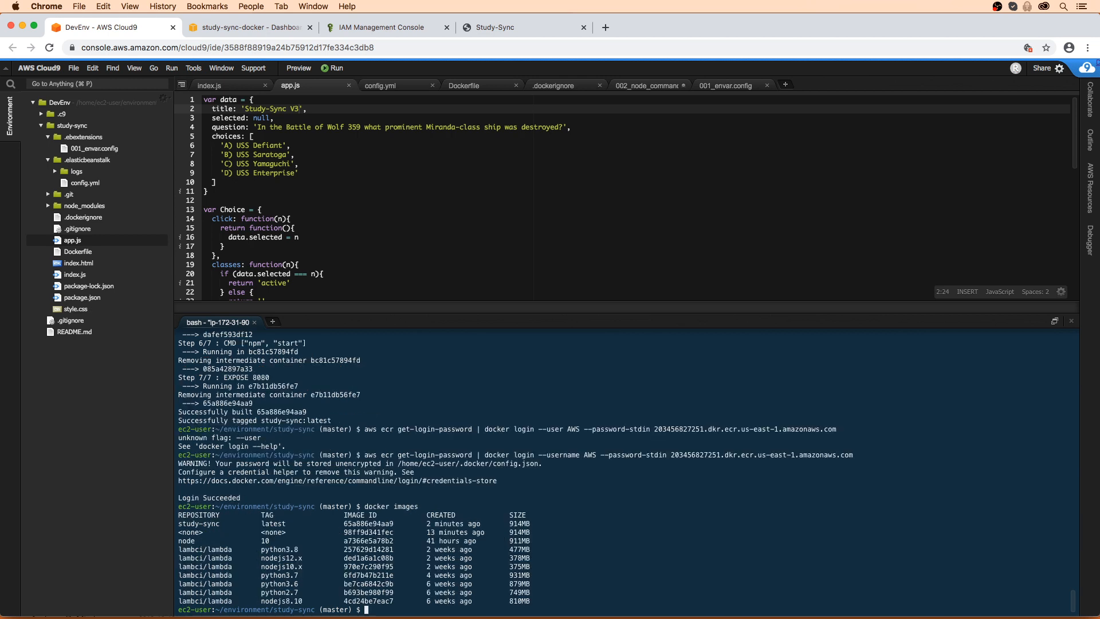
{"action": "double_click", "coordinate": [368, 524]}
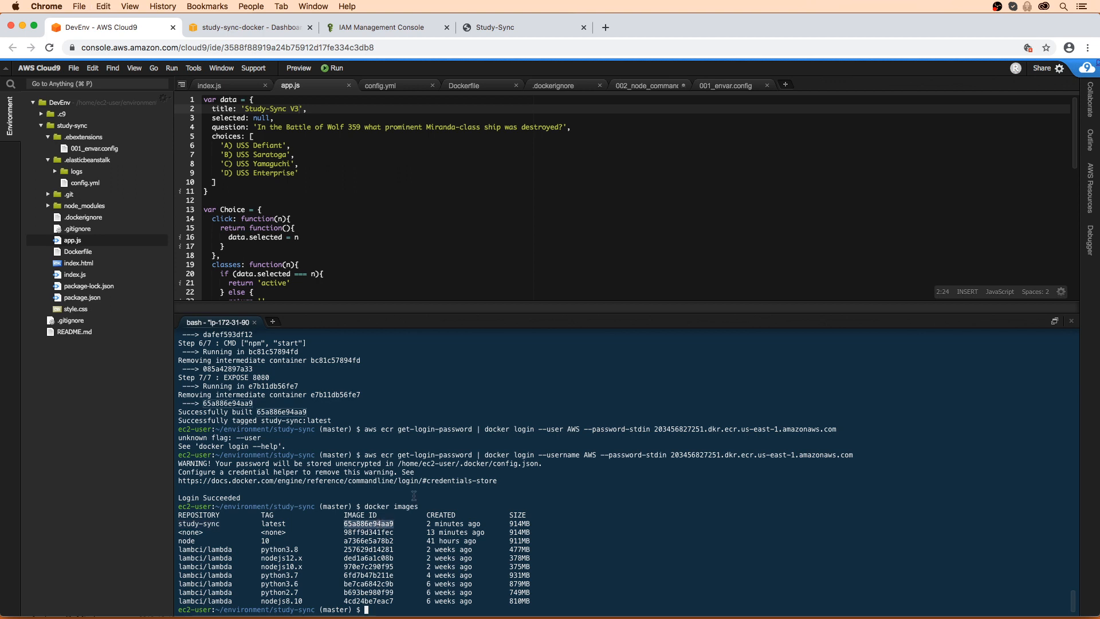
{"action": "type", "text": "docker tag"}
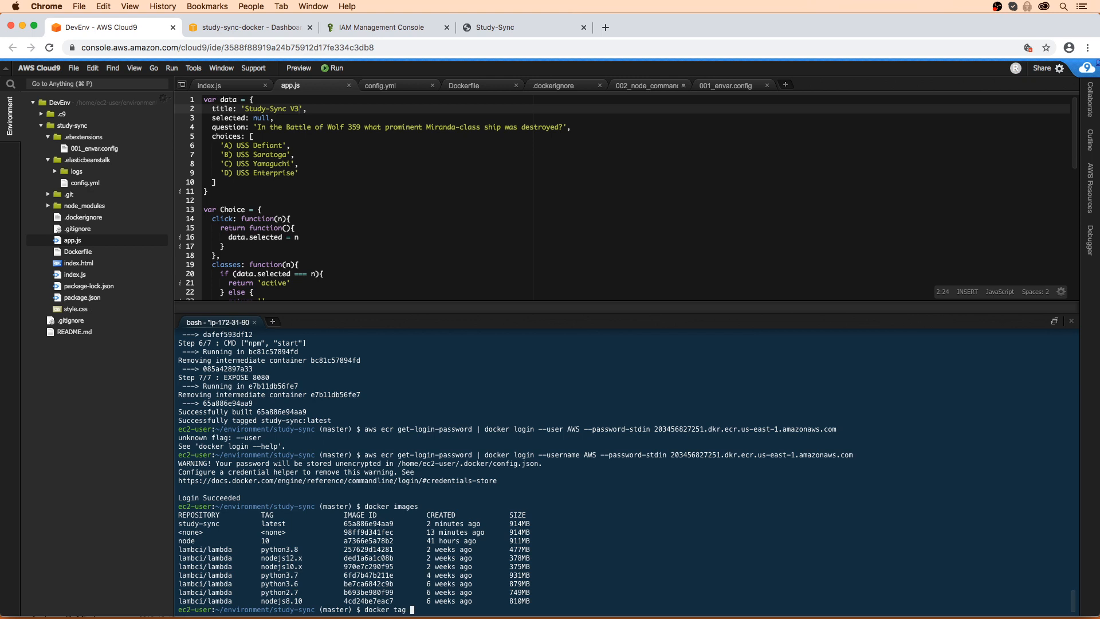
{"action": "type", "text": "65a886e94aa9"}
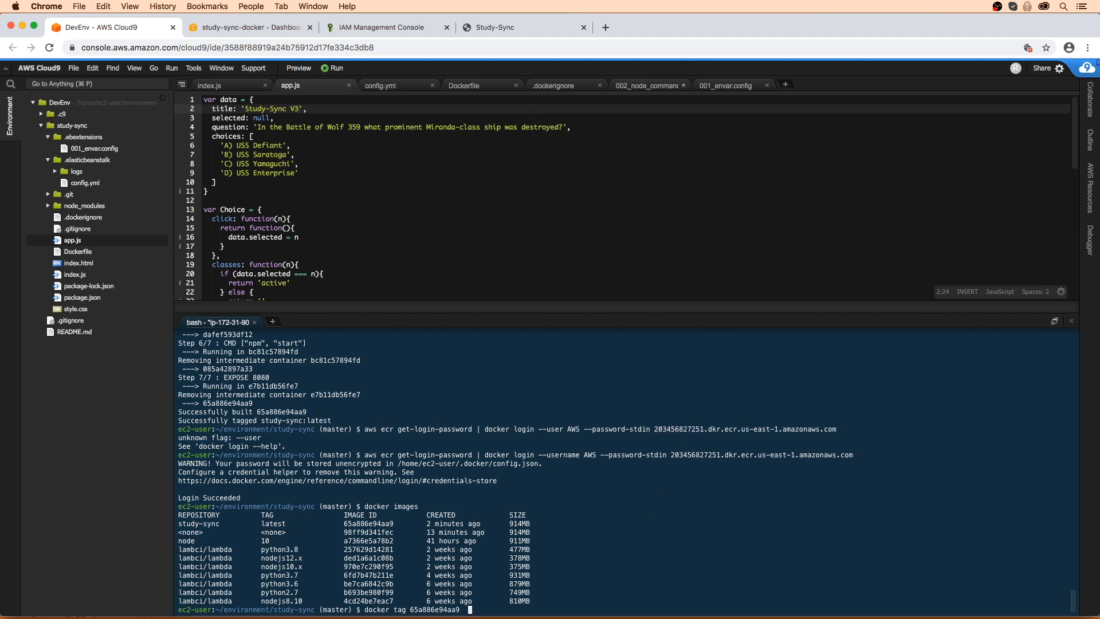
{"action": "type", "text": "203456827251"}
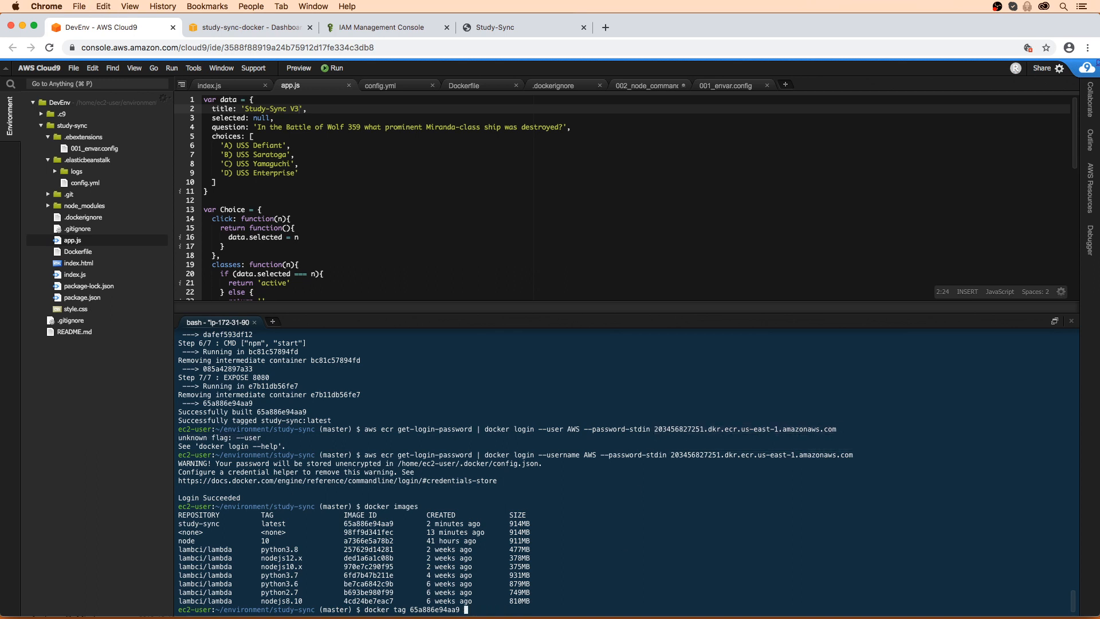
{"action": "type", "text": "203456827251.dkr.ecr.us-east-1.amazonaws.com/stud"}
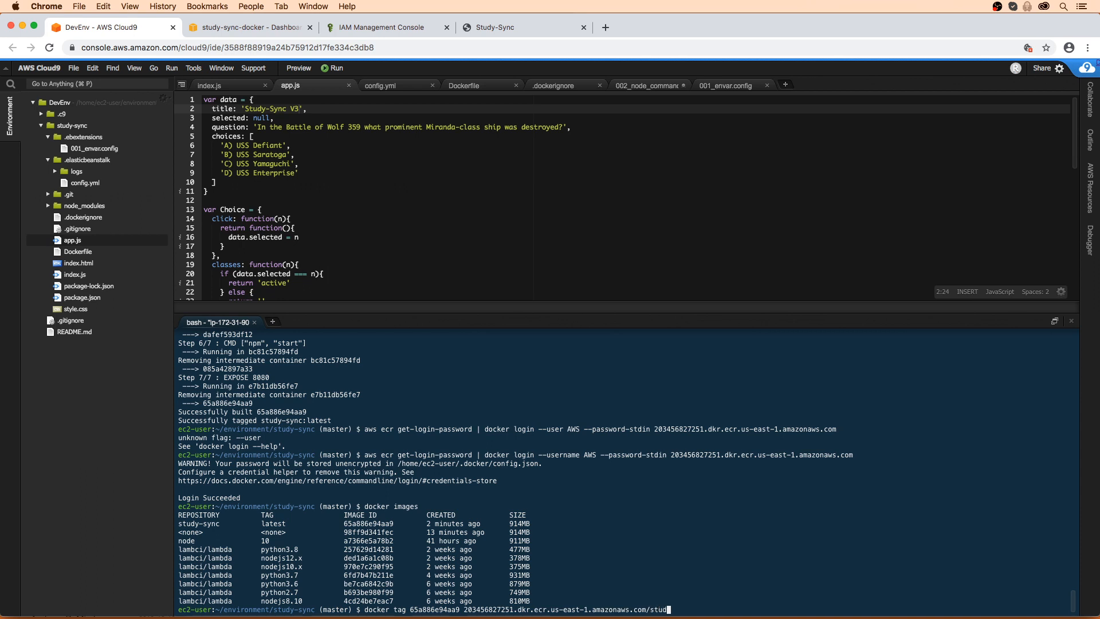
{"action": "type", "text": "study-sync"}
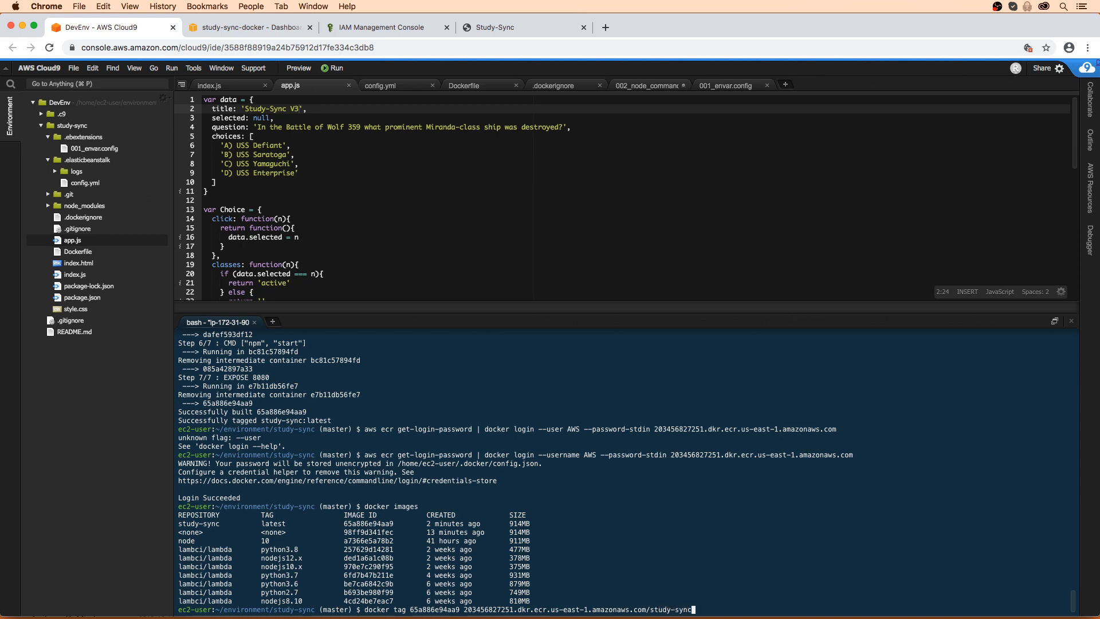
{"action": "key", "text": "Enter"}
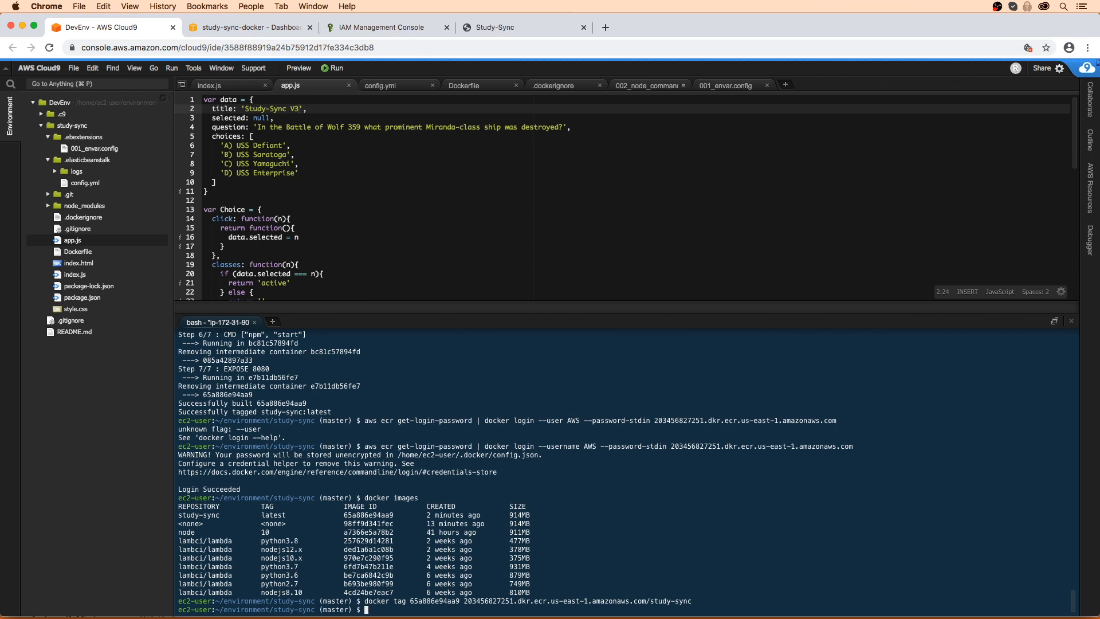
{"action": "type", "text": "docker push 203456827251.dkr.ecr.us-east-1.amazonaws.com/study-sync"}
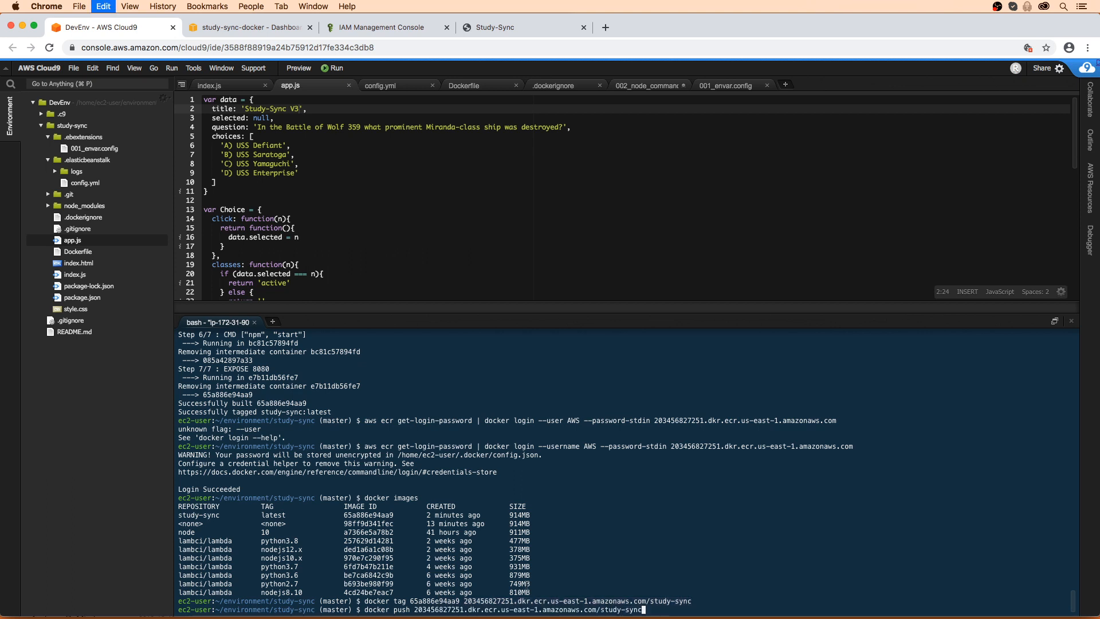
Step: Run the docker push to ECR and get the missing study-sync repository error
{"action": "key", "text": "Return"}
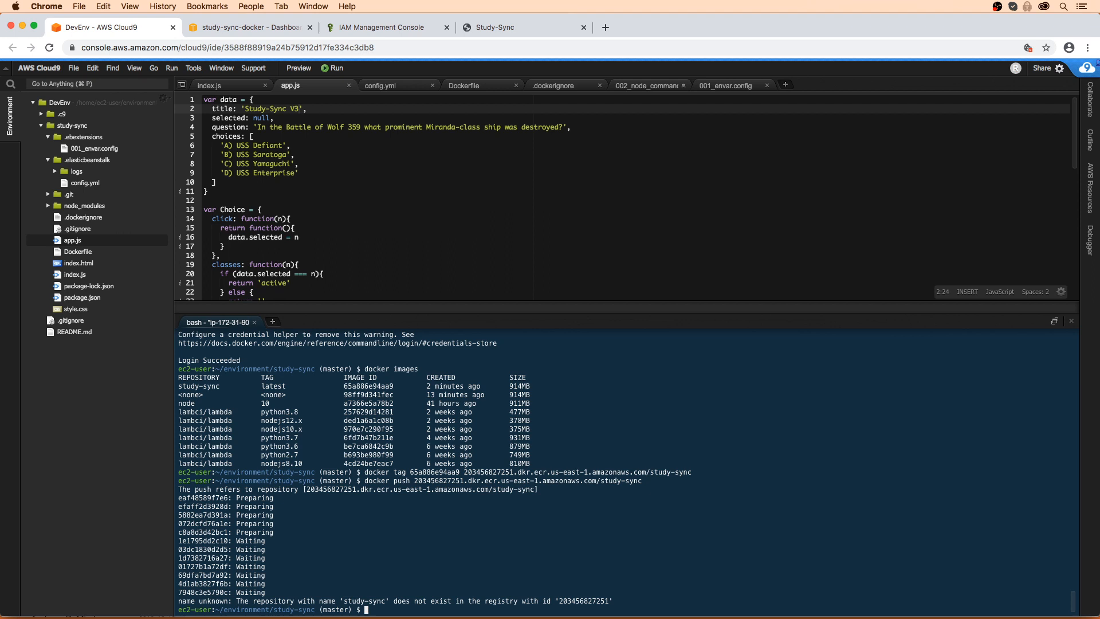
{"action": "mouse_move", "coordinate": [496, 521]}
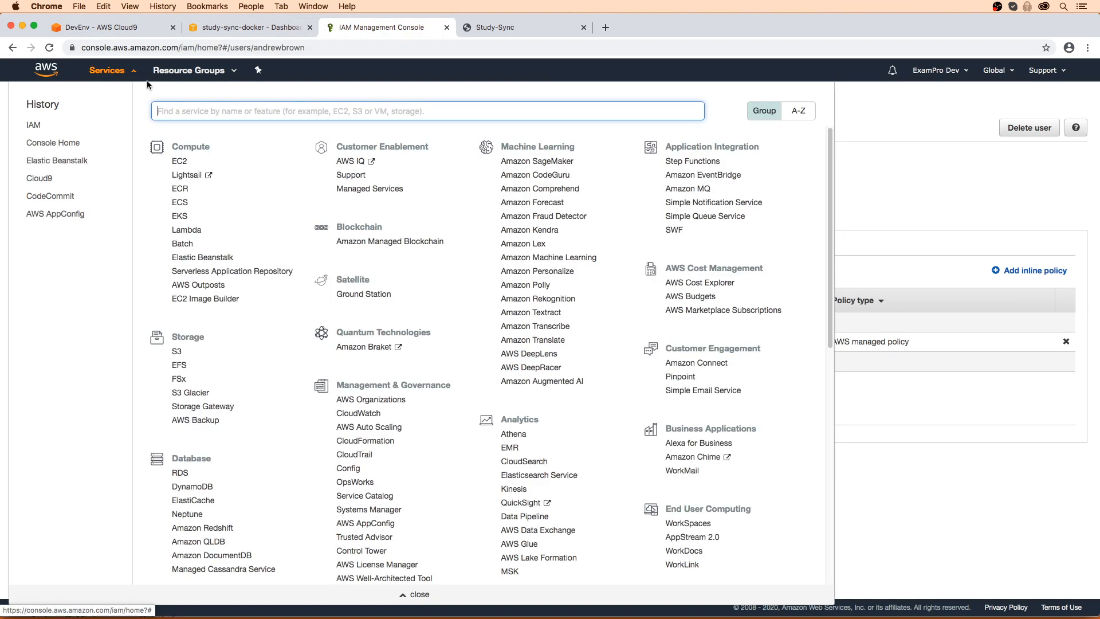
Step: Create an Amazon ECR repository named study-sync
{"action": "type", "text": "ecr"}
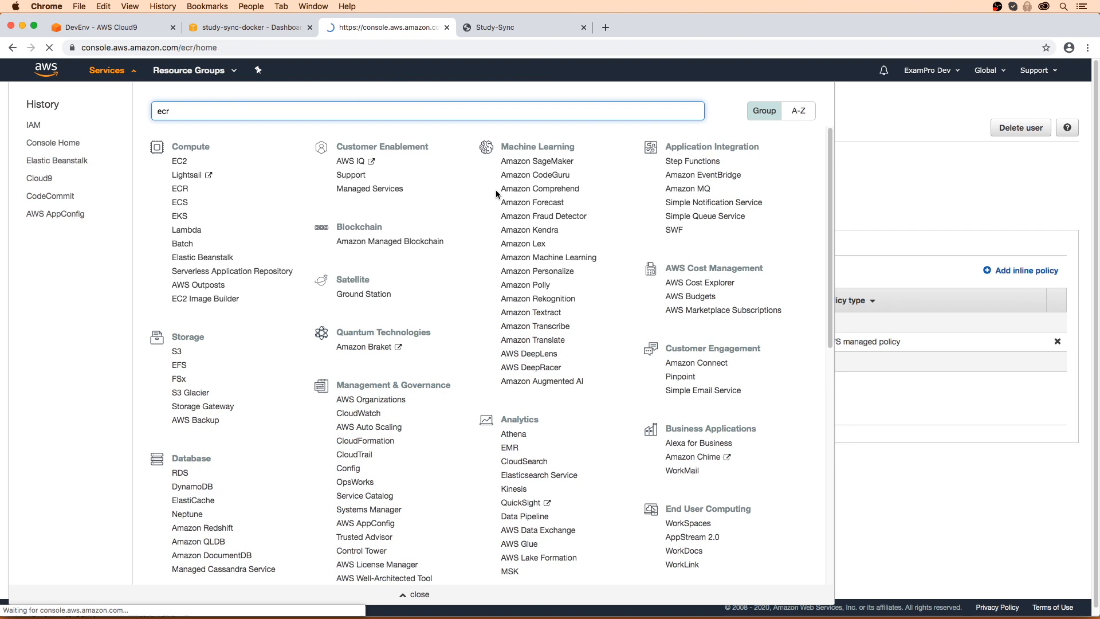
{"action": "left_click", "coordinate": [179, 189]}
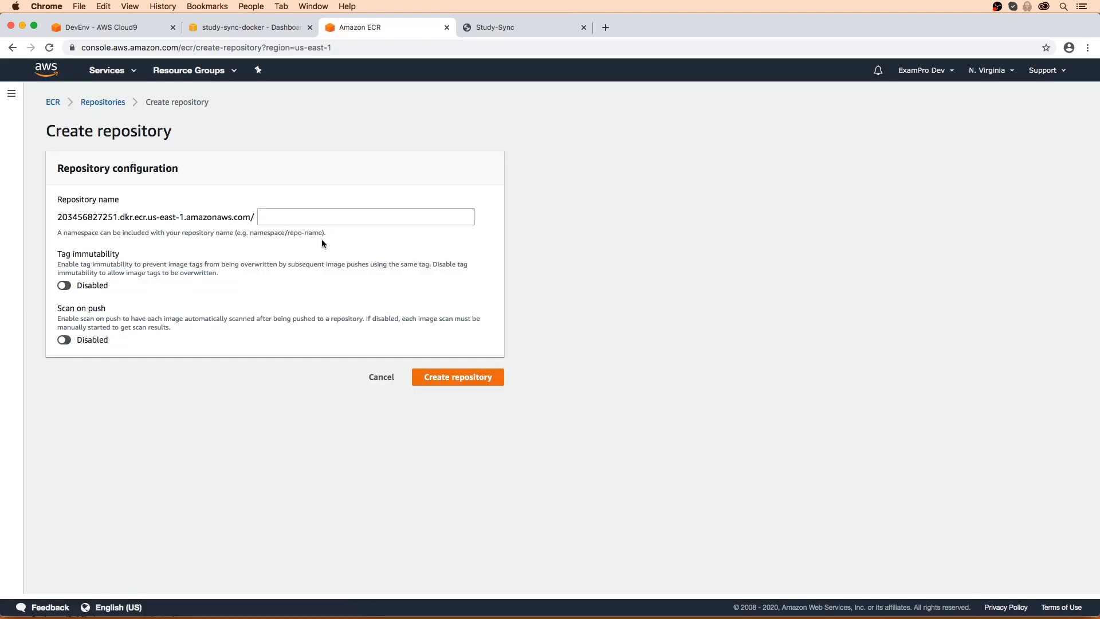
{"action": "left_click", "coordinate": [365, 217]}
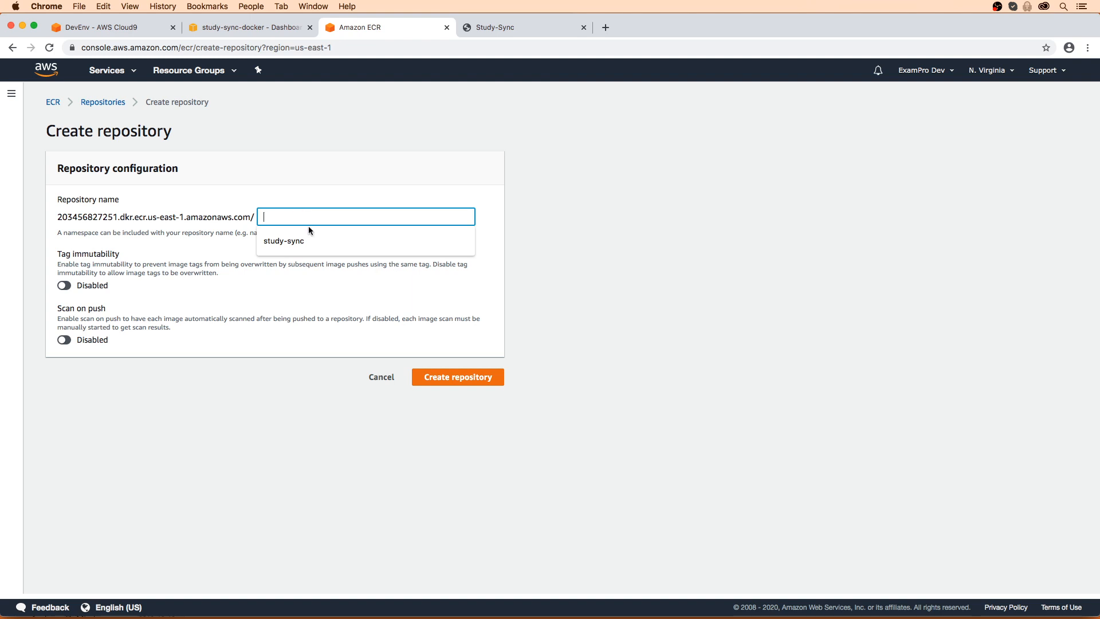
{"action": "left_click", "coordinate": [283, 240]}
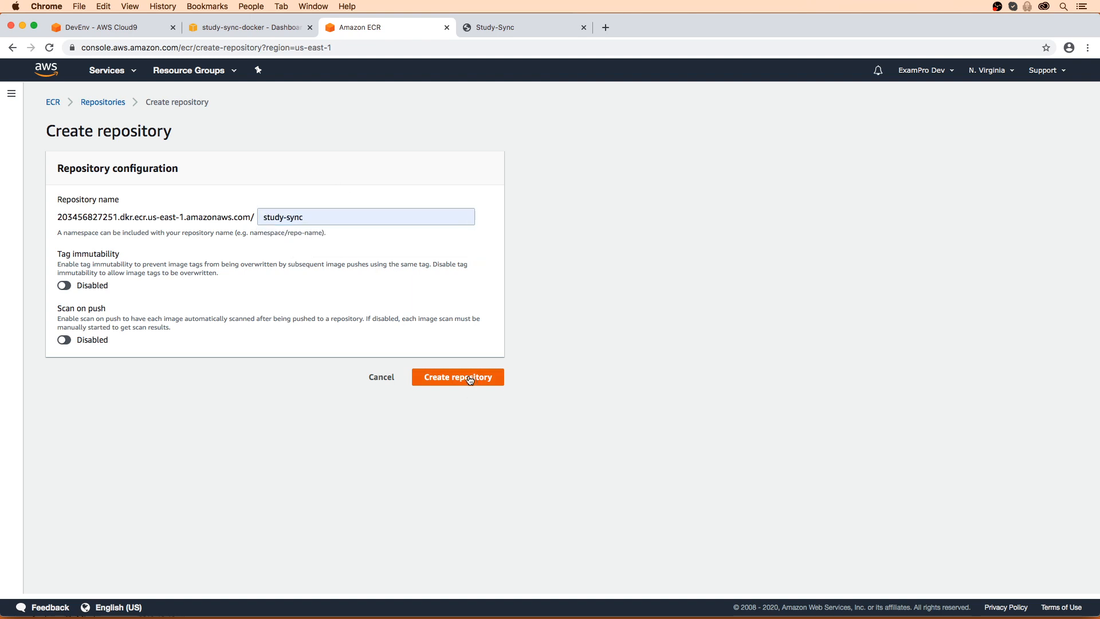
{"action": "left_click", "coordinate": [457, 377]}
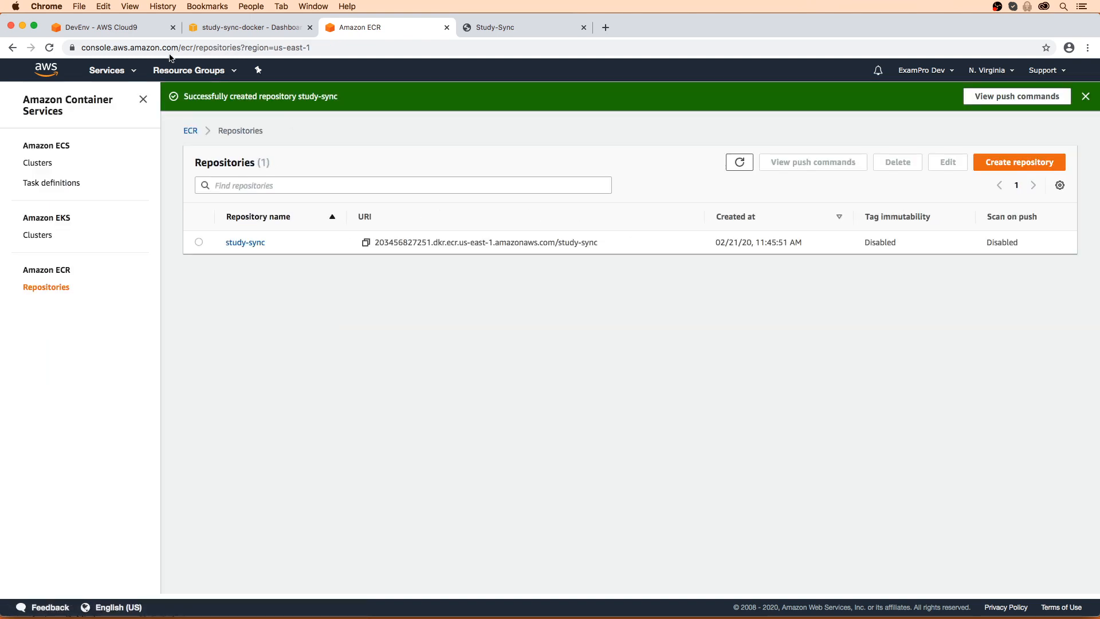
Step: Back in Cloud9, re-run docker push so every study-sync layer reaches the ECR repository
{"action": "left_click", "coordinate": [98, 27]}
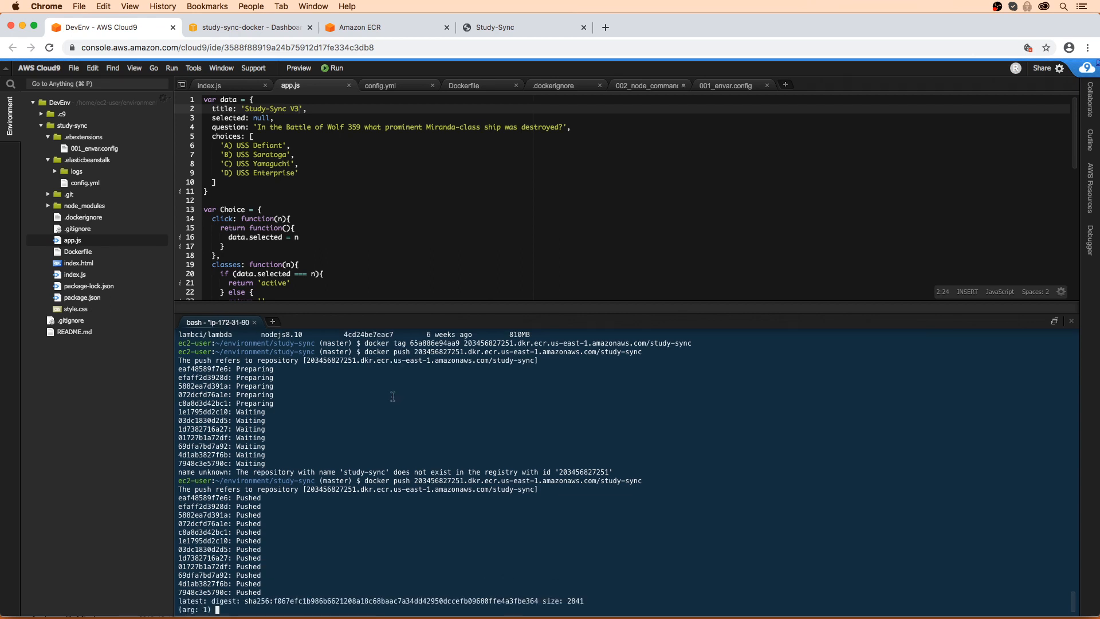
{"action": "mouse_move", "coordinate": [277, 564]}
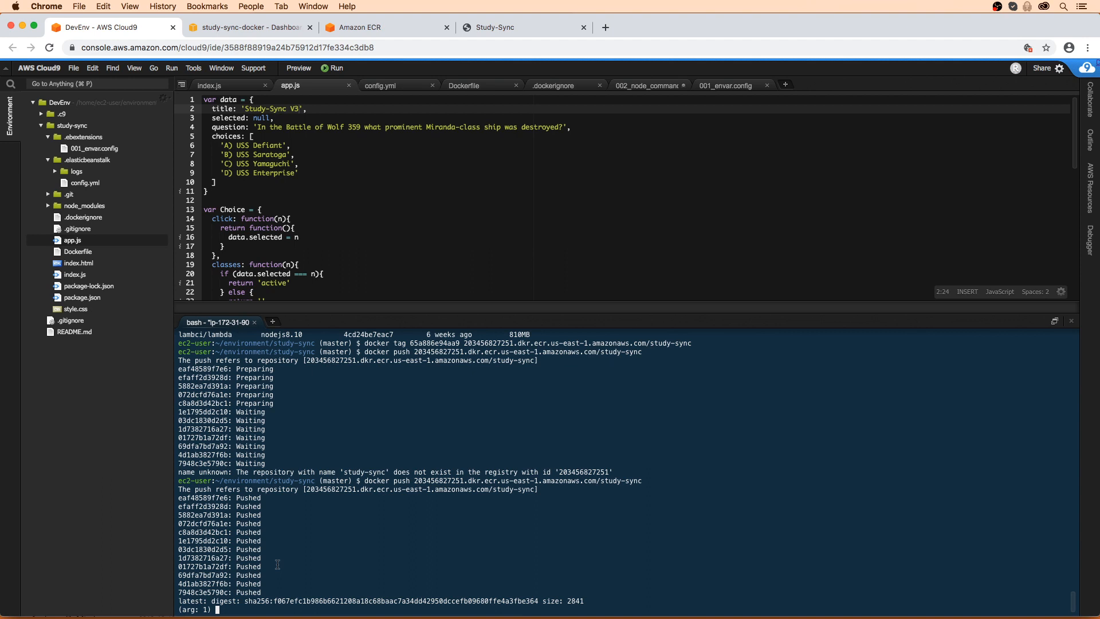
Step: Check the ECR study-sync repository lists the latest 350.77 MB image, then return to Cloud9
{"action": "left_click", "coordinate": [385, 27]}
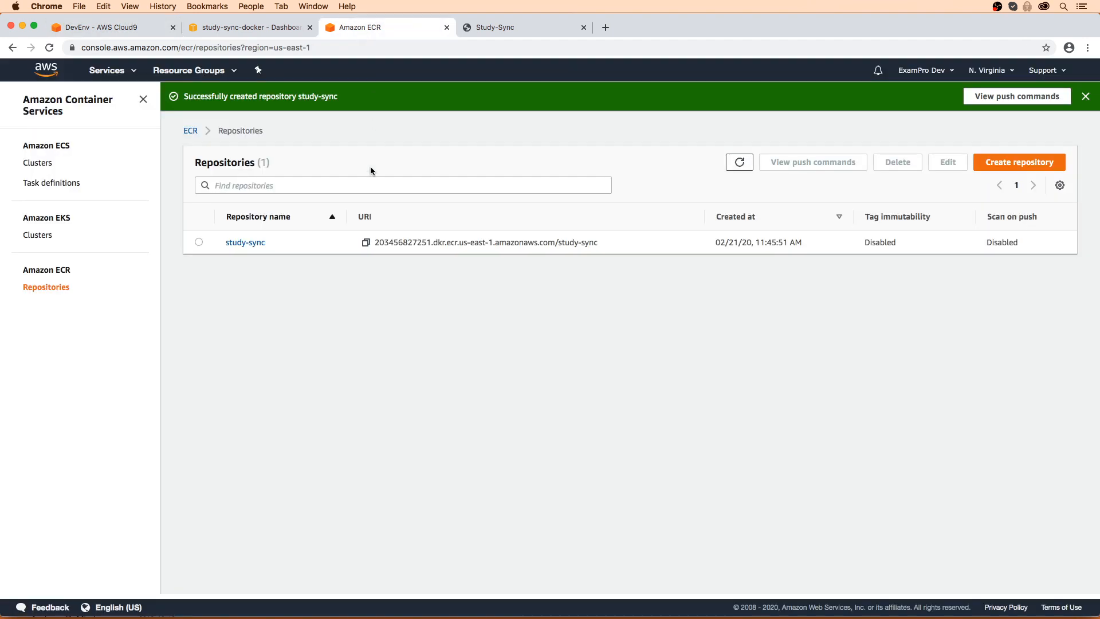
{"action": "left_click", "coordinate": [245, 242]}
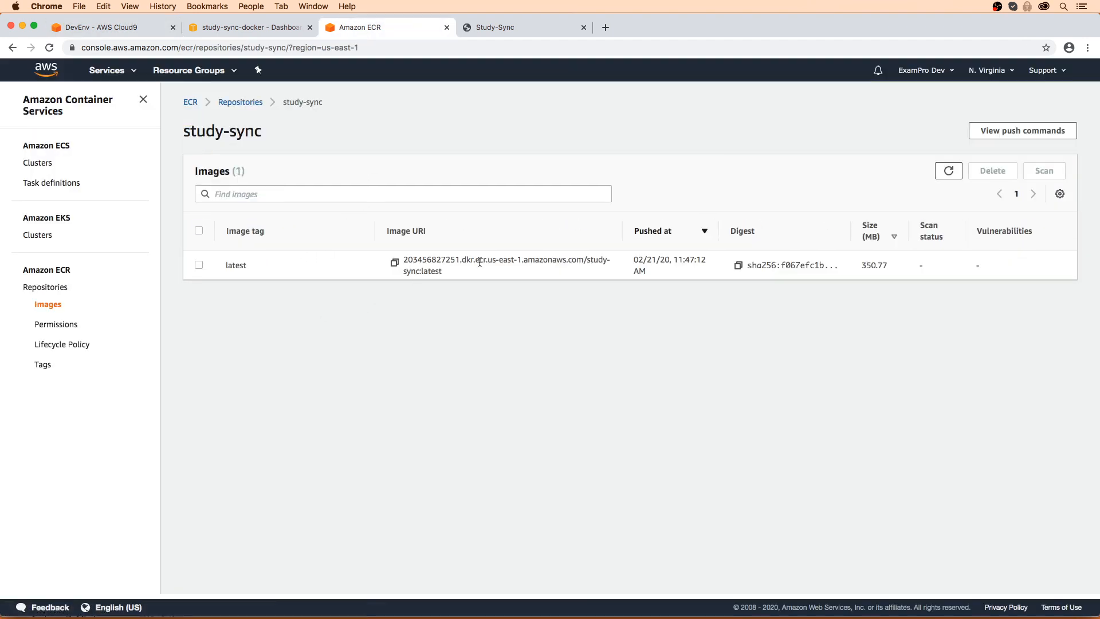
{"action": "left_click", "coordinate": [100, 28]}
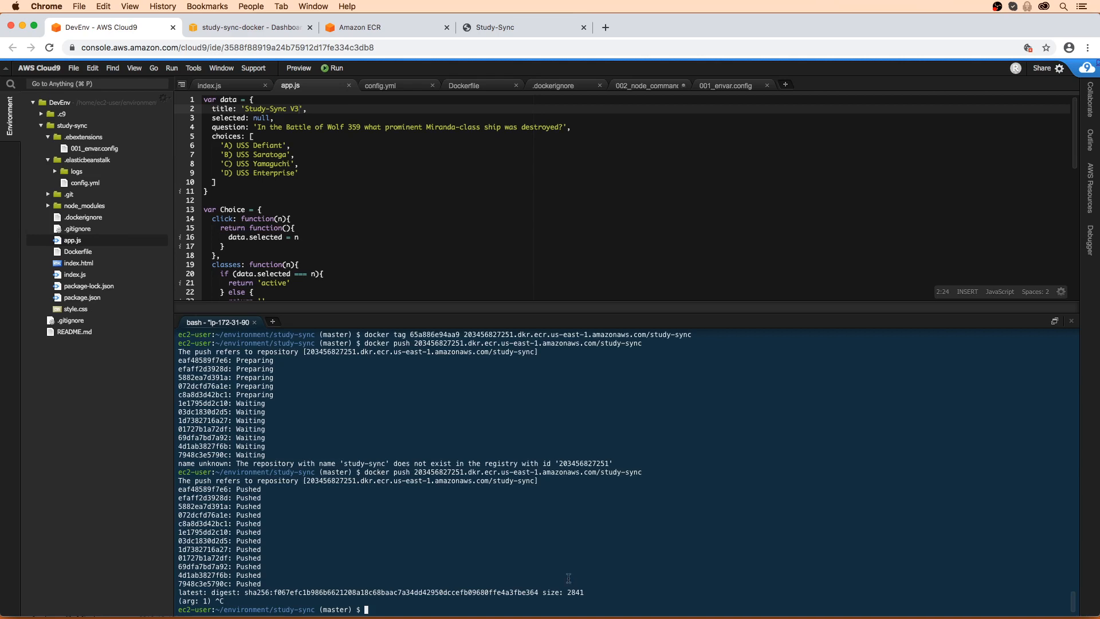
Step: In ~/environment, make the study-sync-external folder and remove the accidental Dockerrun.aws.json directory
{"action": "type", "text": "cd .."}
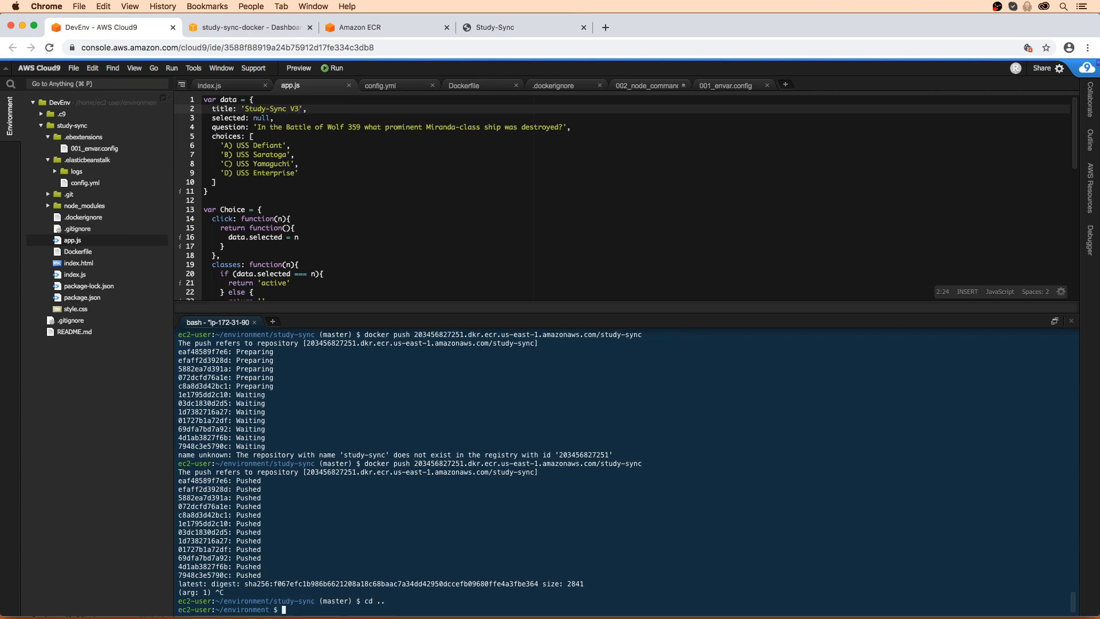
{"action": "type", "text": "cd ~/environment/"}
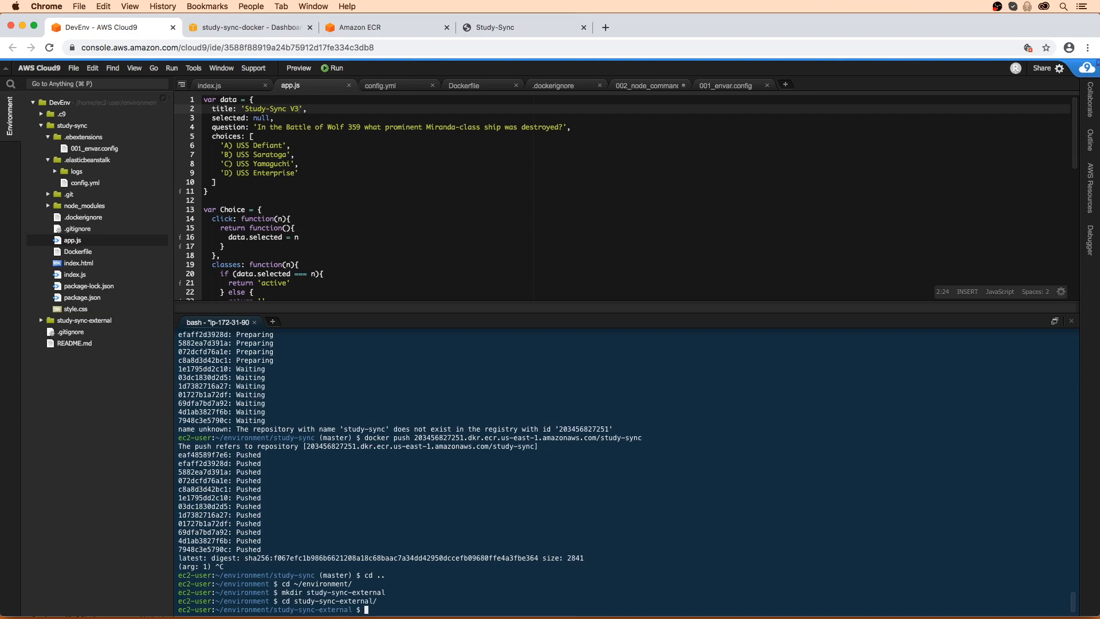
{"action": "type", "text": "mkdir Dockerrun.aws.json"}
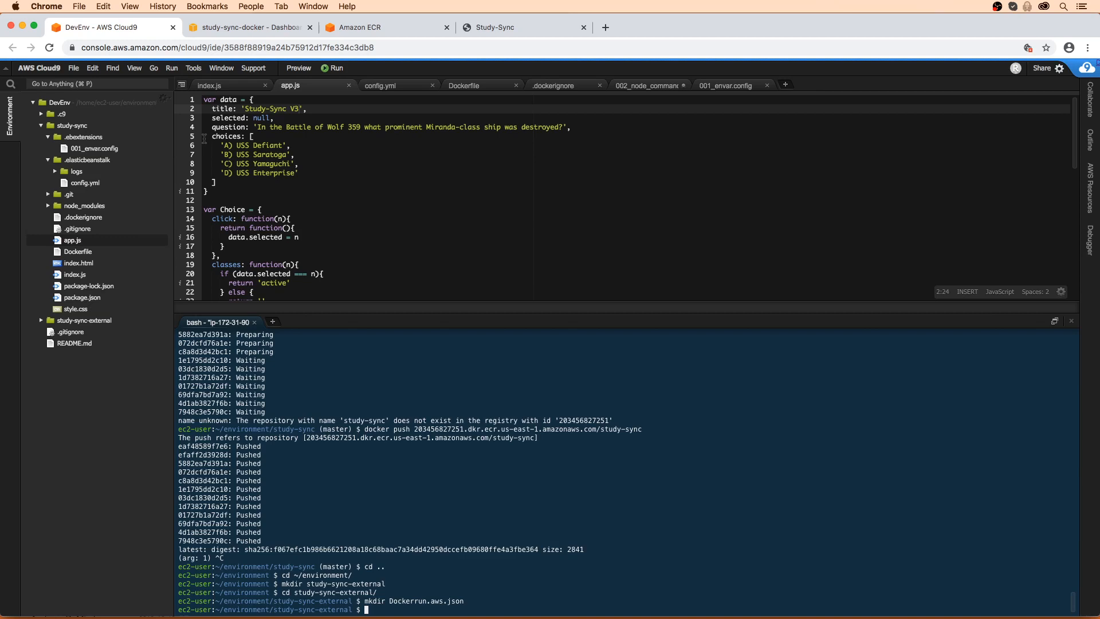
{"action": "left_click", "coordinate": [260, 172]}
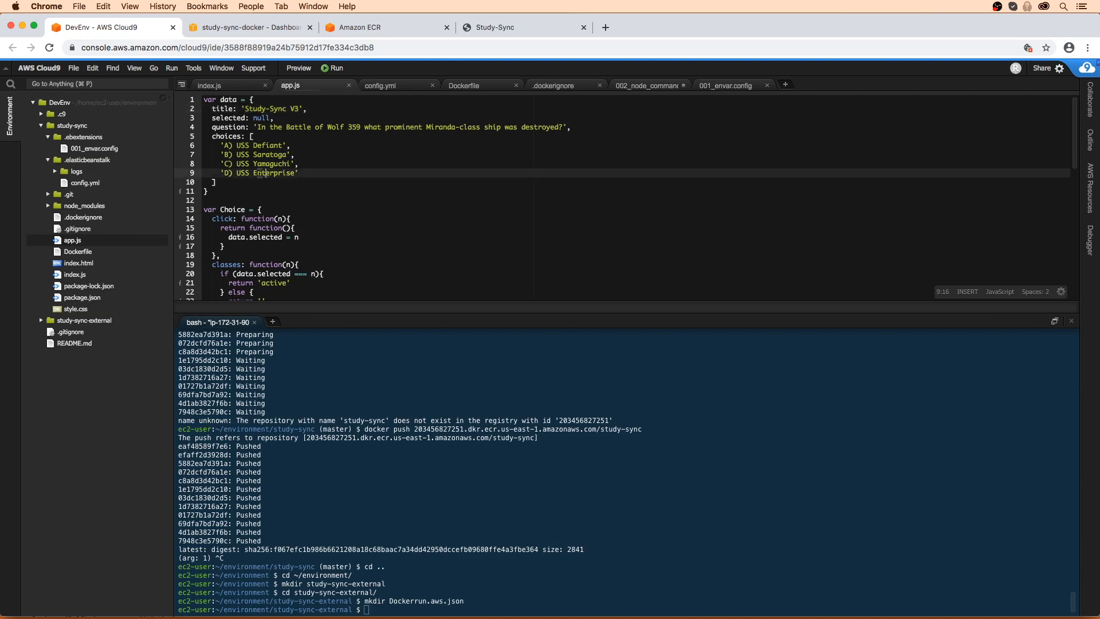
{"action": "mouse_move", "coordinate": [147, 165]}
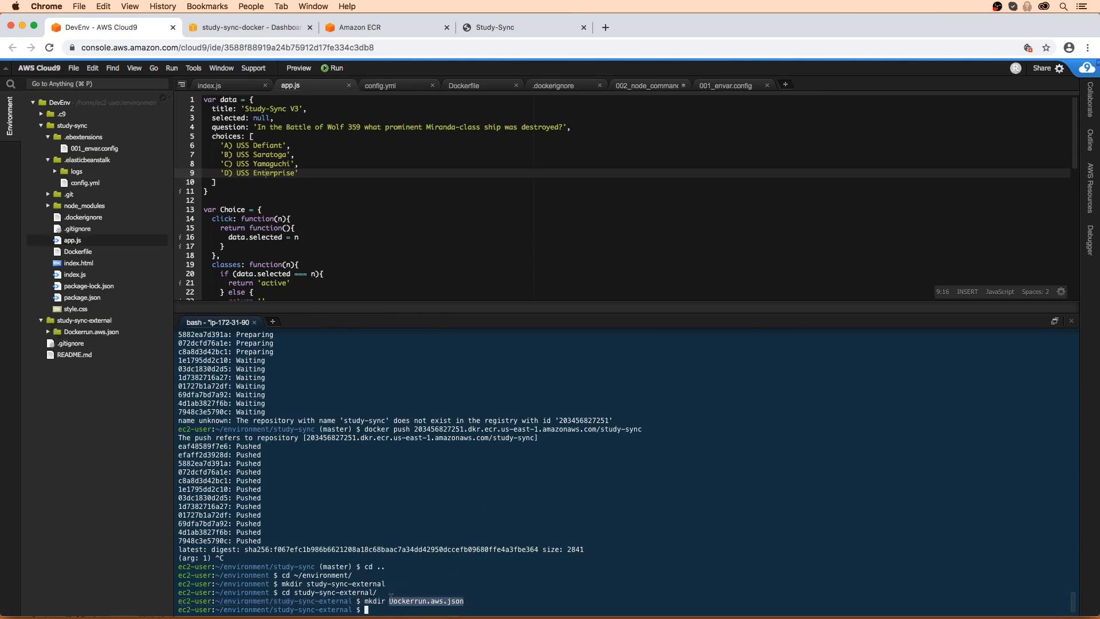
{"action": "type", "text": "rm -rf  Dockerrun.aws.json"}
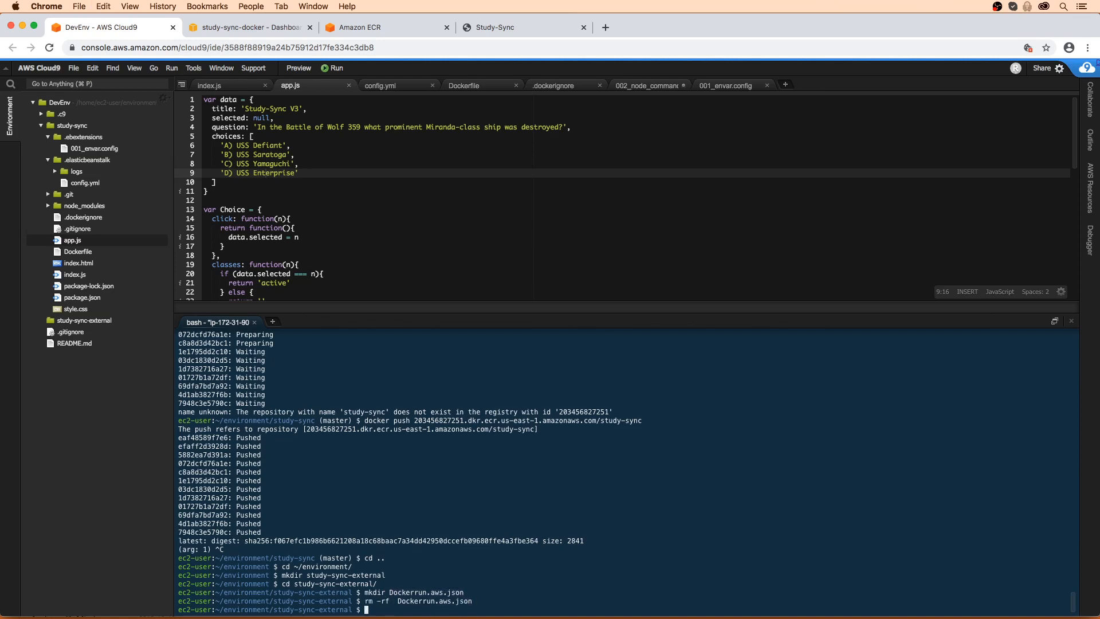
{"action": "type", "text": "mkdir Dockerrun.aws.json"}
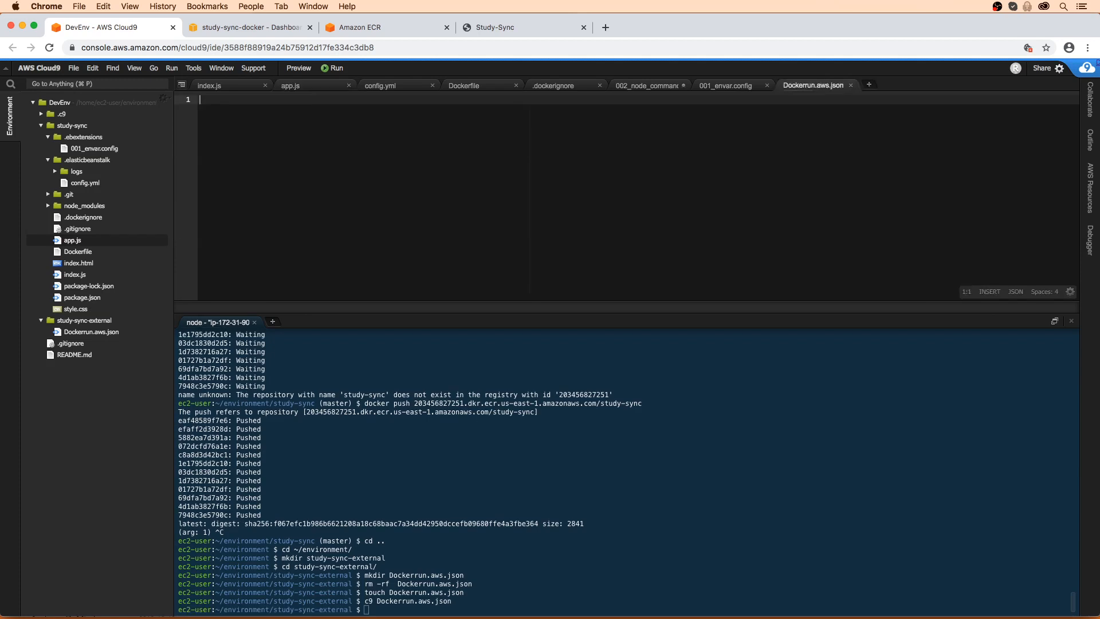
{"action": "mouse_move", "coordinate": [387, 219]}
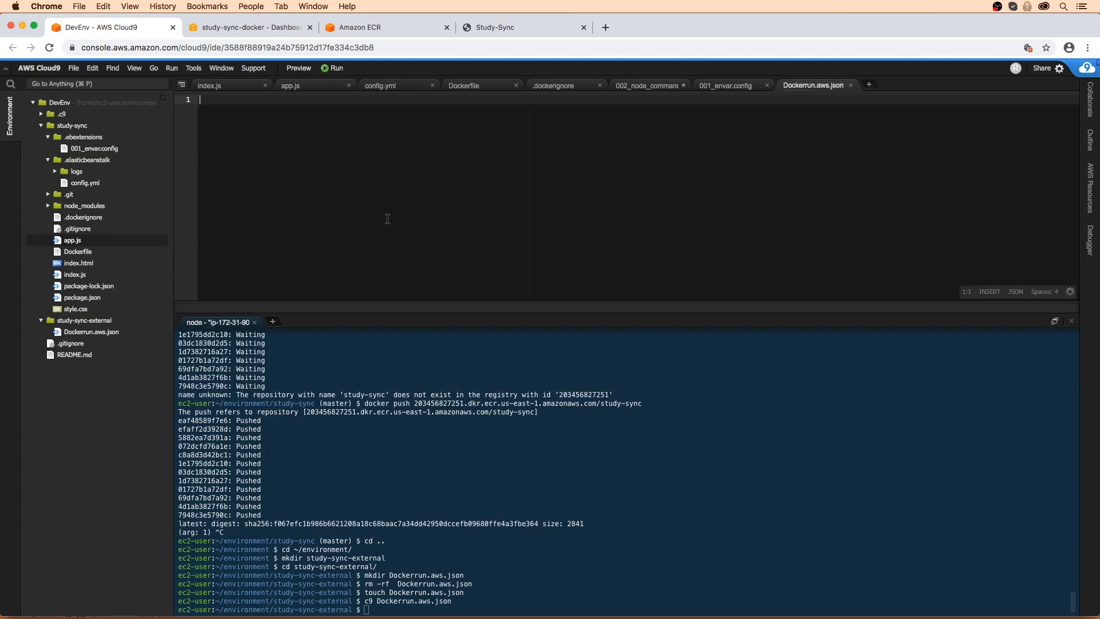
Step: Start Dockerrun.aws.json with AWSEBDockerrunVersion "1"
{"action": "type", "text": "{"}
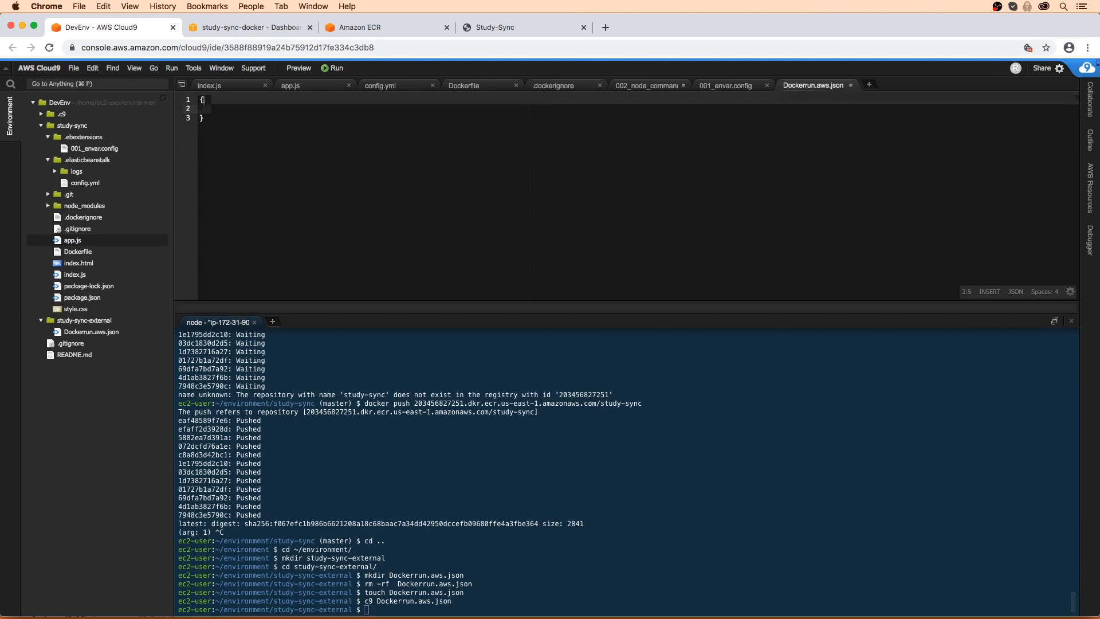
{"action": "type", "text": "\"AW"}
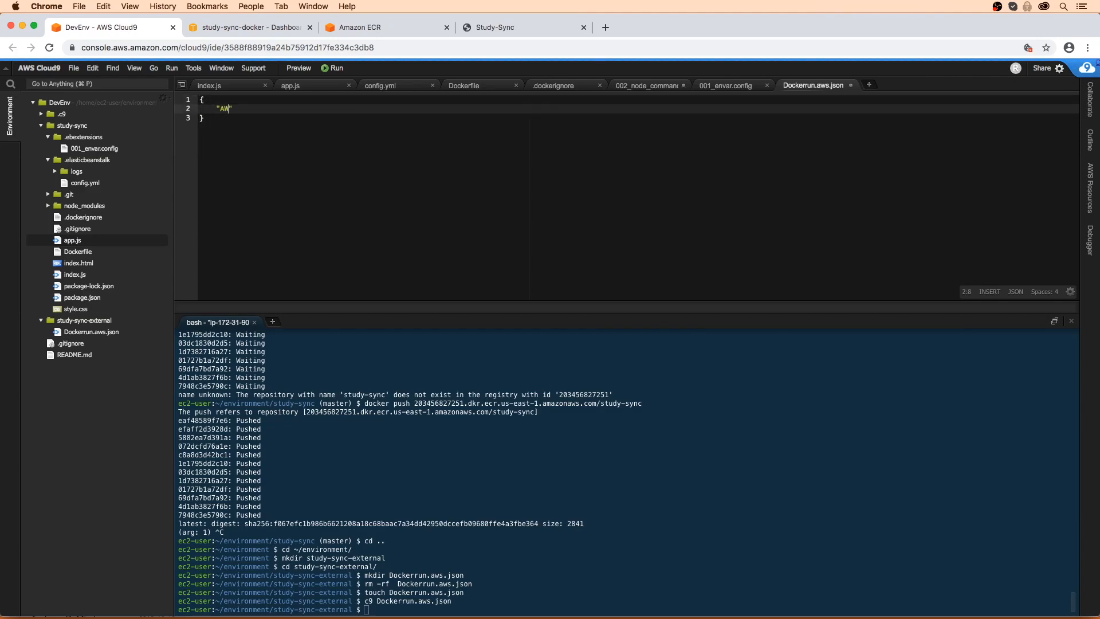
{"action": "type", "text": "EB"}
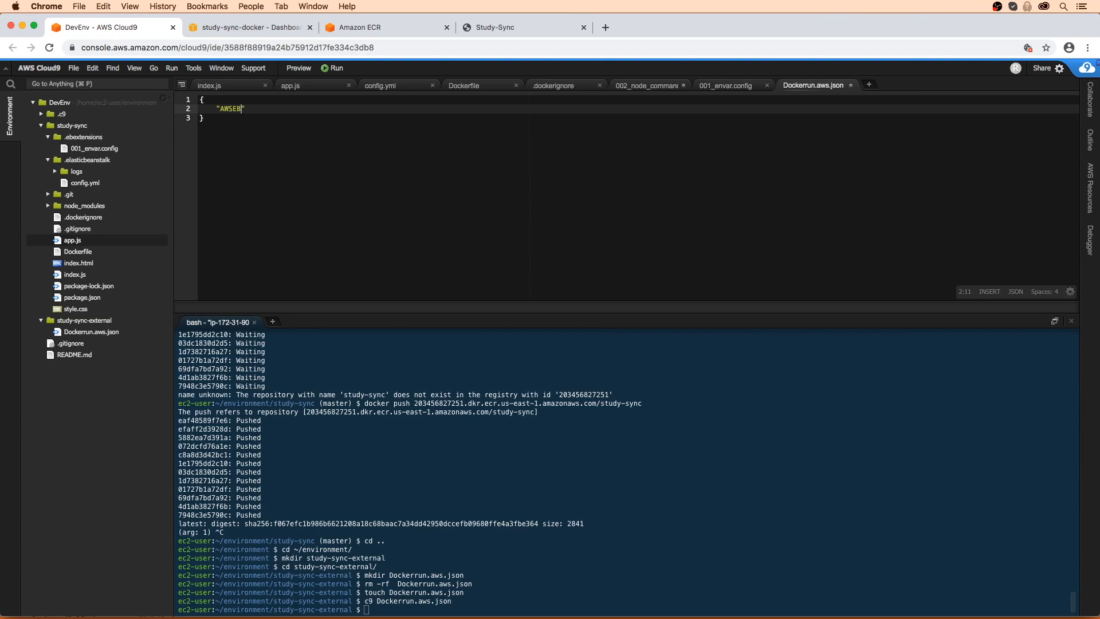
{"action": "type", "text": "Dockerrun"}
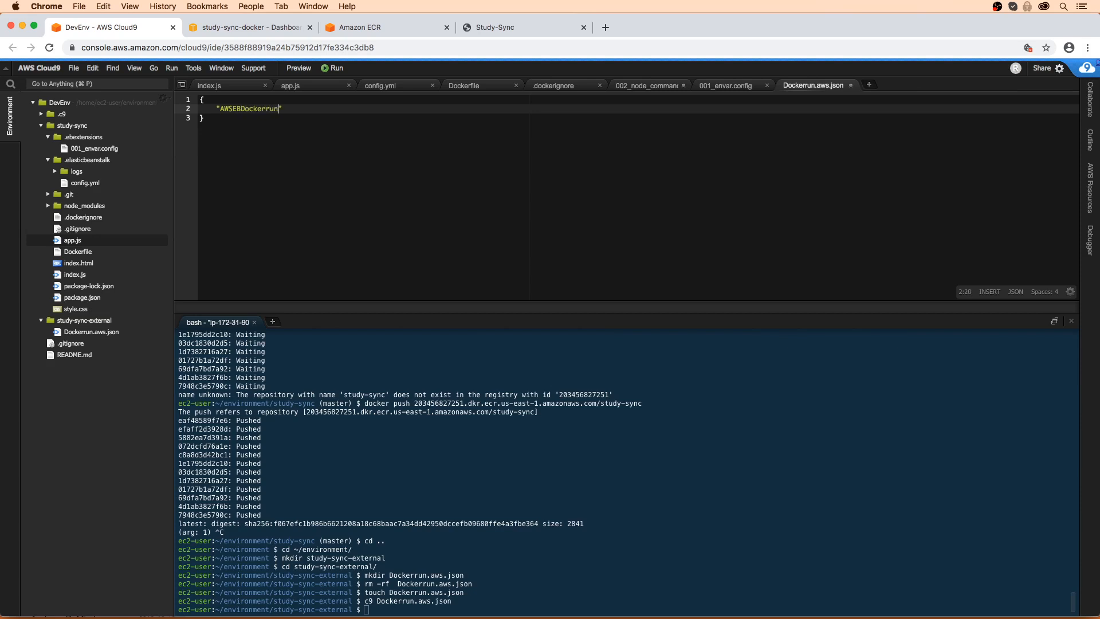
{"action": "type", "text": "Version"}
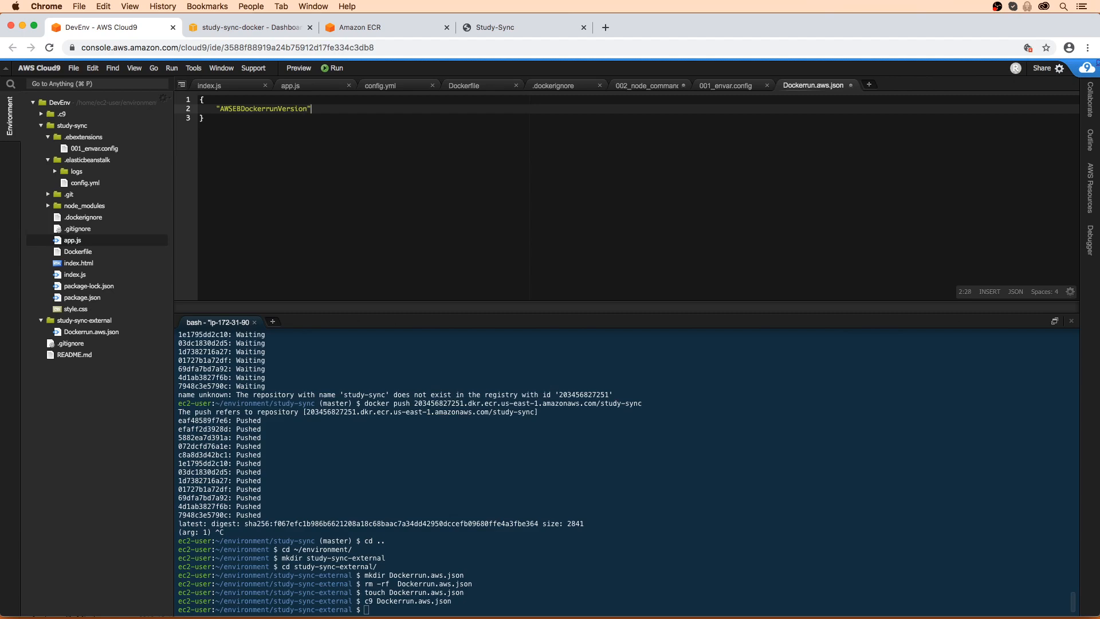
{"action": "type", "text": ":"}
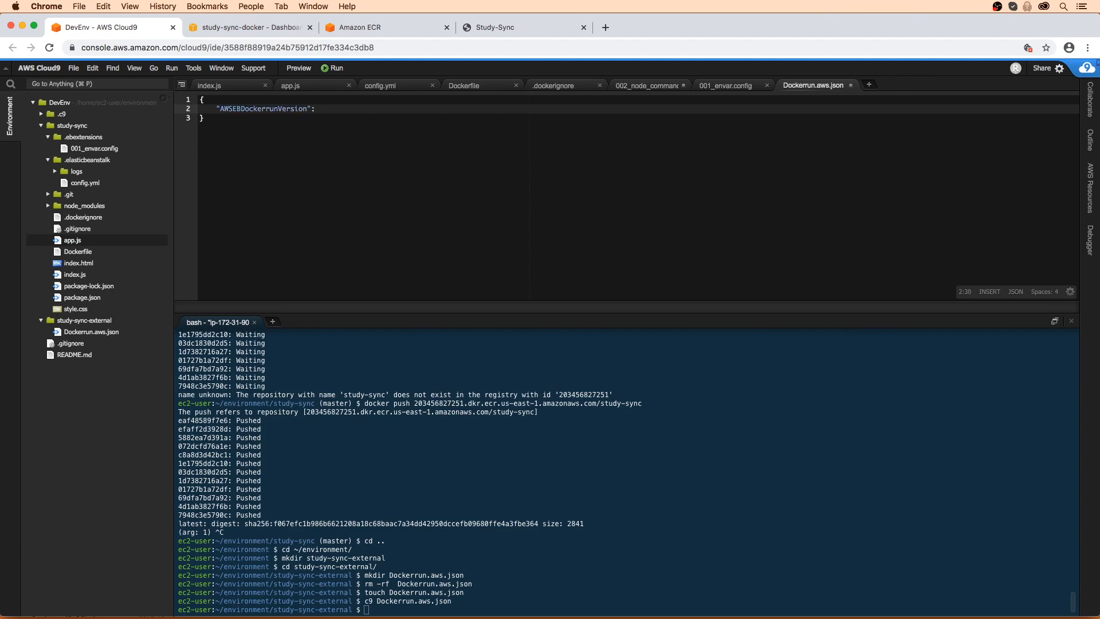
{"action": "type", "text": "\"\""}
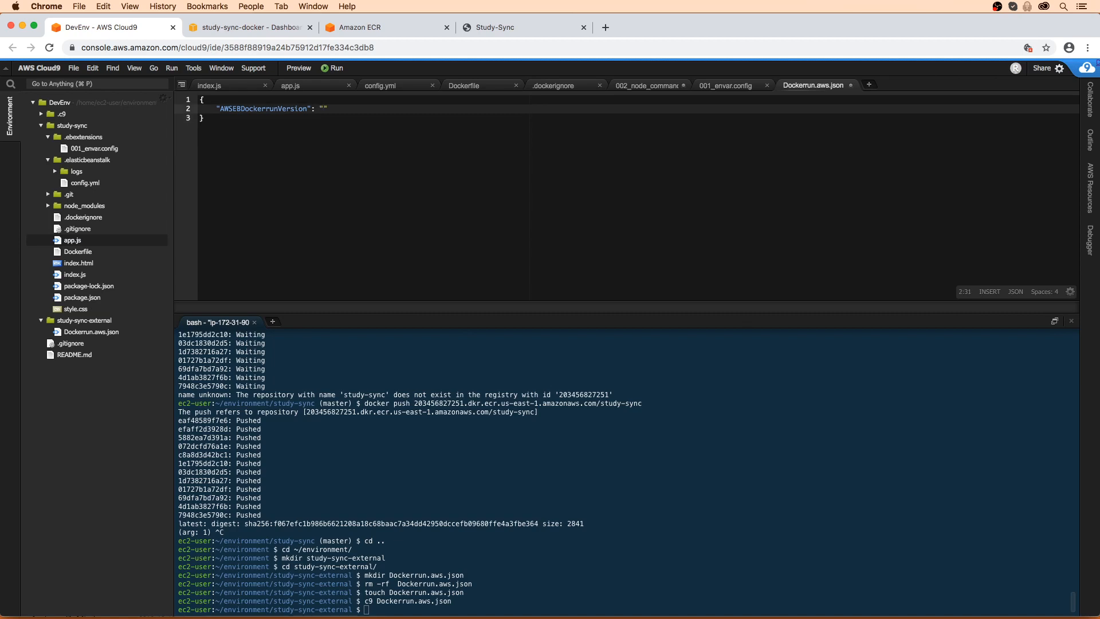
{"action": "type", "text": "1,"}
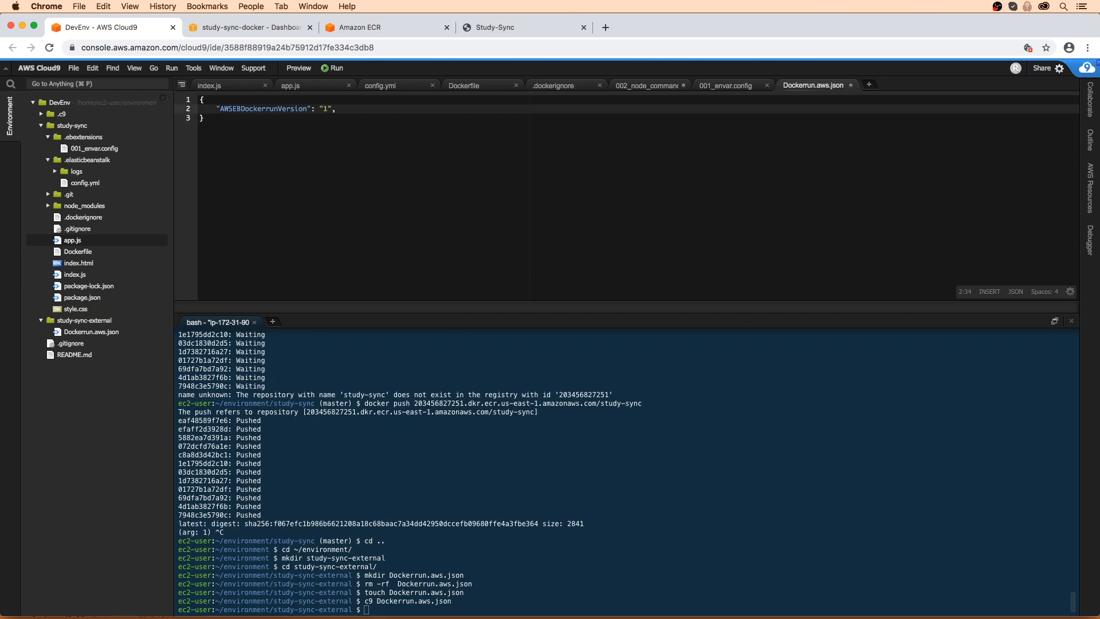
Step: Add an Image block with a Name key and go fetch the image URI from ECR
{"action": "type", "text": "\"Image\": {"}
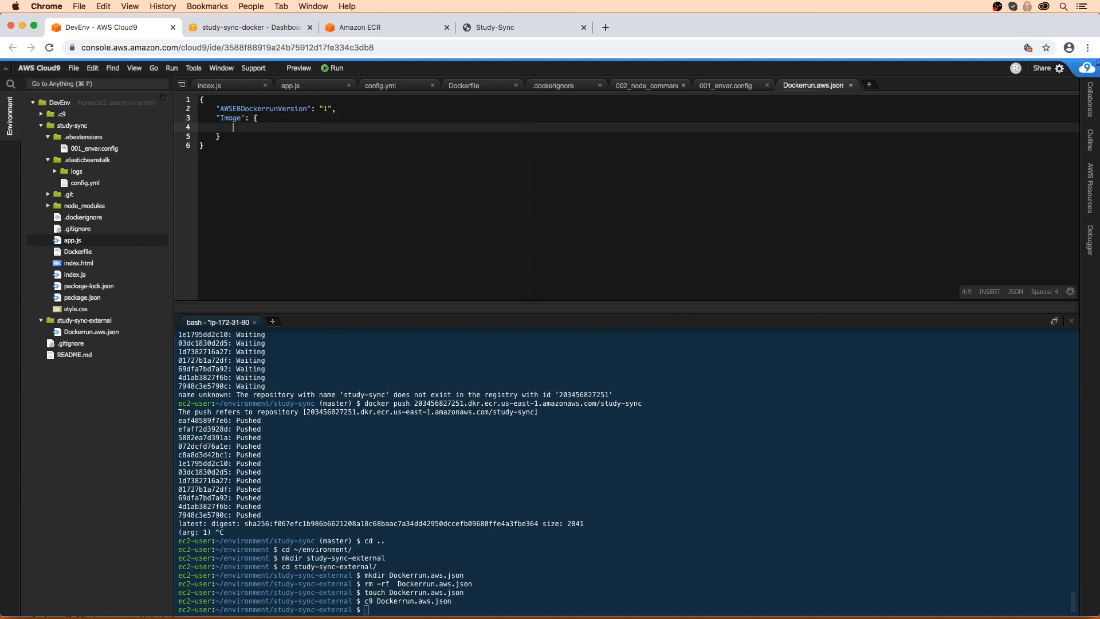
{"action": "type", "text": "\""}
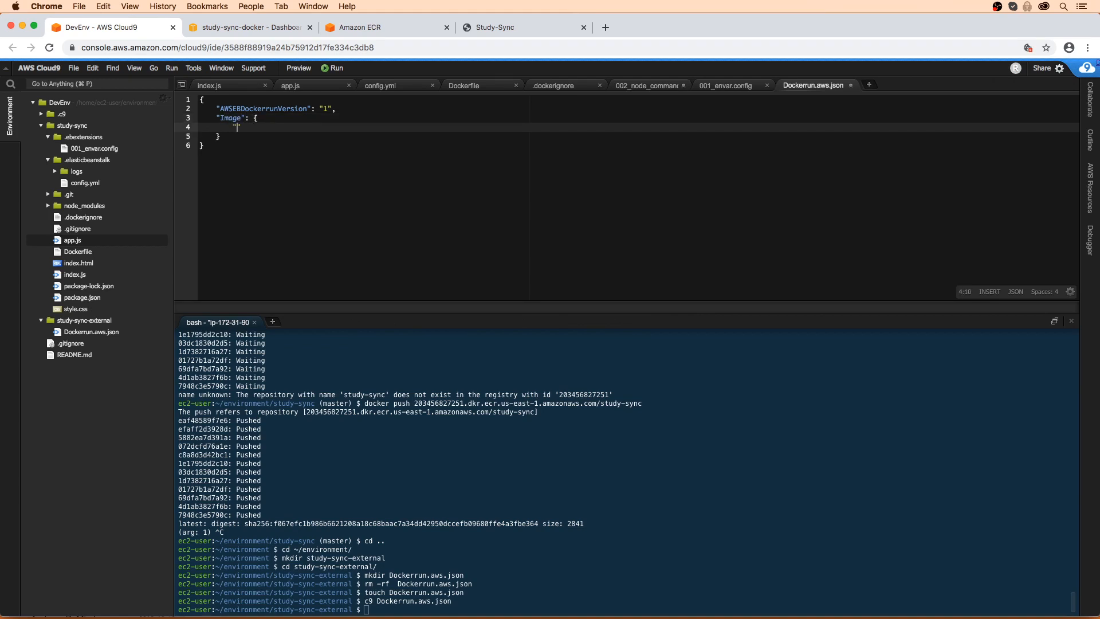
{"action": "type", "text": "\"Name\":"}
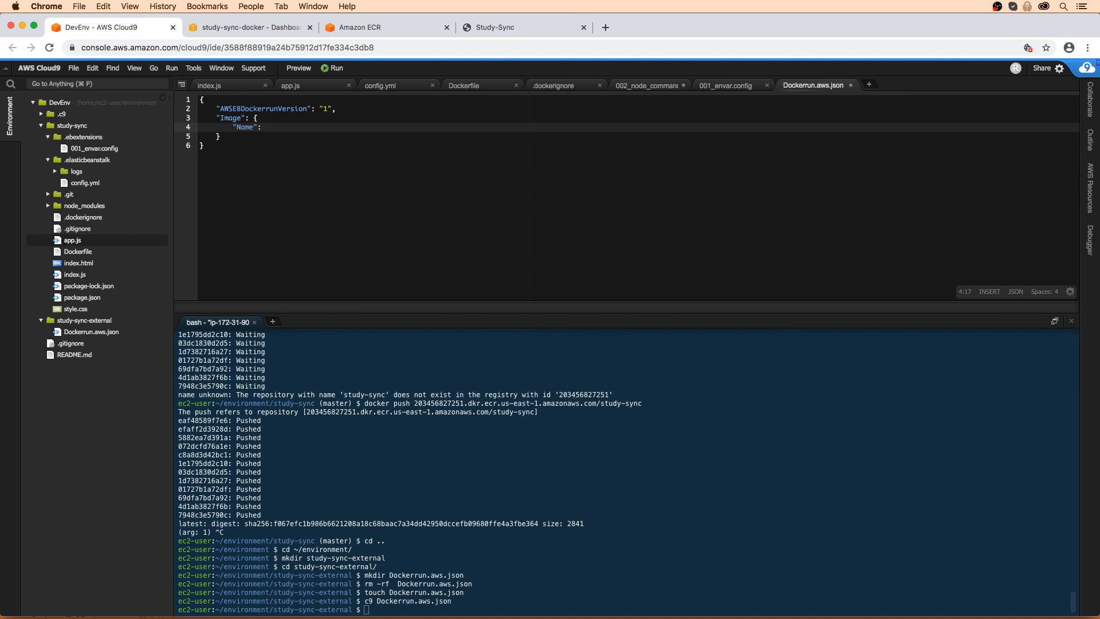
{"action": "left_click", "coordinate": [366, 28]}
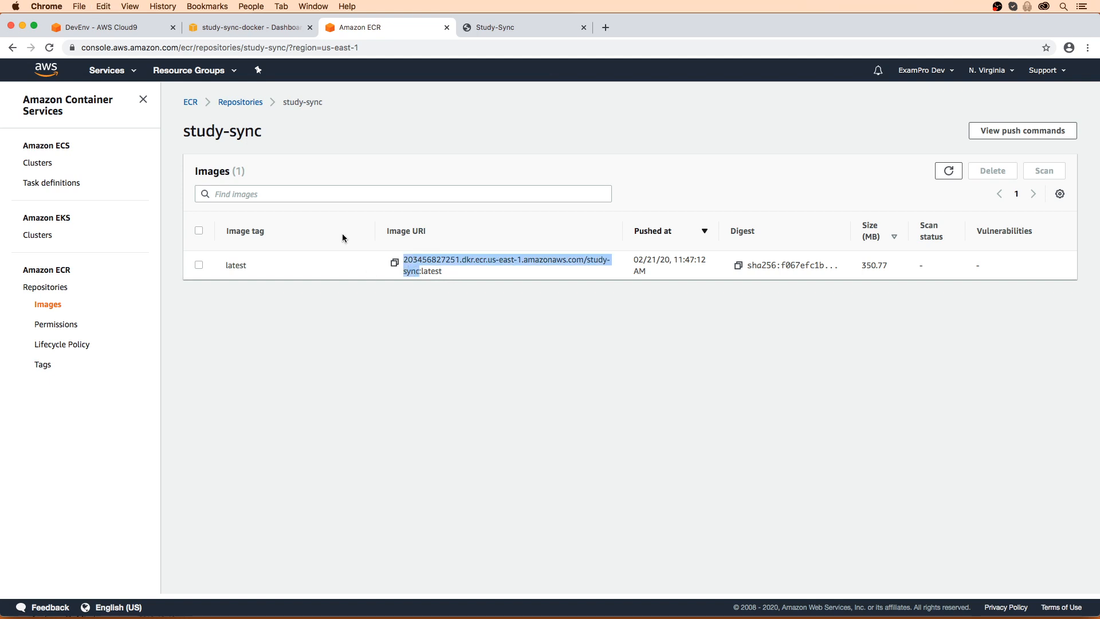
Step: Copy the latest study-sync image URI from ECR and return to Dockerrun.aws.json
{"action": "left_click", "coordinate": [86, 27]}
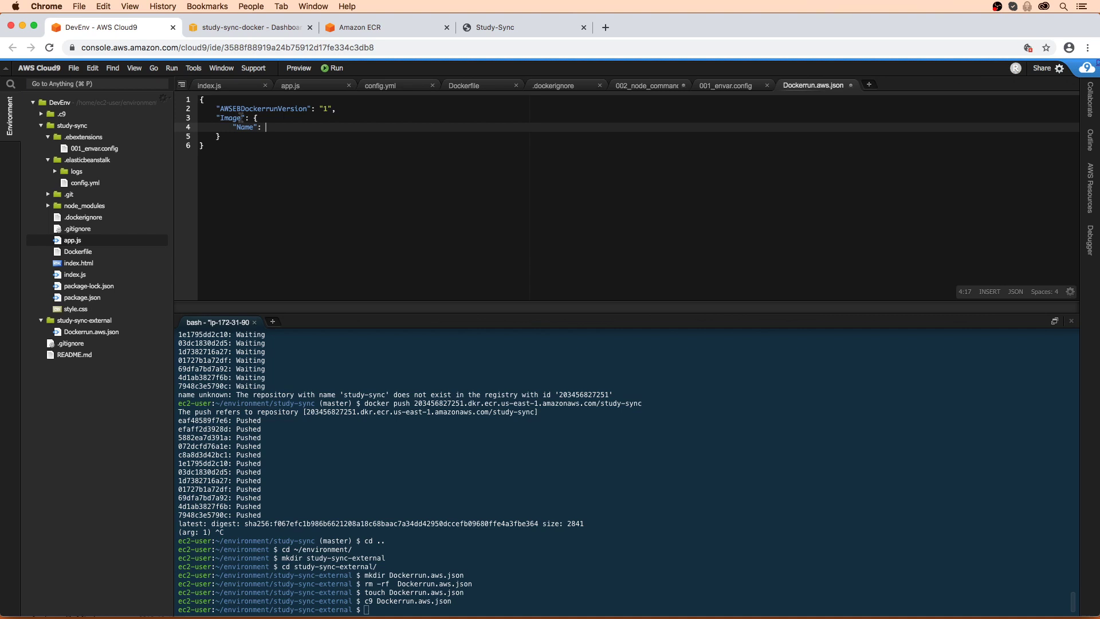
{"action": "type", "text": "\"203456827251.dkr.ecr.us-east-1.amazonaws.com/study-sync\""}
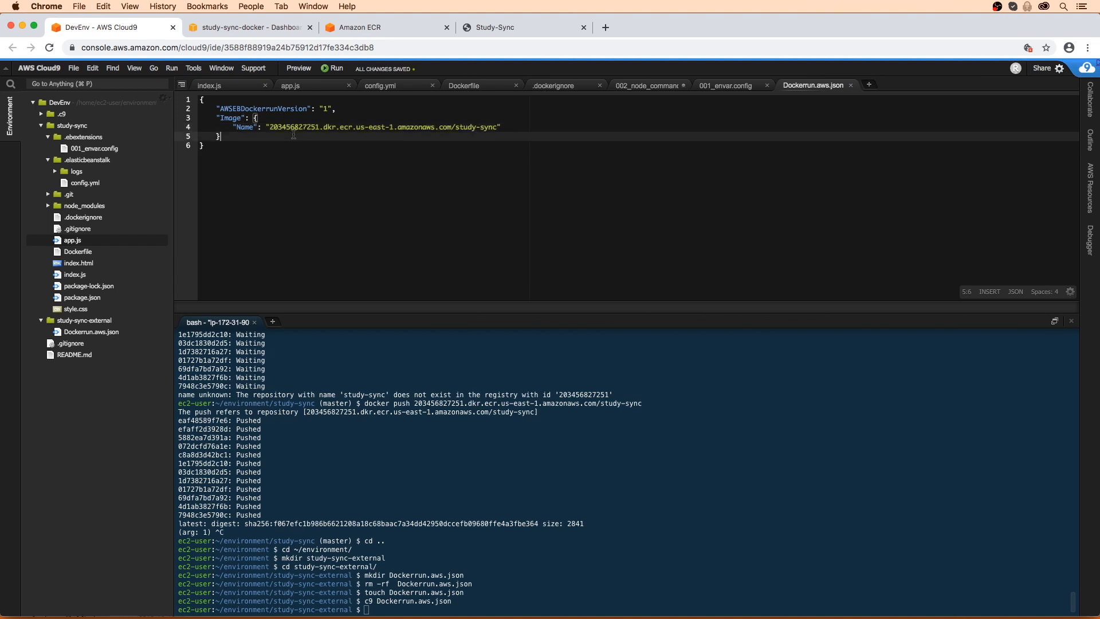
{"action": "type", "text": ","}
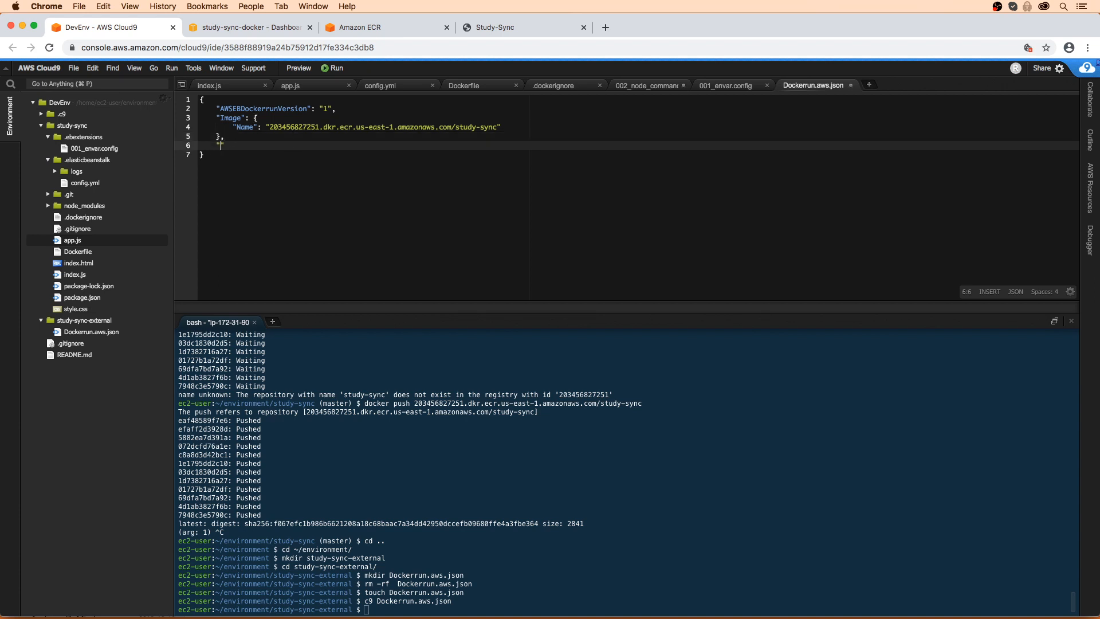
{"action": "type", "text": "\"Ports\""}
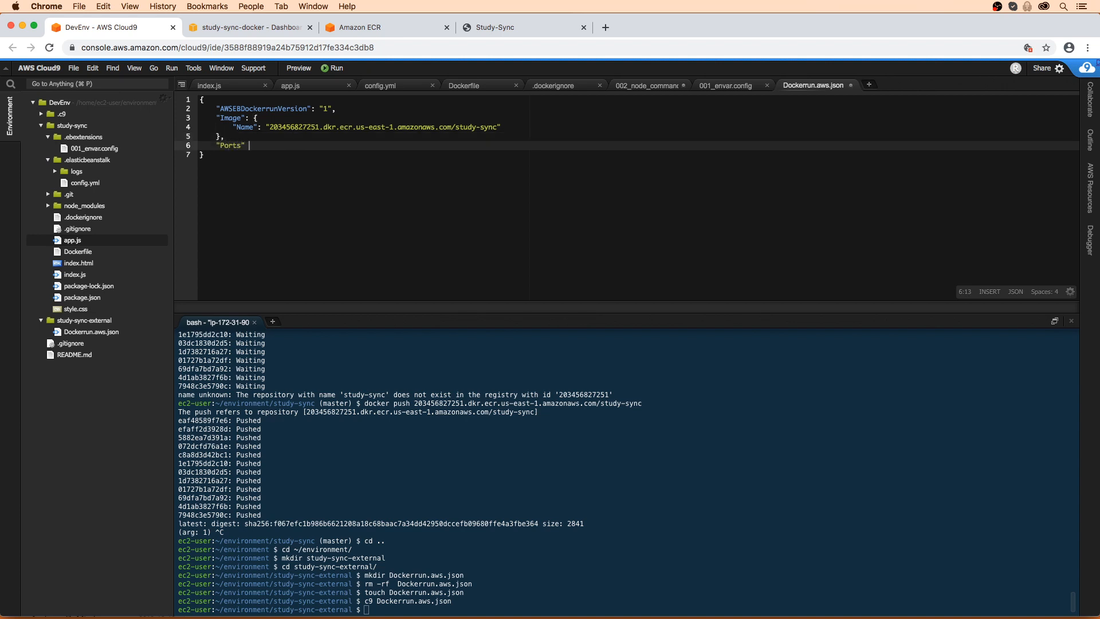
{"action": "type", "text": "["}
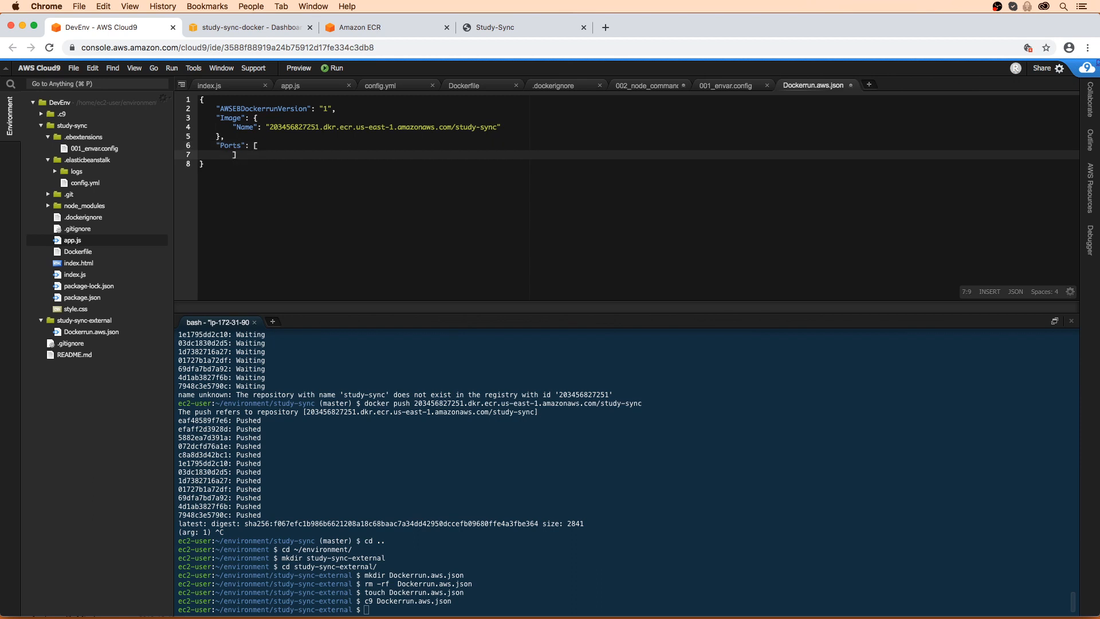
{"action": "type", "text": "{}"}
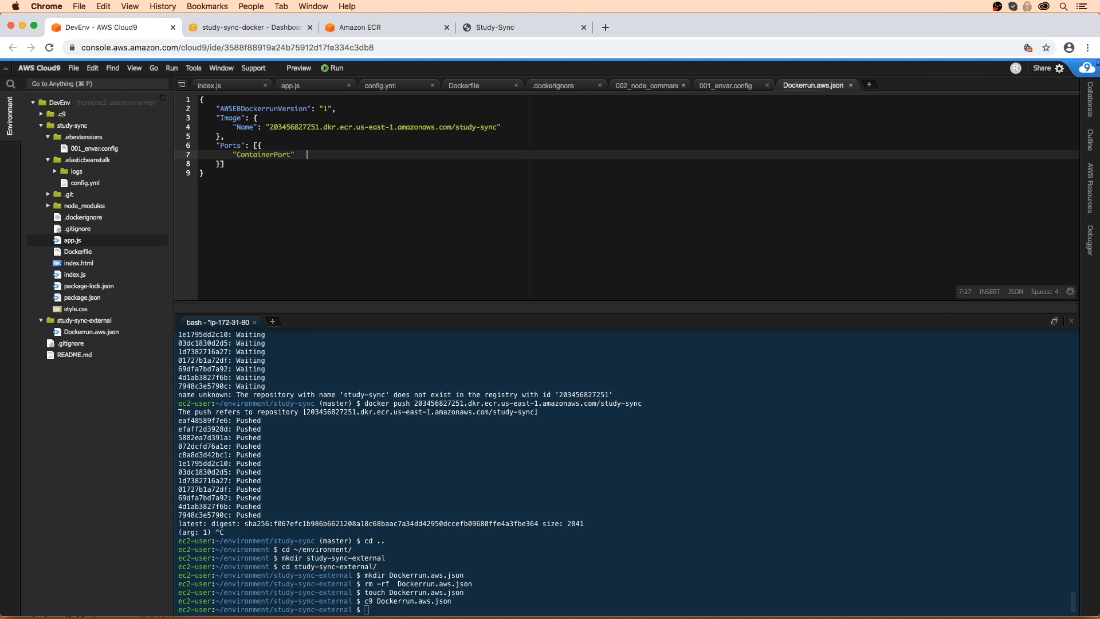
{"action": "type", "text": ":"}
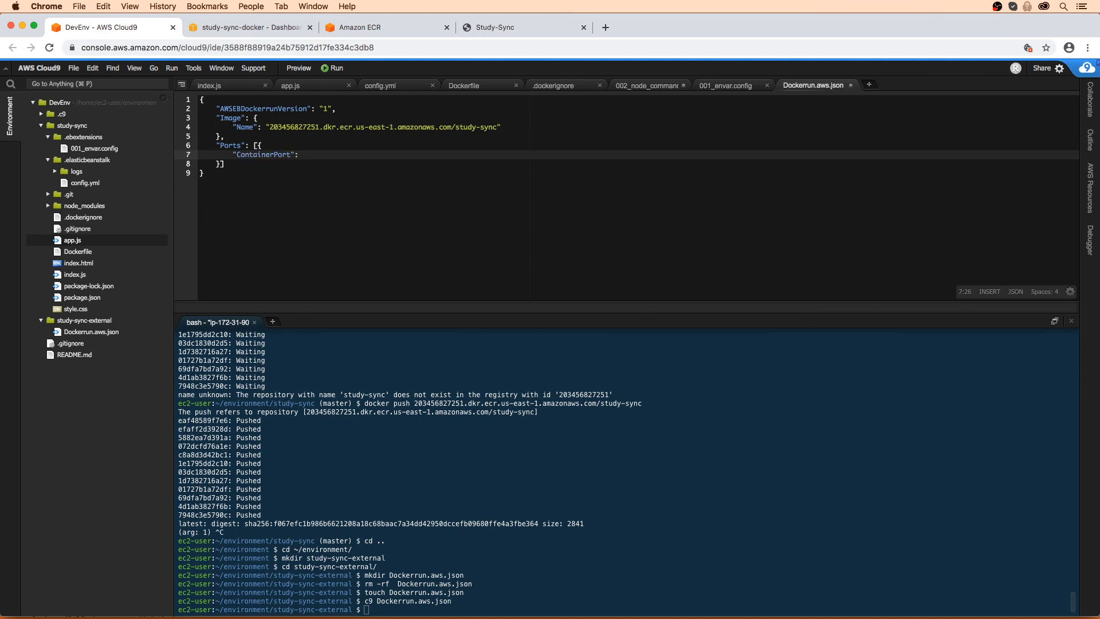
{"action": "type", "text": "8080,"}
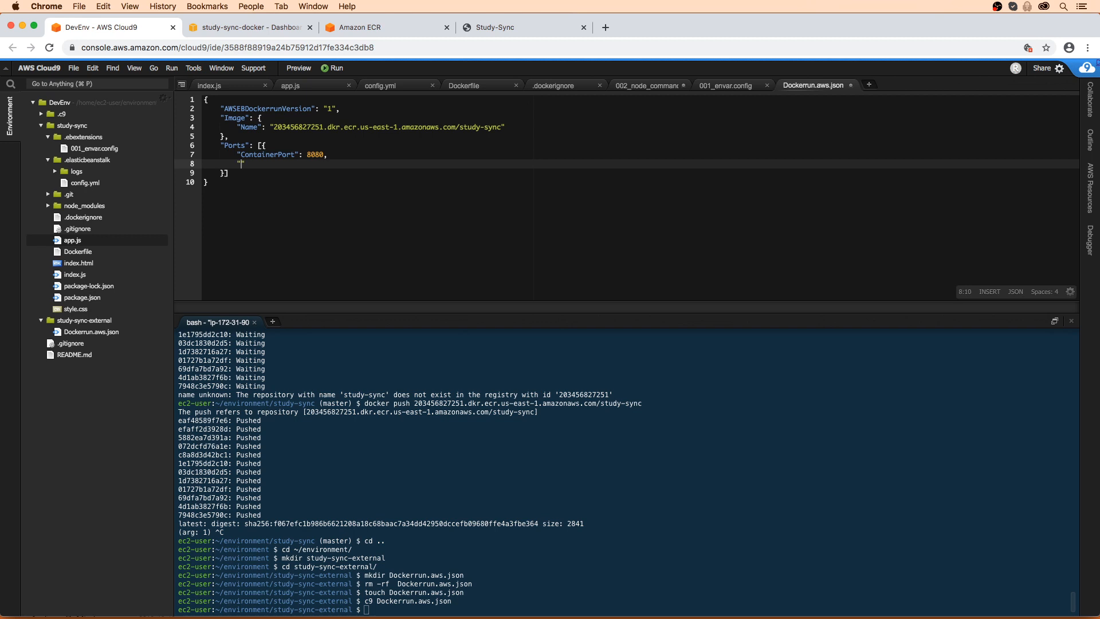
{"action": "type", "text": "HostPort\": 8080"}
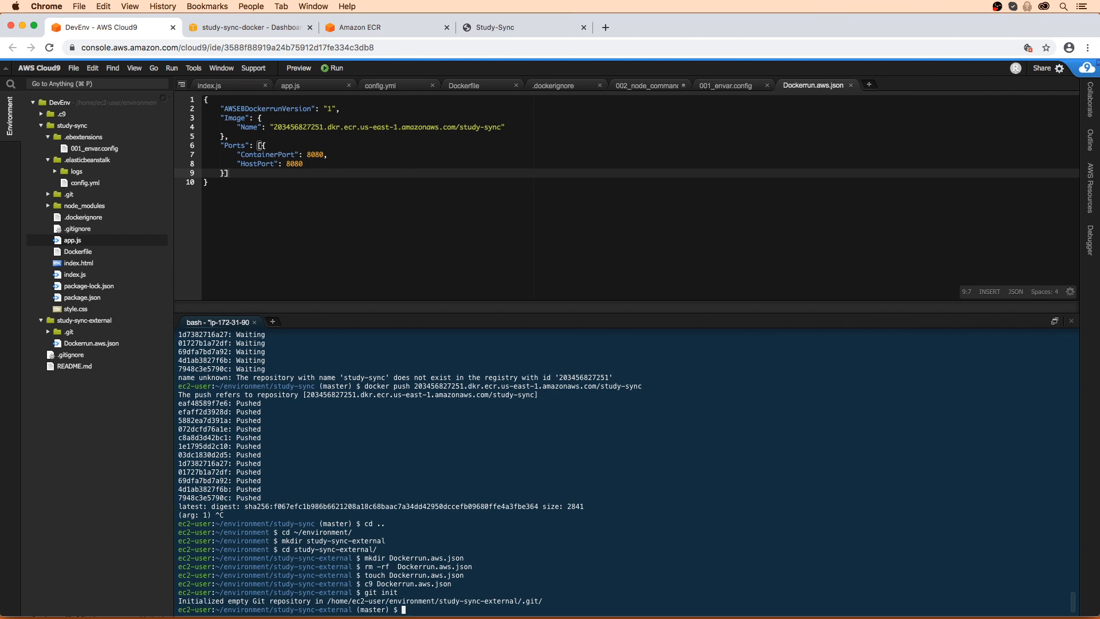
{"action": "mouse_move", "coordinate": [569, 465]}
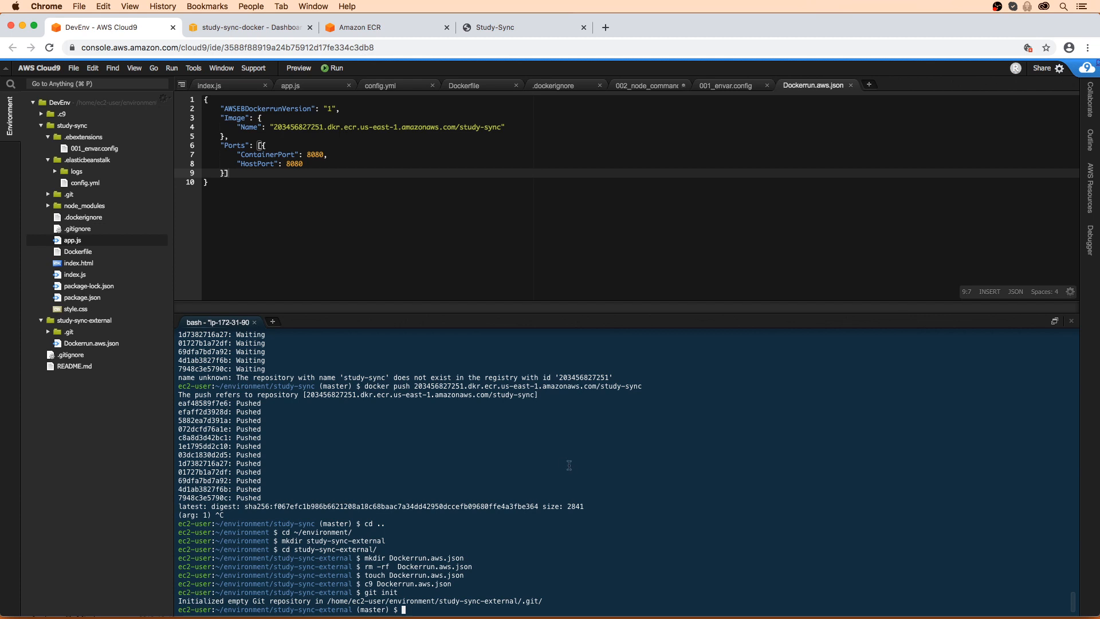
{"action": "mouse_move", "coordinate": [552, 463]}
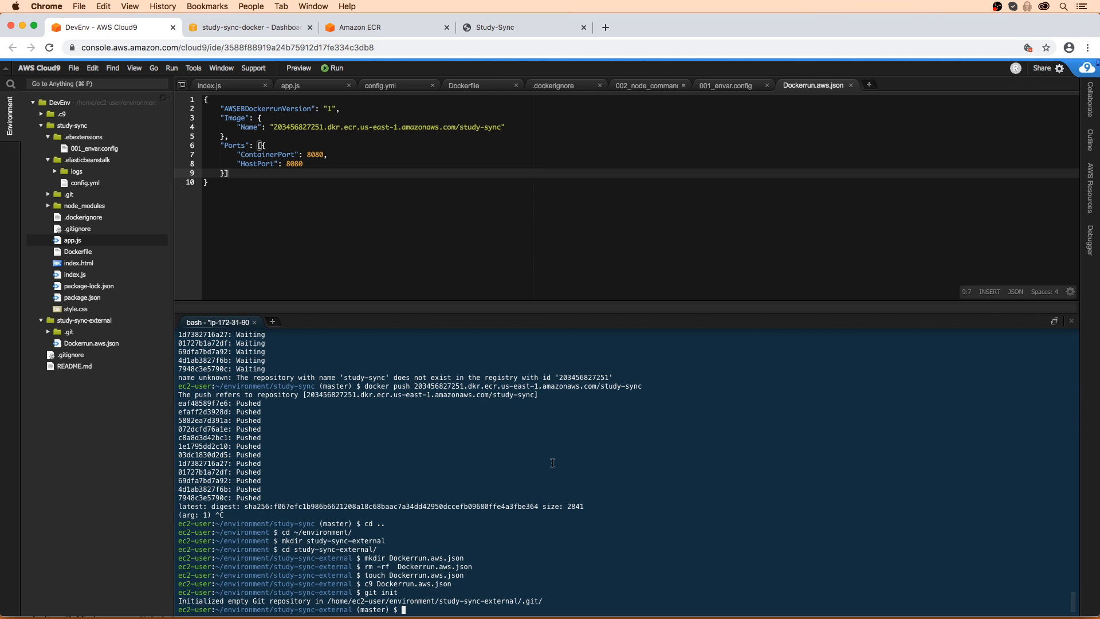
Step: Create .gitignore, an .ebextensions folder, and .ebextensions/001_envvar.config
{"action": "type", "text": "touch .git/"}
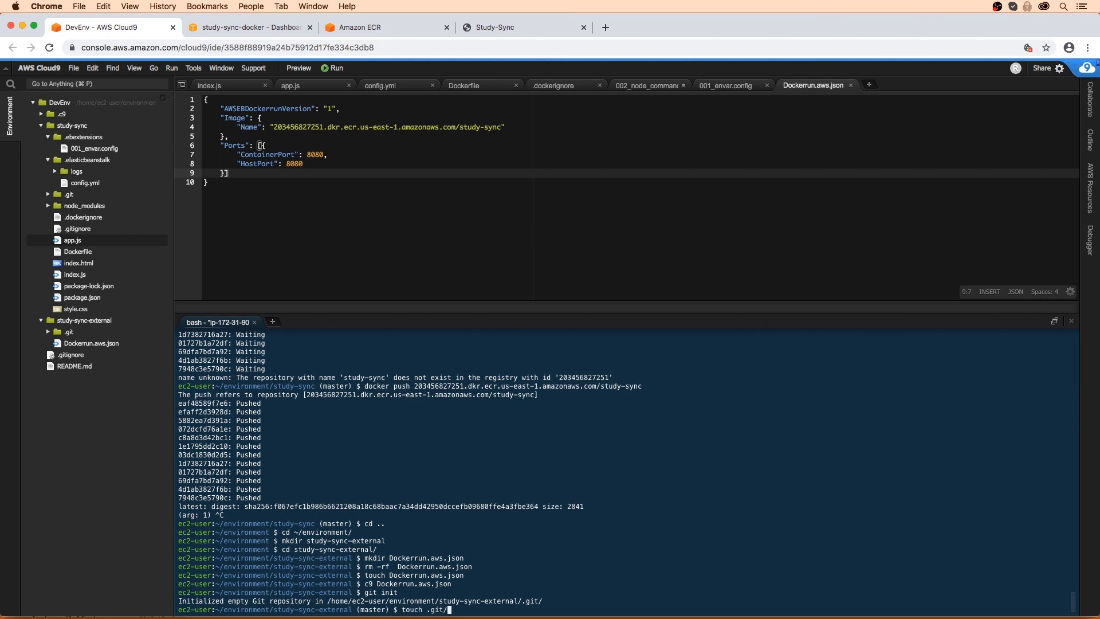
{"action": "key", "text": "Enter"}
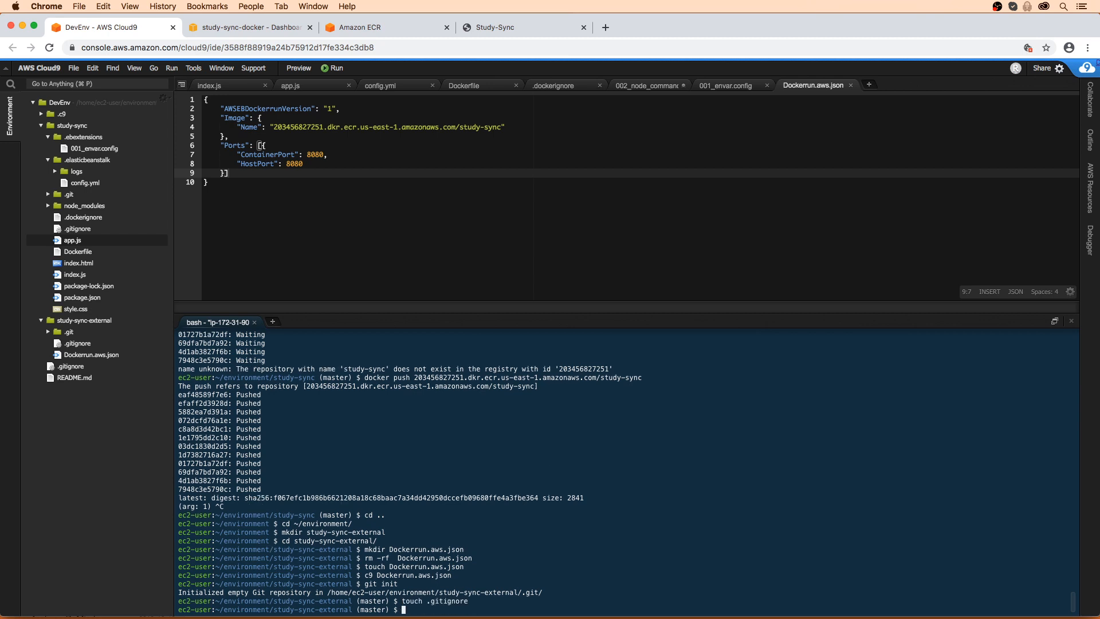
{"action": "type", "text": "mkdi"}
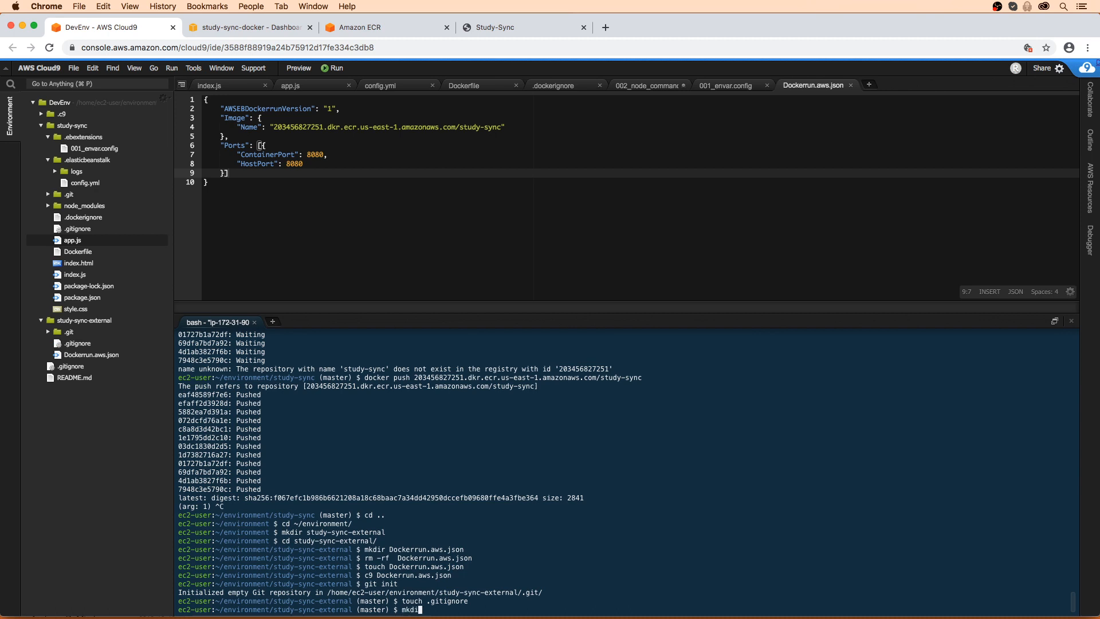
{"action": "type", "text": ".ebextensions"}
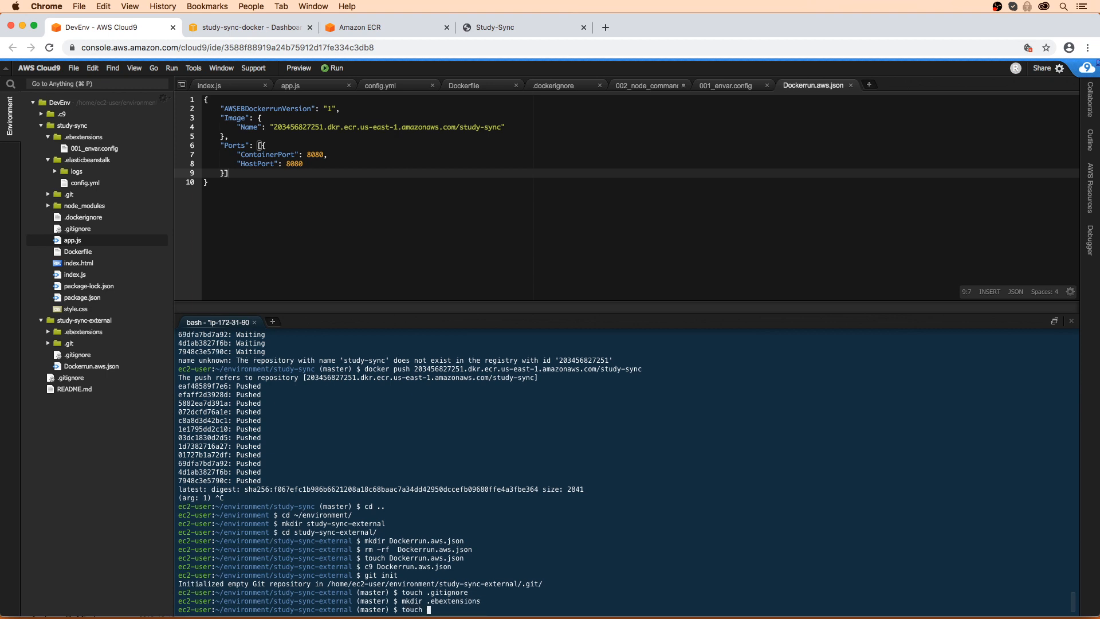
{"action": "type", "text": ".ebextensions/"}
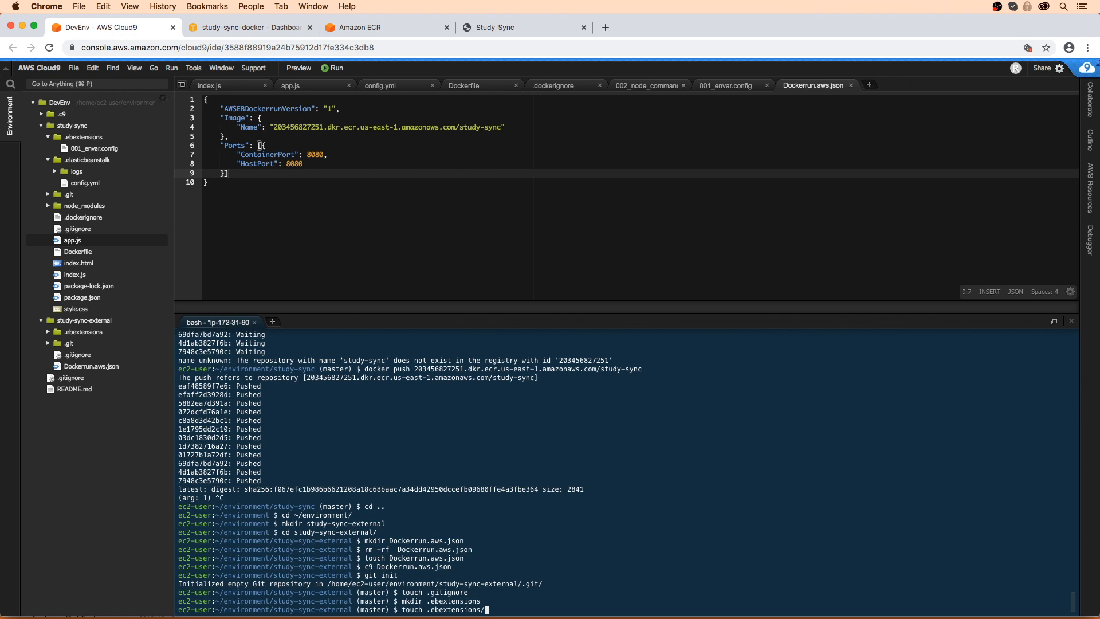
{"action": "type", "text": "001_"}
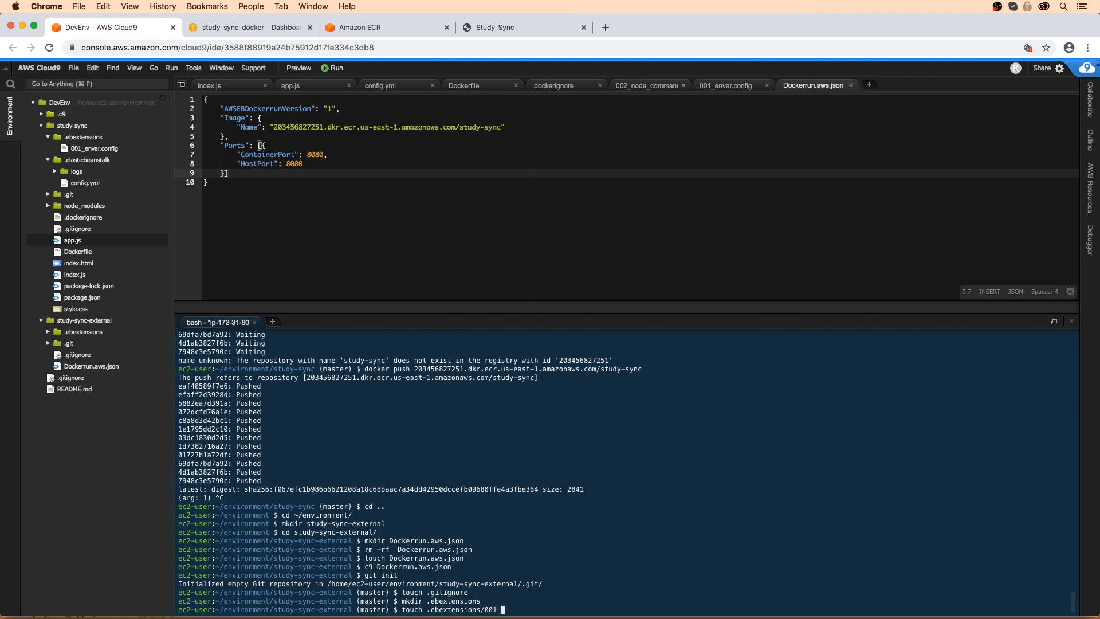
{"action": "type", "text": "envavar.config"}
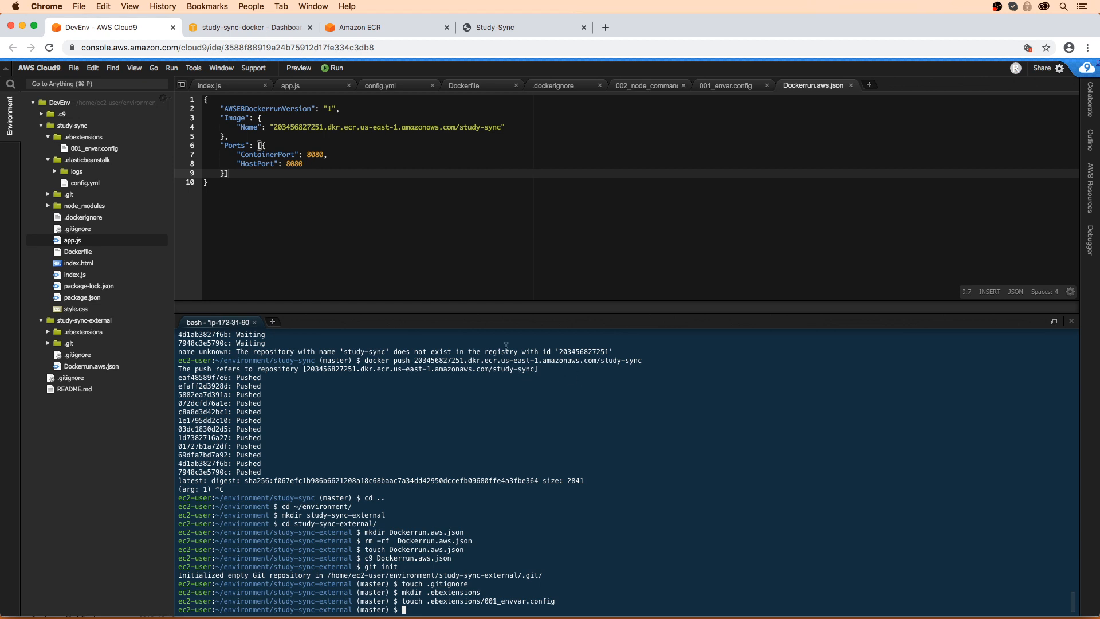
Step: Copy study-sync's .gitignore and PORT 8080 / NODE_ENV production config into the new files
{"action": "left_click", "coordinate": [78, 229]}
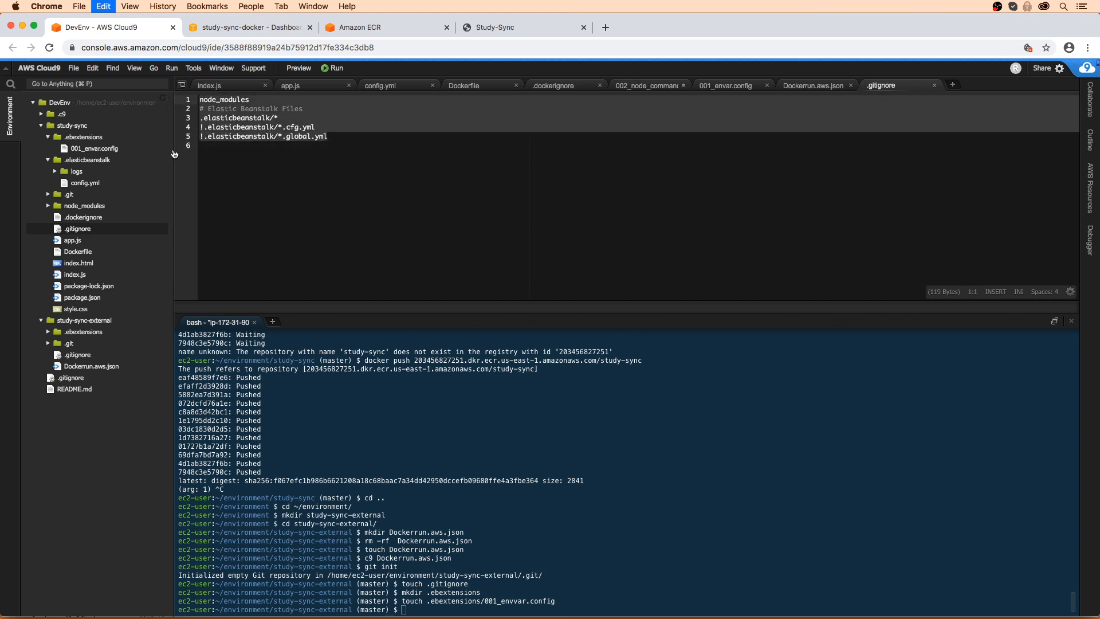
{"action": "mouse_move", "coordinate": [52, 168]}
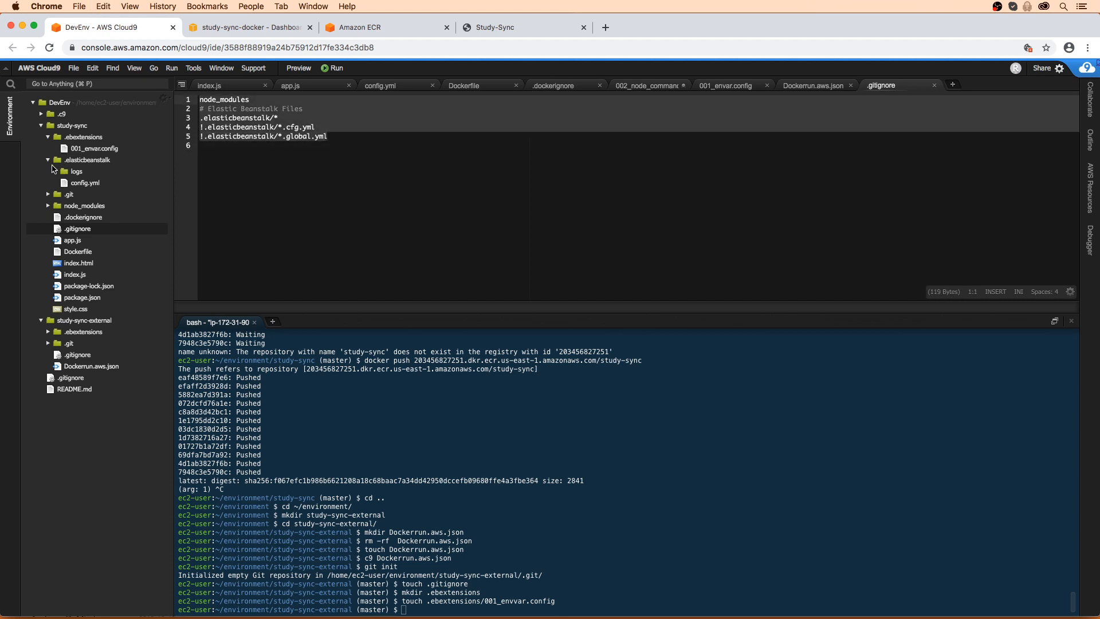
{"action": "left_click", "coordinate": [48, 125]}
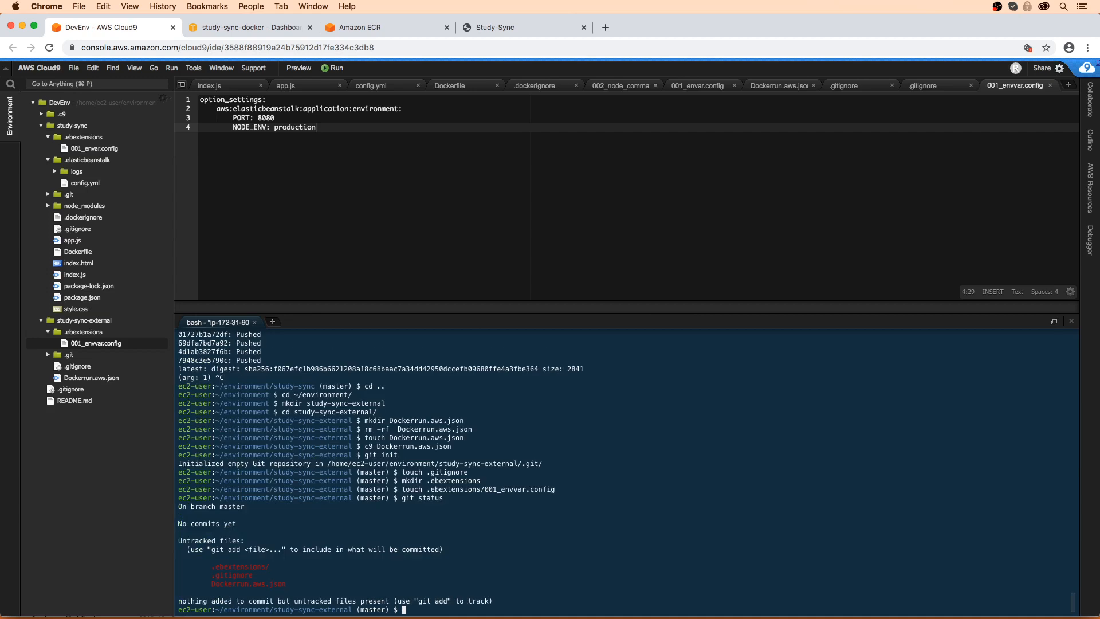
Step: Commit the three files as 'dockerrun', confirm a clean tree, and run eb init
{"action": "type", "text": "git add ."}
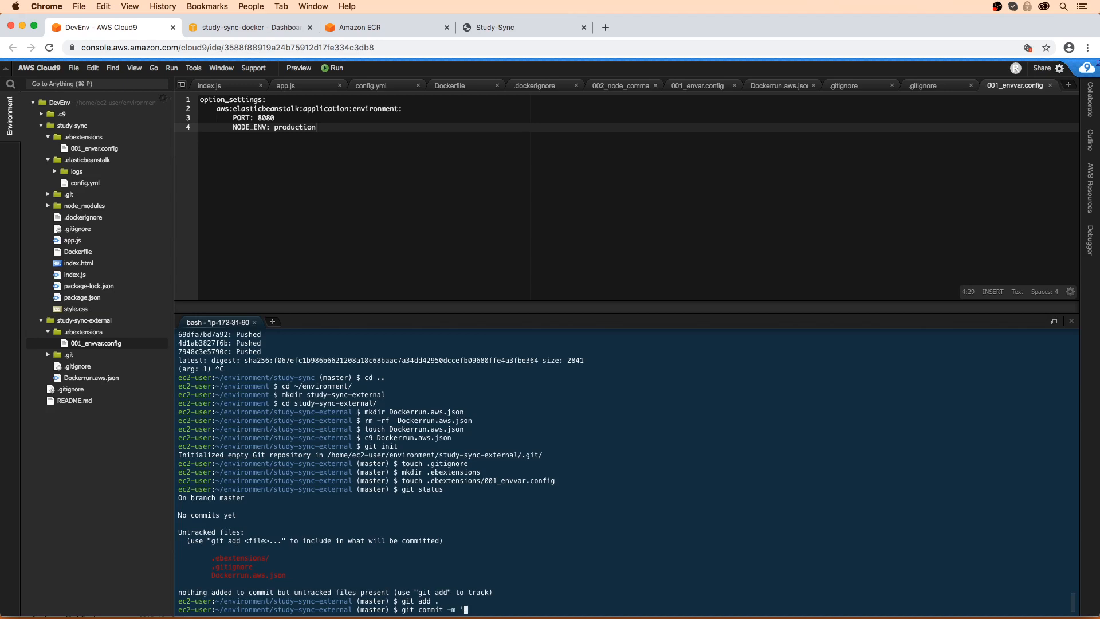
{"action": "type", "text": "dockerrun'"}
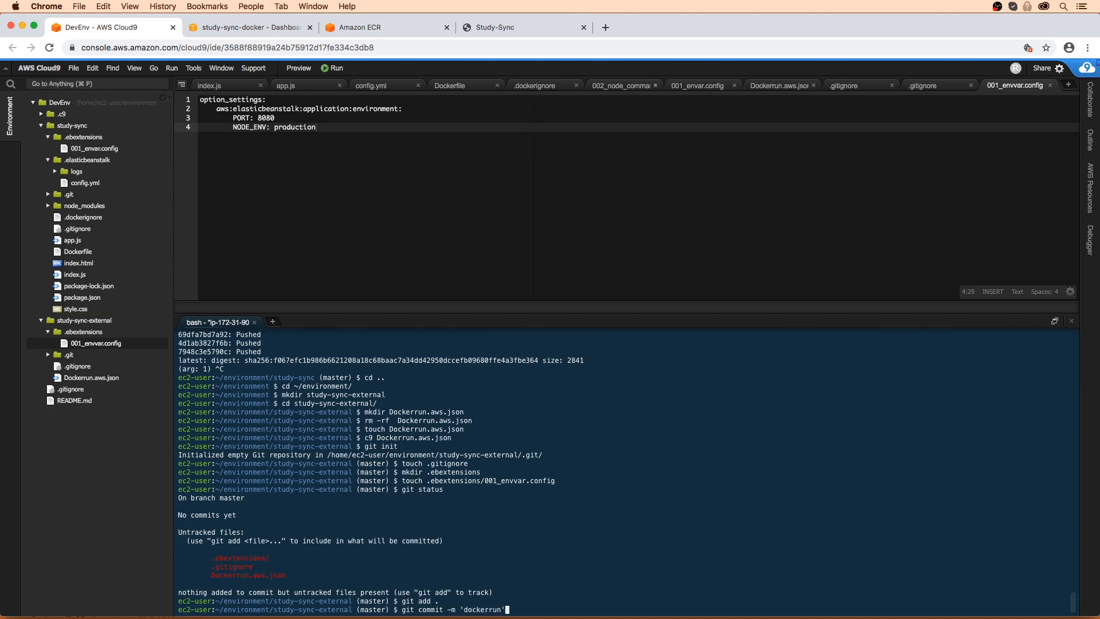
{"action": "key", "text": "Enter"}
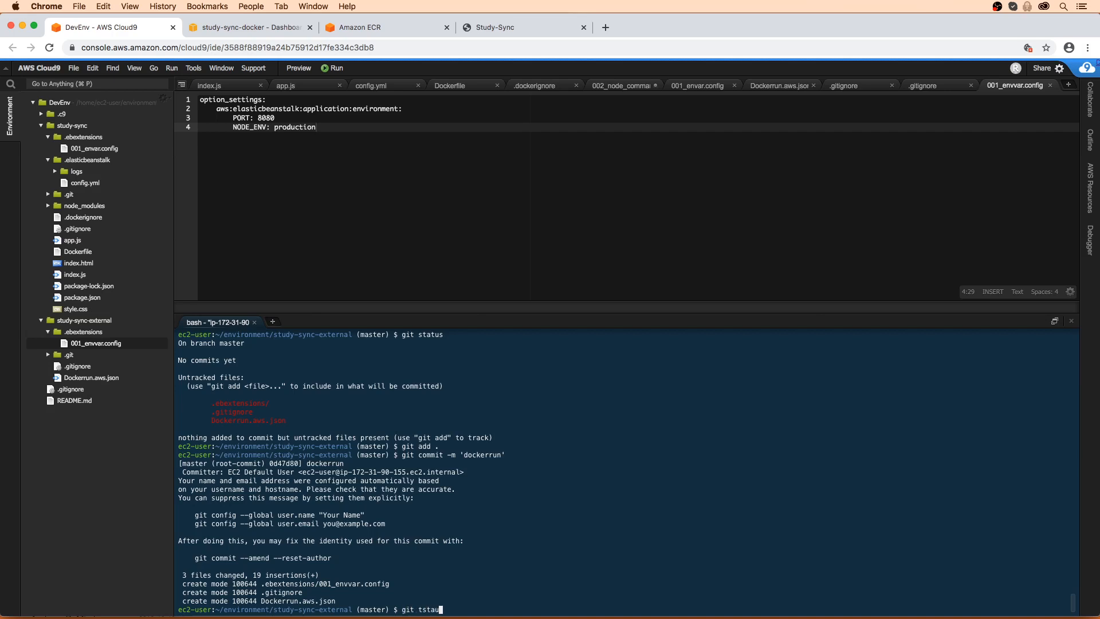
{"action": "key", "text": "Enter"}
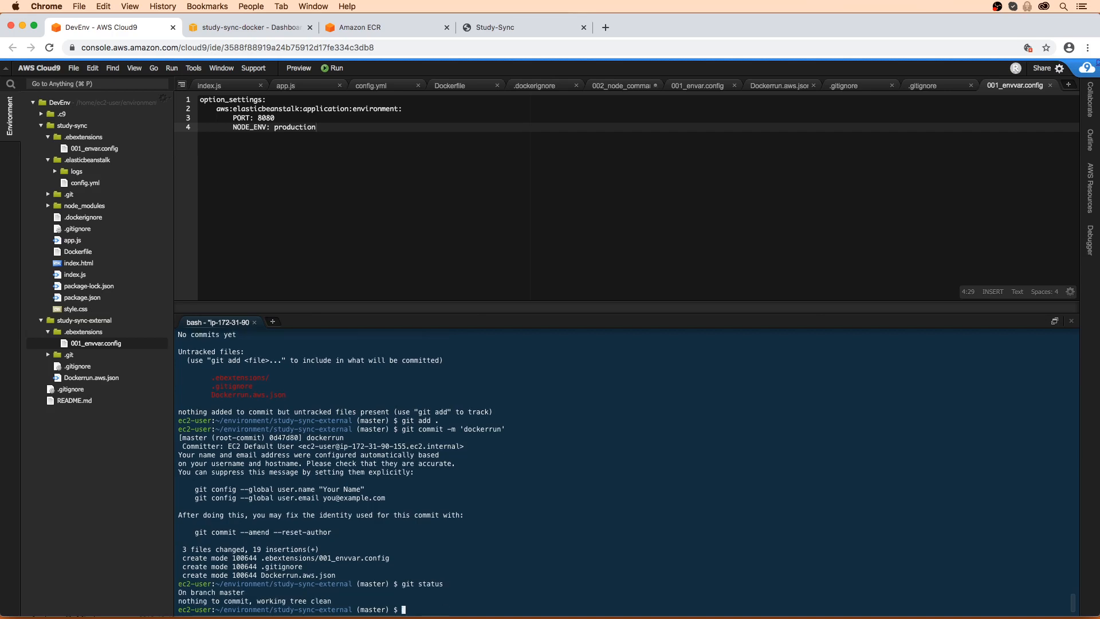
{"action": "type", "text": "eb init"}
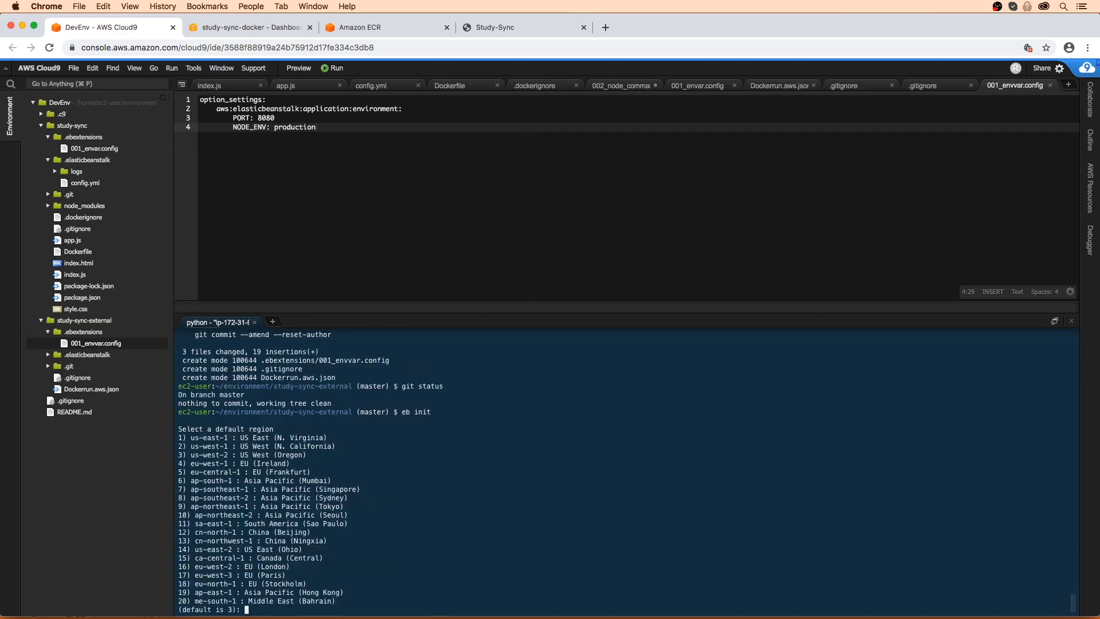
Step: Answer eb init: new CodeCommit repository study-sync-external on branch master, SSH declined
{"action": "type", "text": "1"}
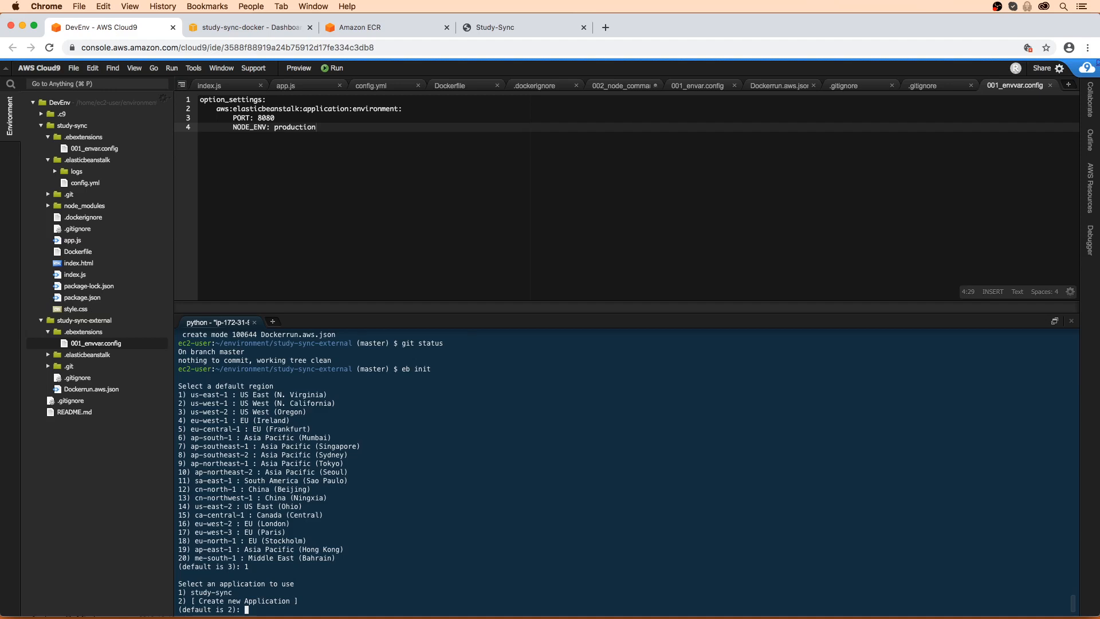
{"action": "type", "text": "2"}
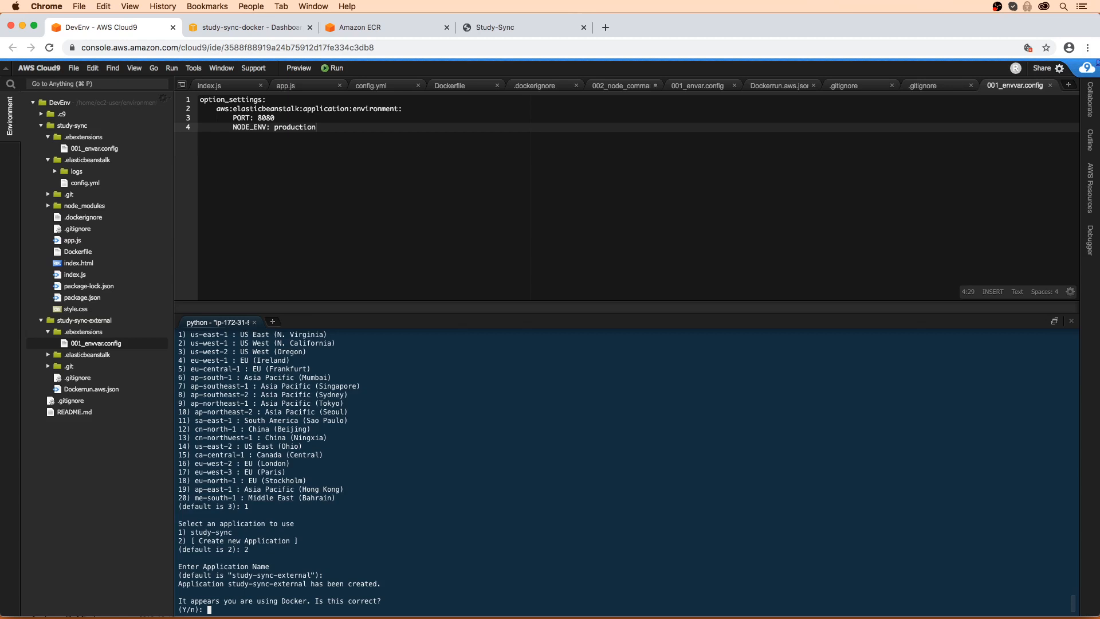
{"action": "type", "text": "y"}
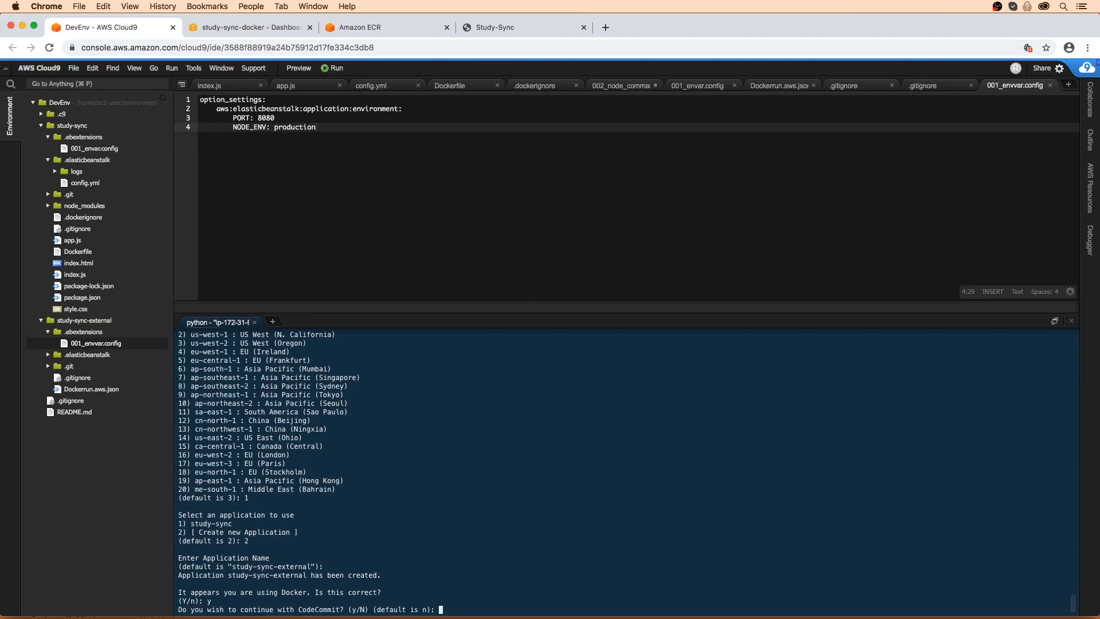
{"action": "type", "text": "y"}
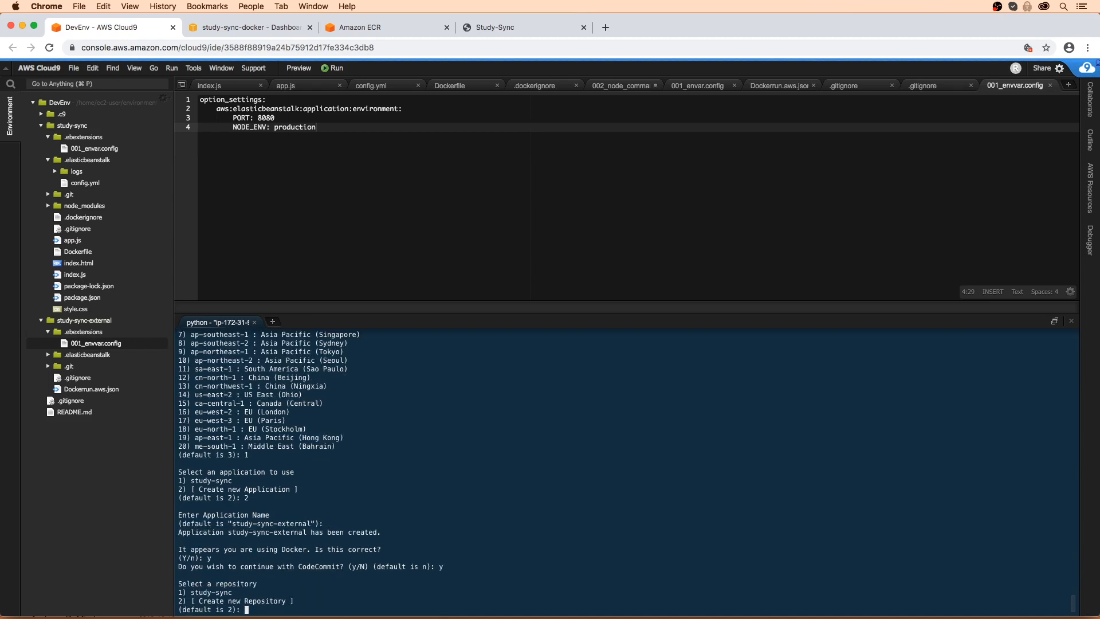
{"action": "type", "text": "2"}
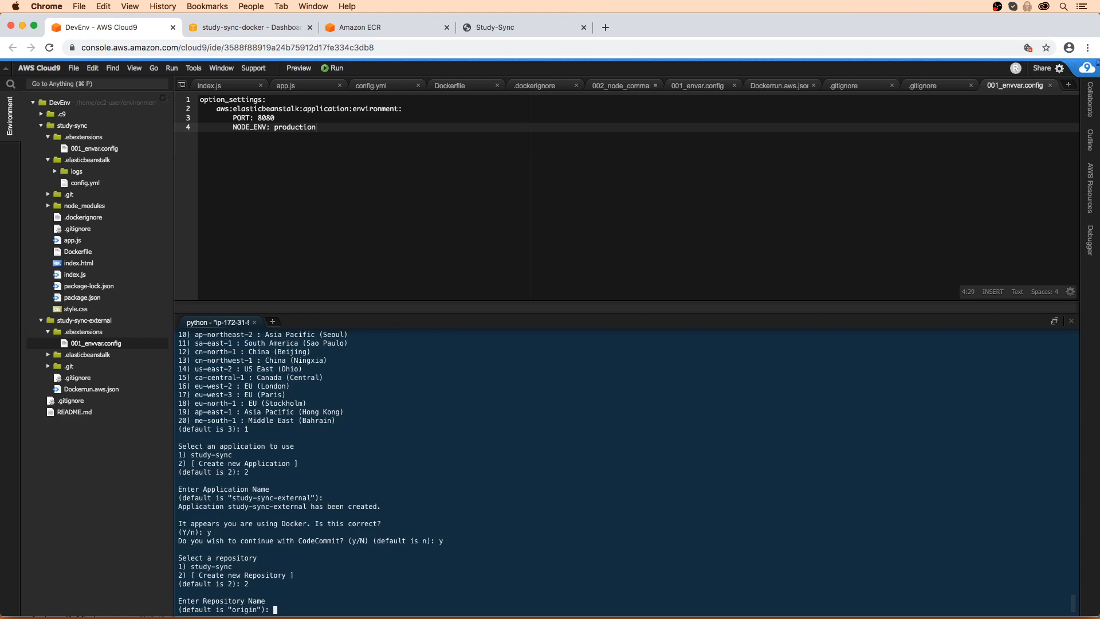
{"action": "type", "text": "study-snyc-e"}
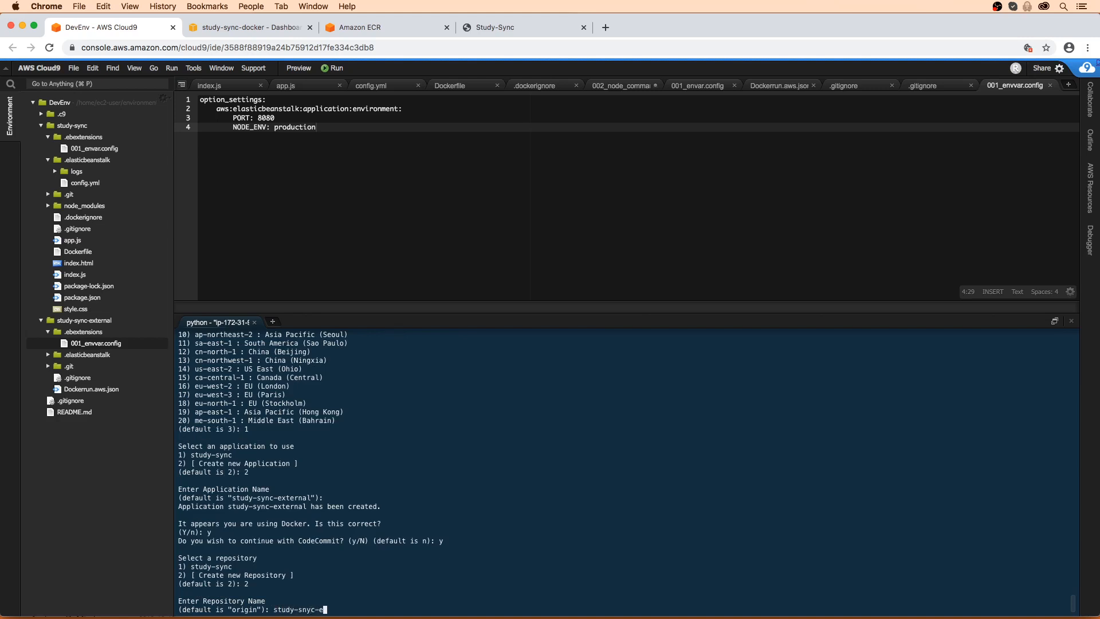
{"action": "key", "text": "Backspace"}
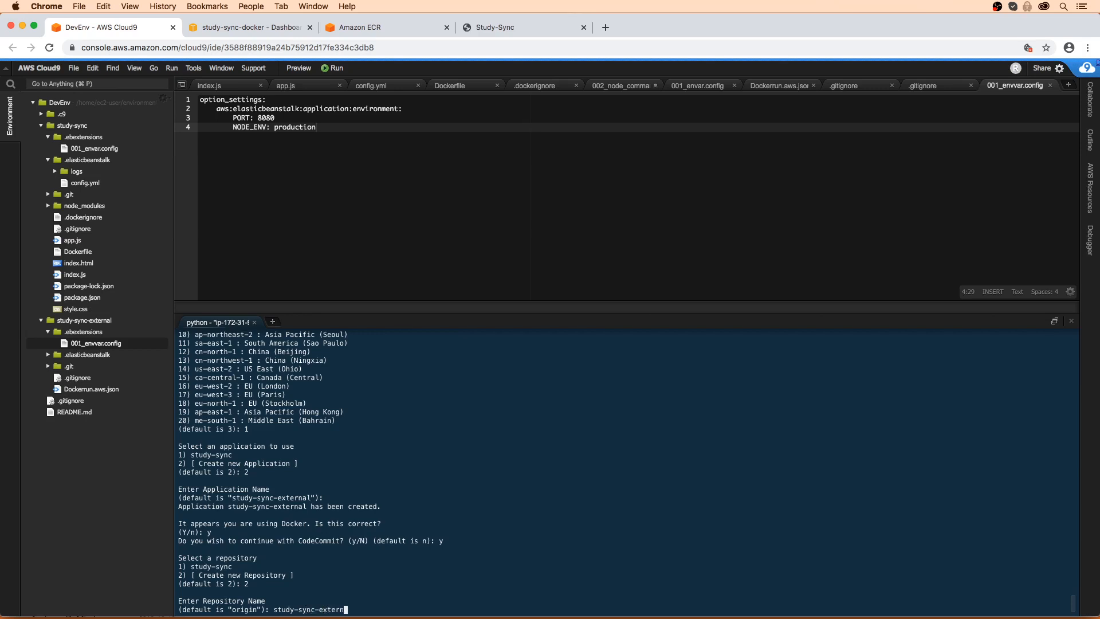
{"action": "key", "text": "Enter"}
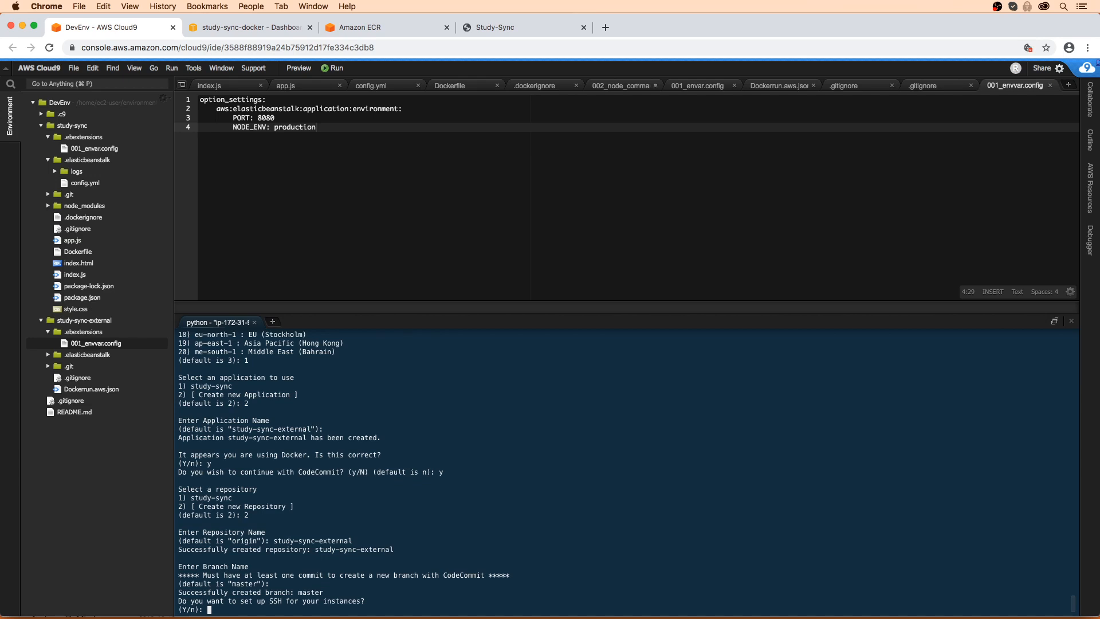
{"action": "type", "text": "n"}
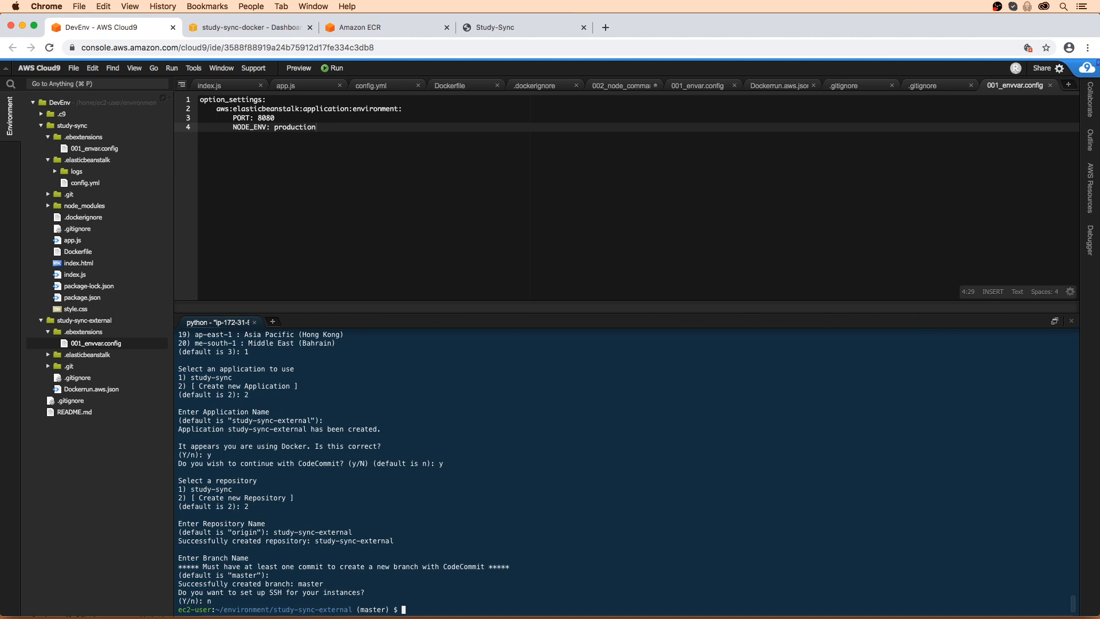
Step: Find CodeCommit and verify study-sync-external lists .ebextensions, .gitignore and Dockerrun.aws.json
{"action": "left_click", "coordinate": [366, 27]}
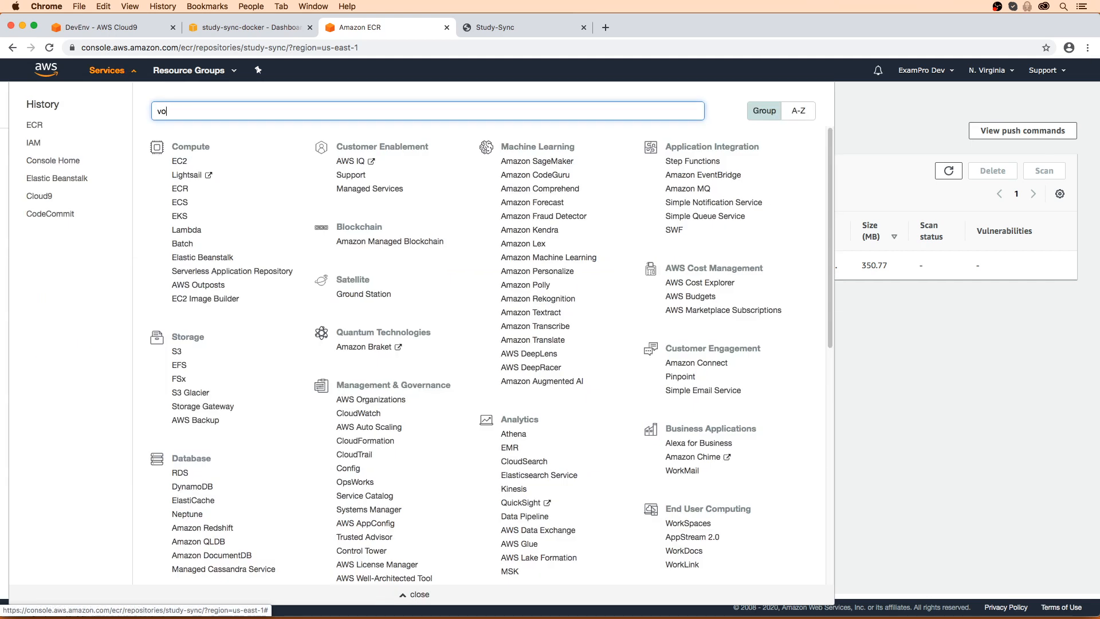
{"action": "type", "text": "codecom"}
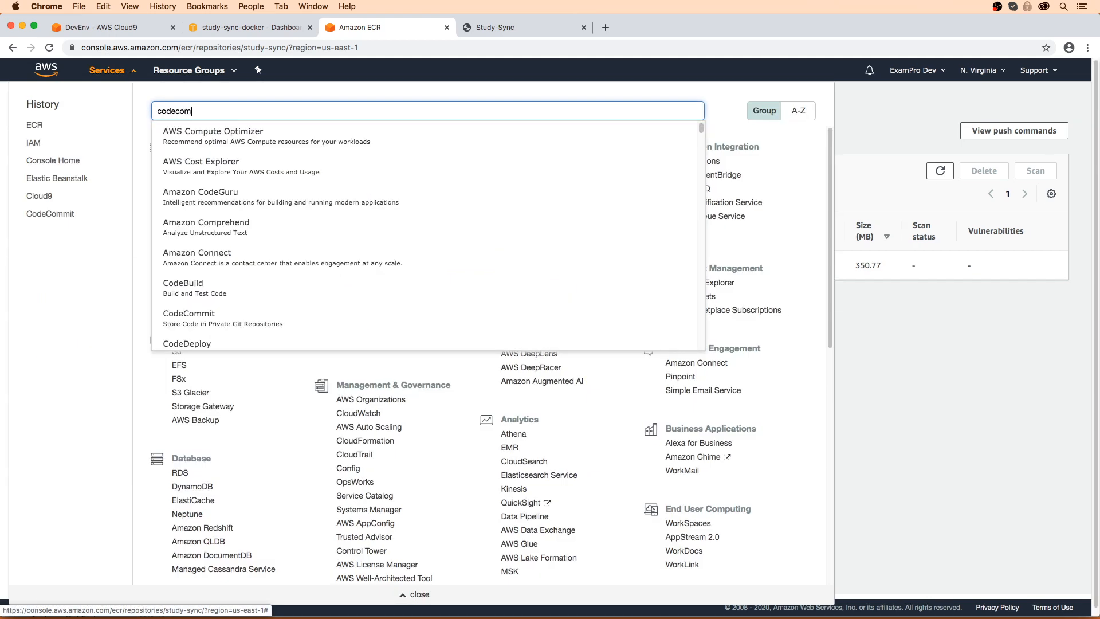
{"action": "left_click", "coordinate": [188, 314]}
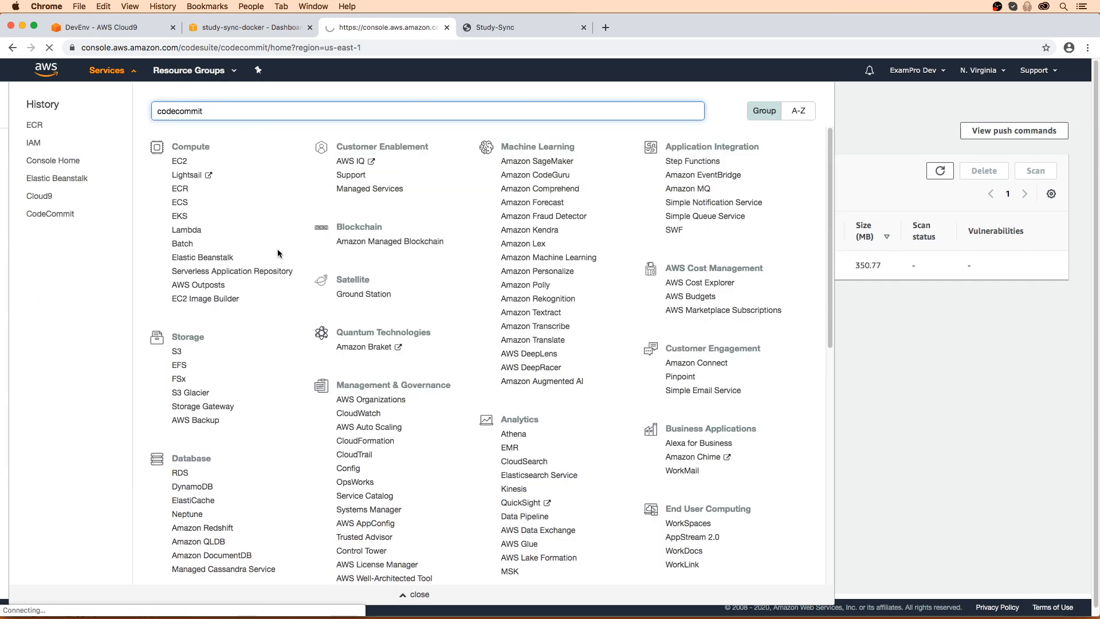
{"action": "left_click", "coordinate": [50, 214]}
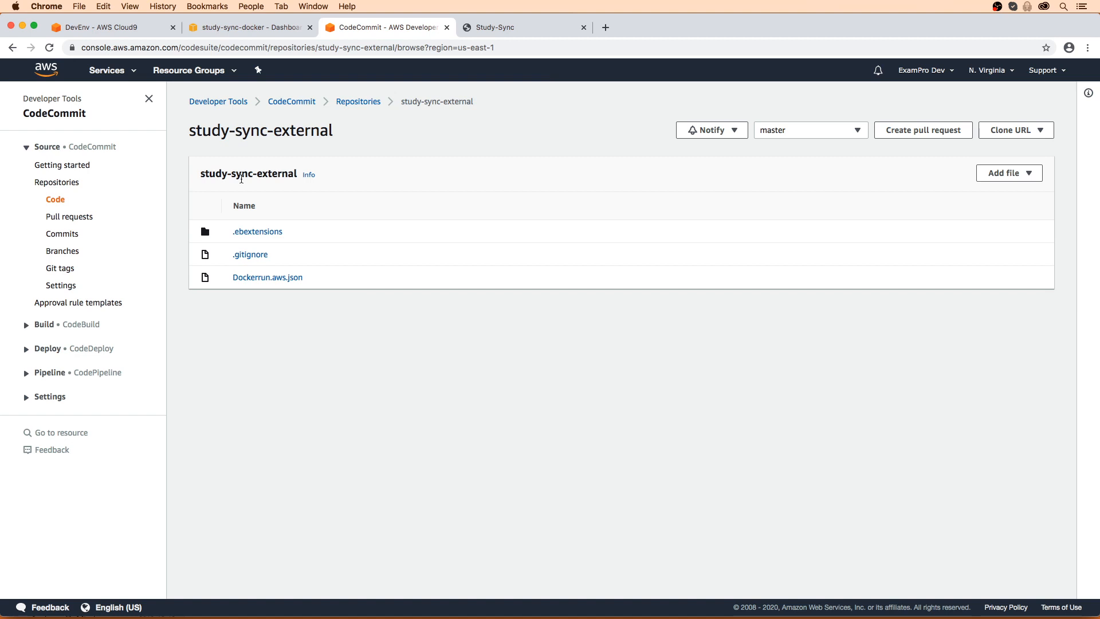
{"action": "left_click", "coordinate": [103, 28]}
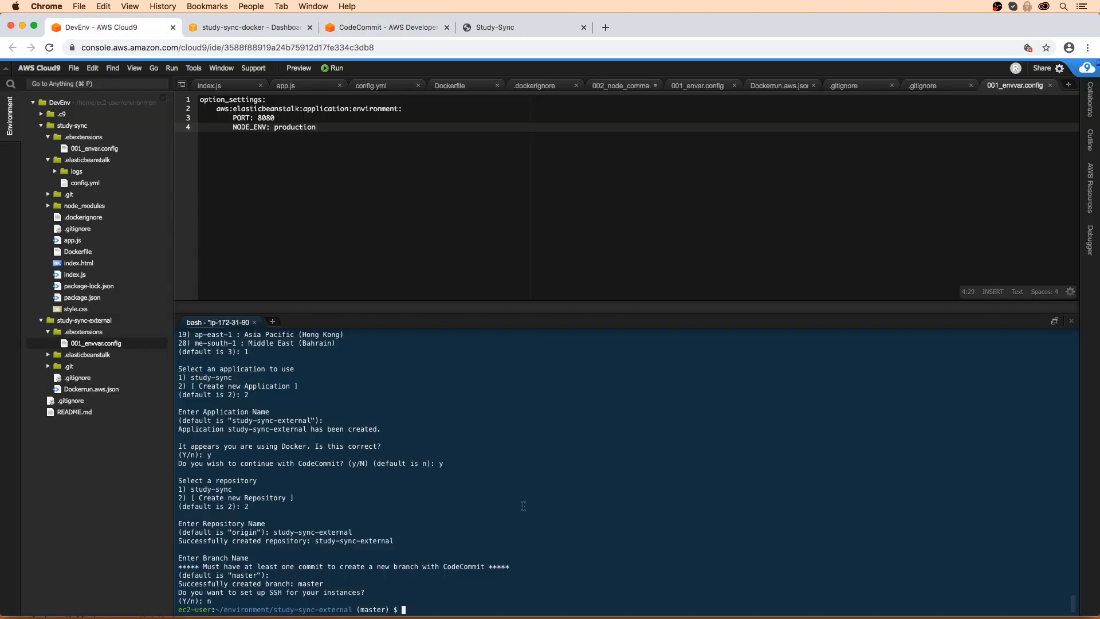
Step: Run eb create --single as study-sync-external with the default CNAME and no Spot Fleet
{"action": "type", "text": "eb create --sing"}
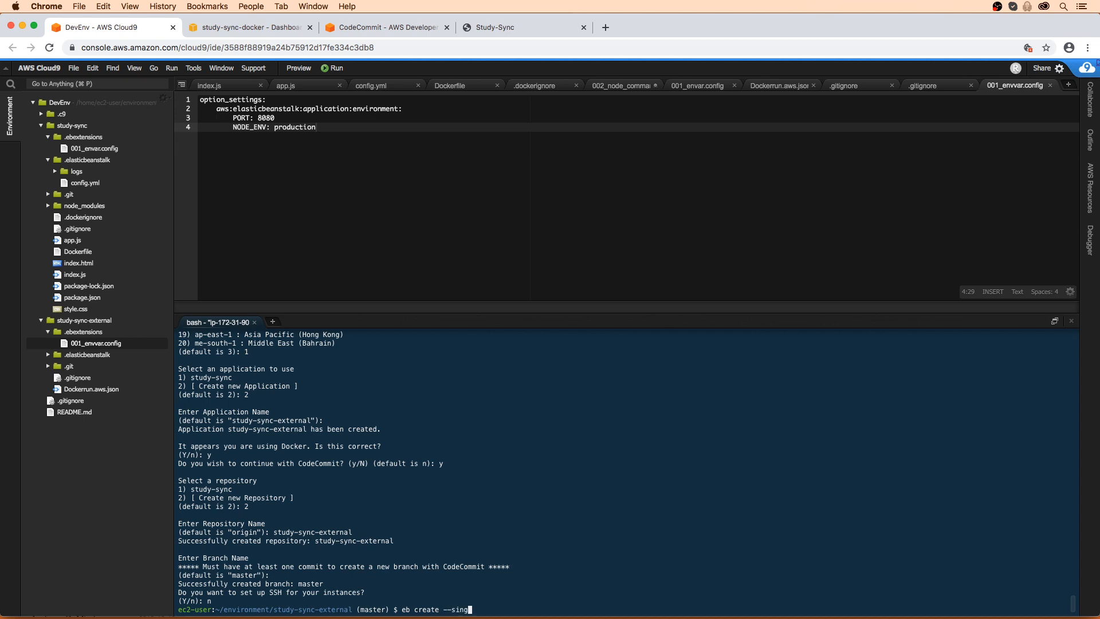
{"action": "key", "text": "Enter"}
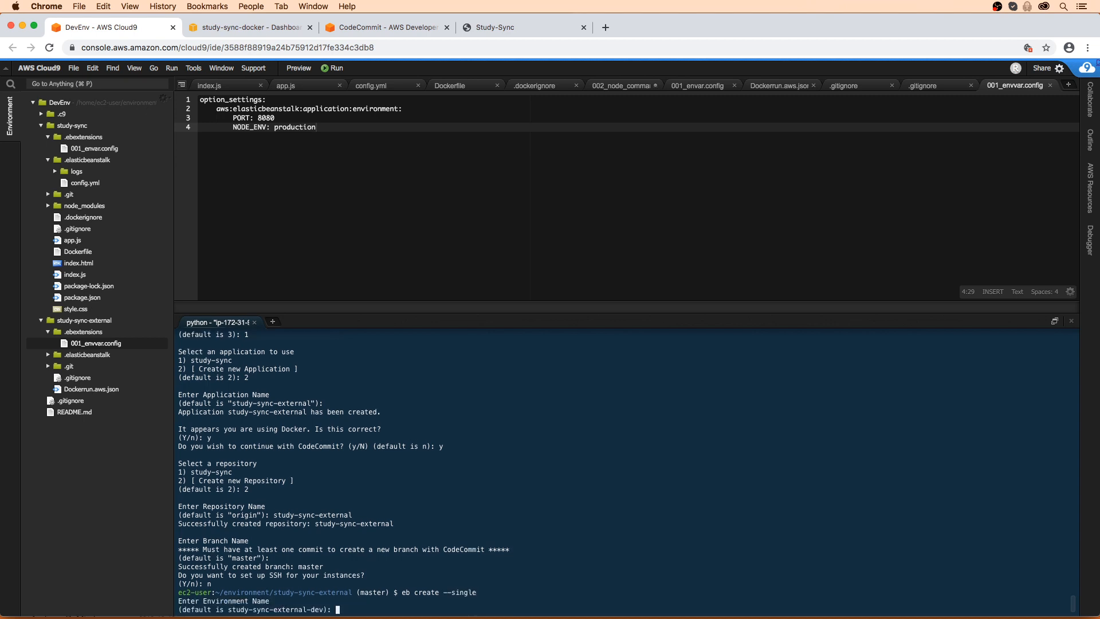
{"action": "type", "text": "study-"}
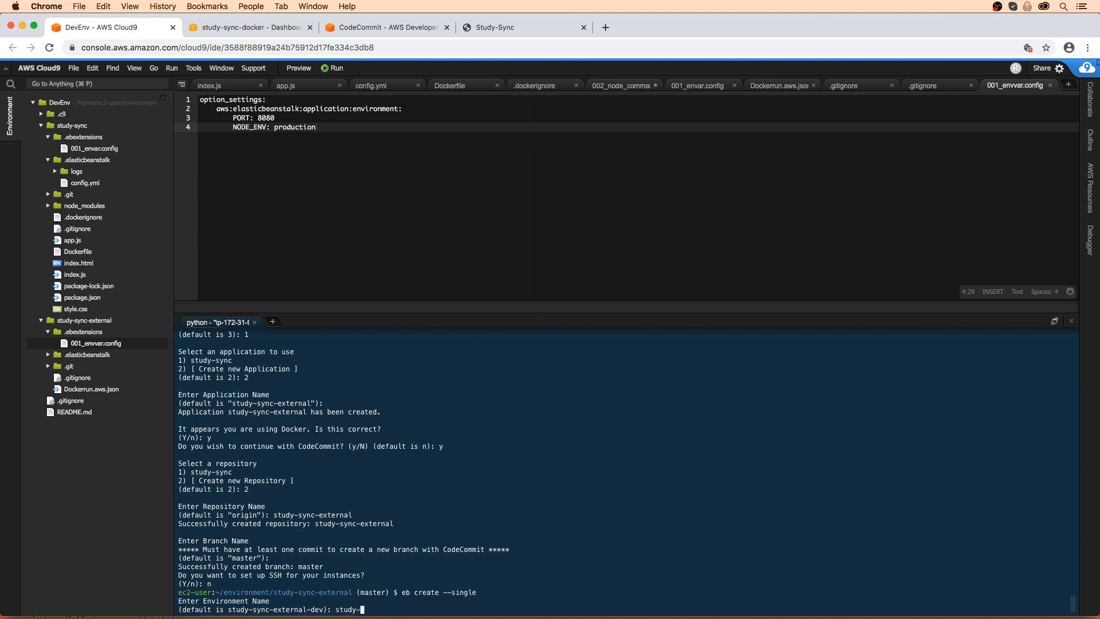
{"action": "type", "text": "s"}
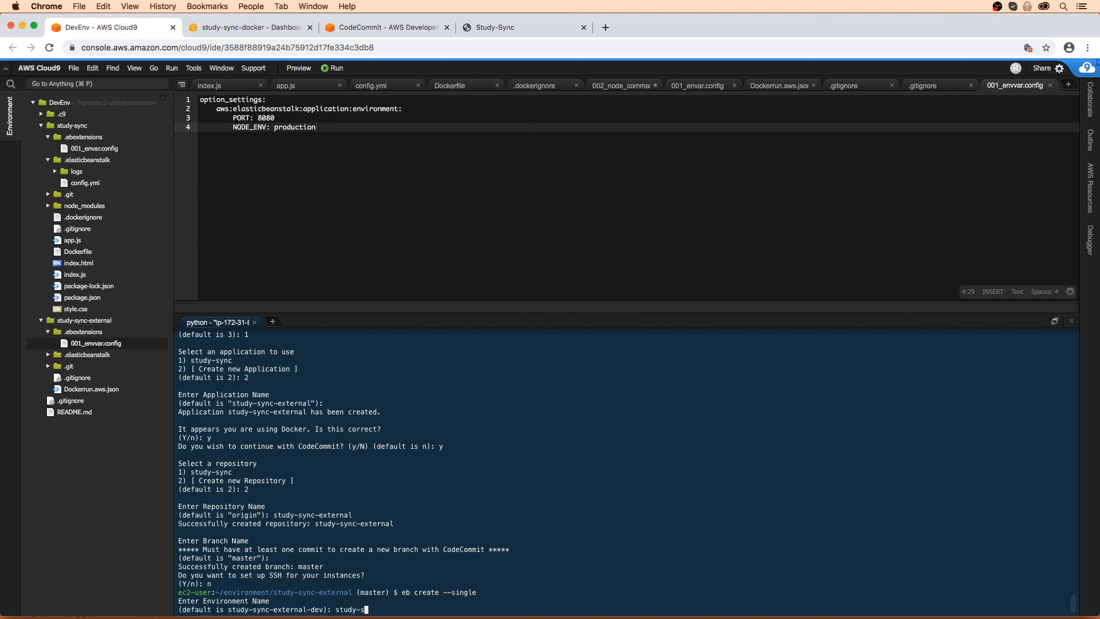
{"action": "type", "text": "ync-e"}
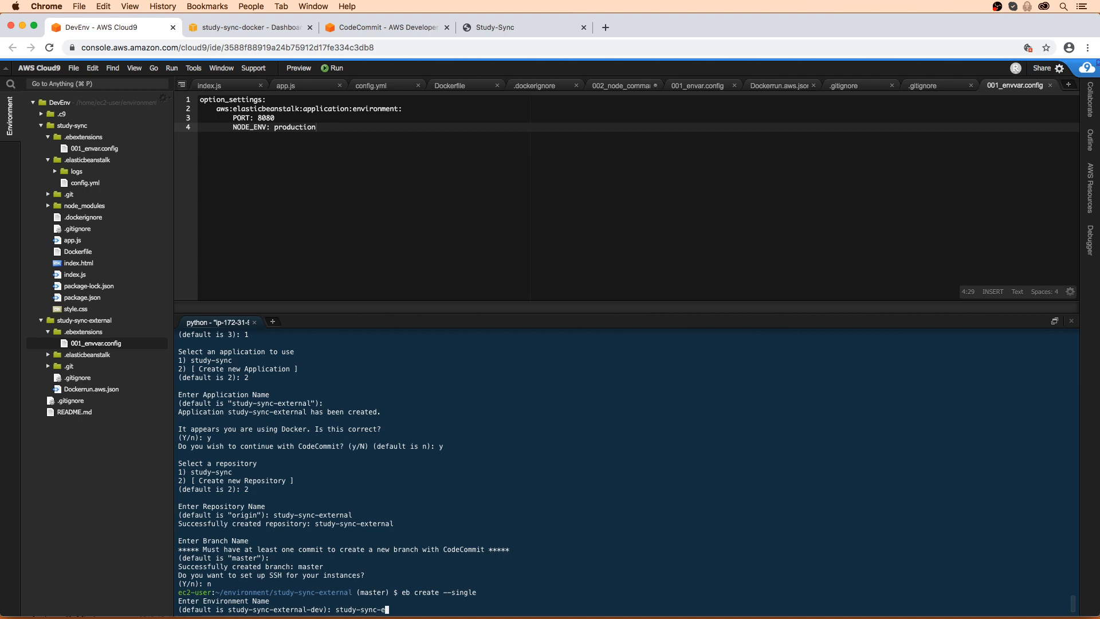
{"action": "type", "text": "xternal"}
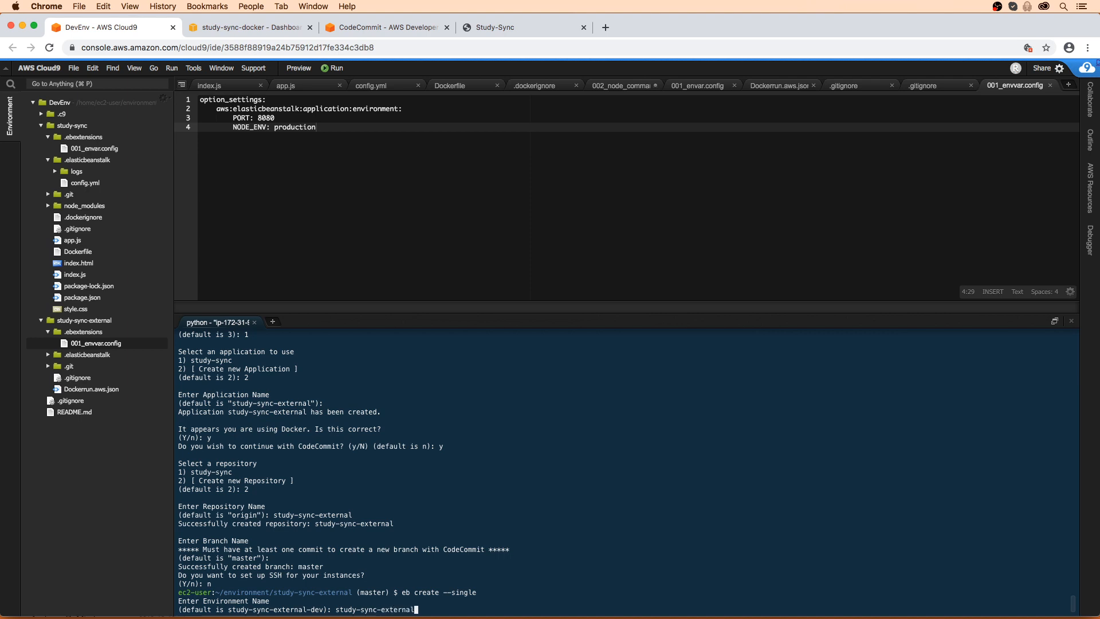
{"action": "key", "text": "Enter"}
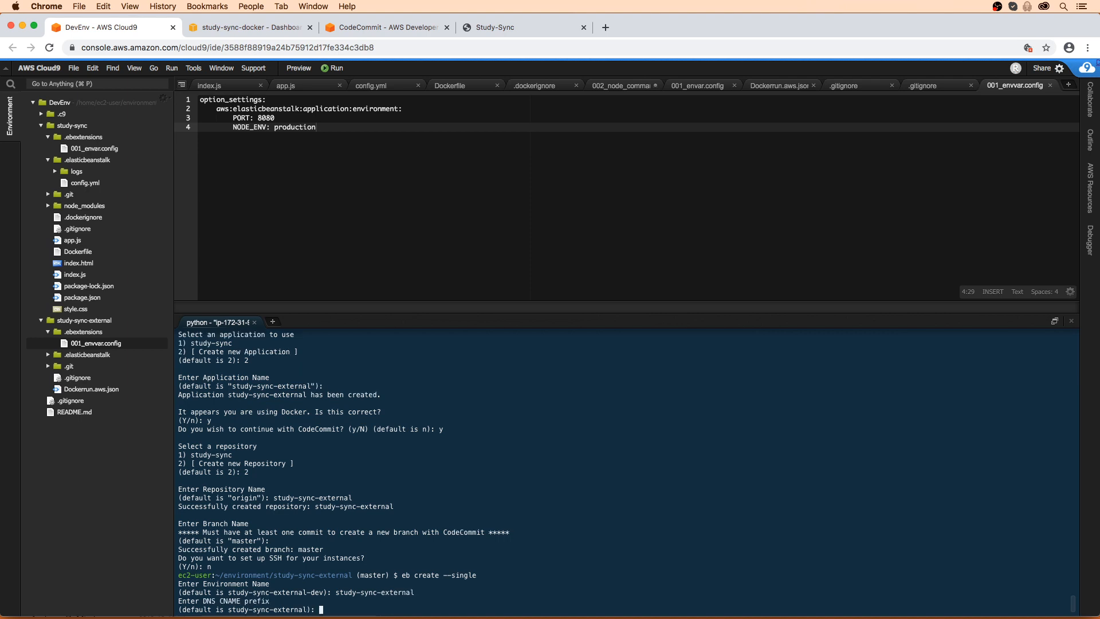
{"action": "key", "text": "Enter"}
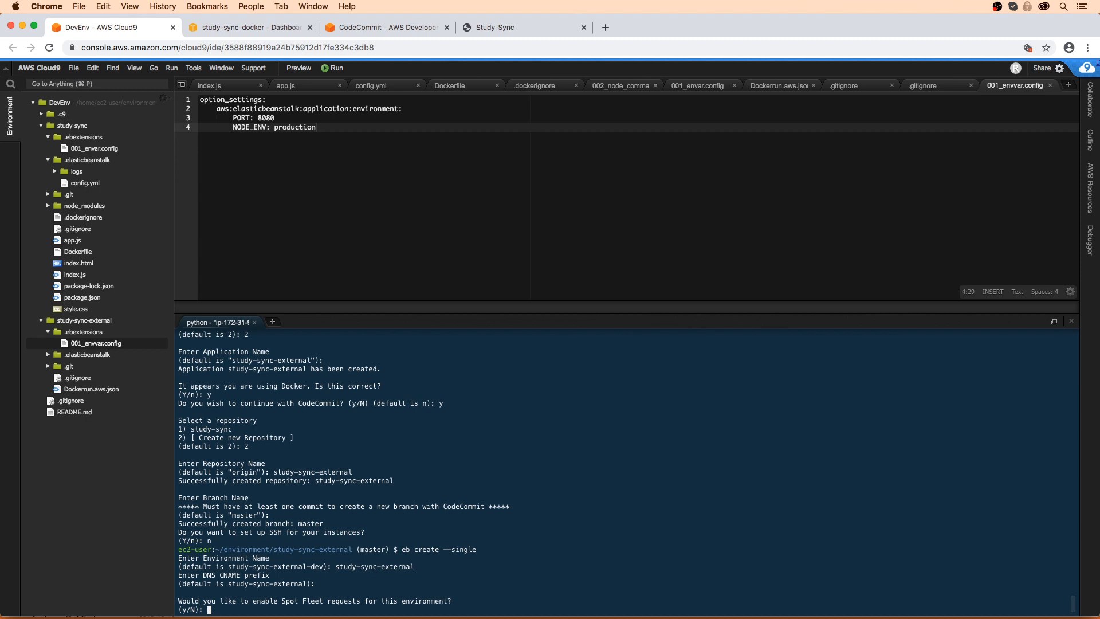
{"action": "type", "text": "n"}
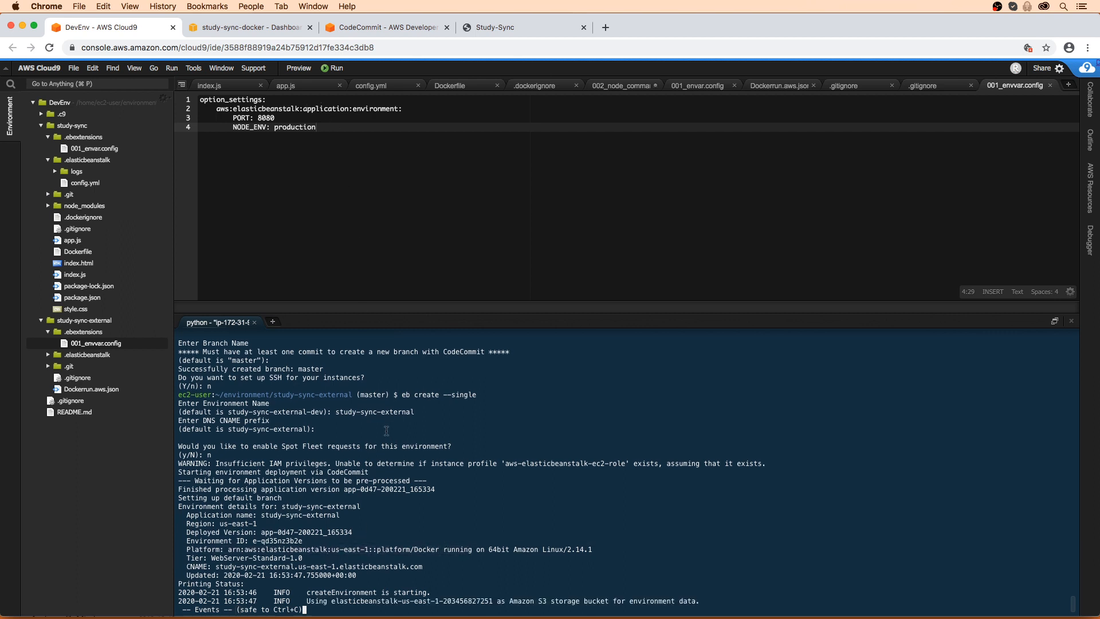
{"action": "left_click", "coordinate": [251, 27]}
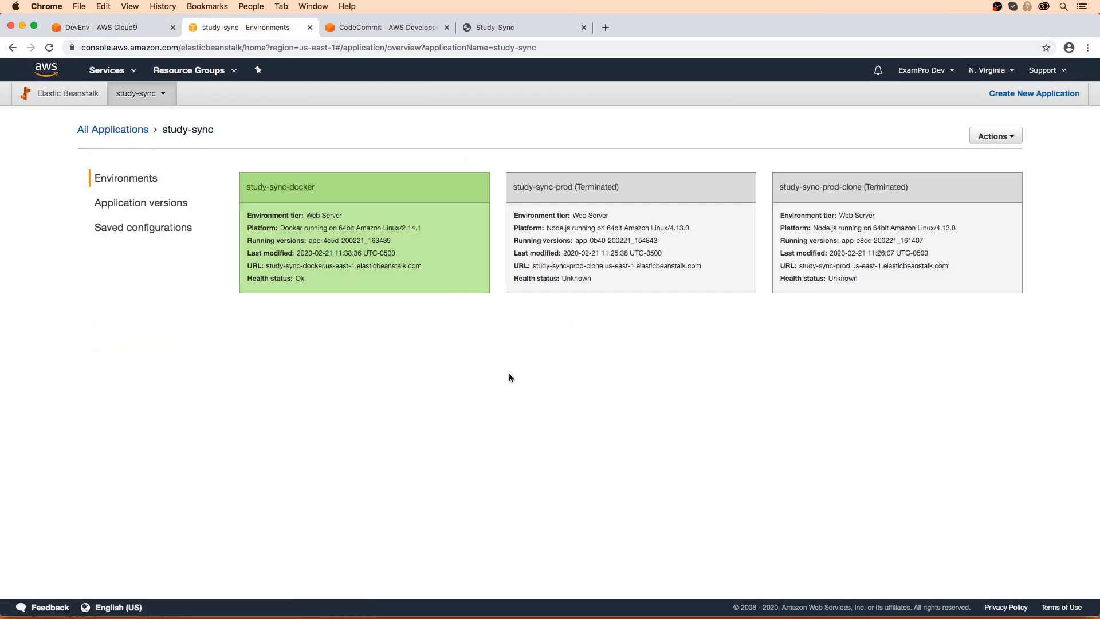
{"action": "mouse_move", "coordinate": [261, 166]}
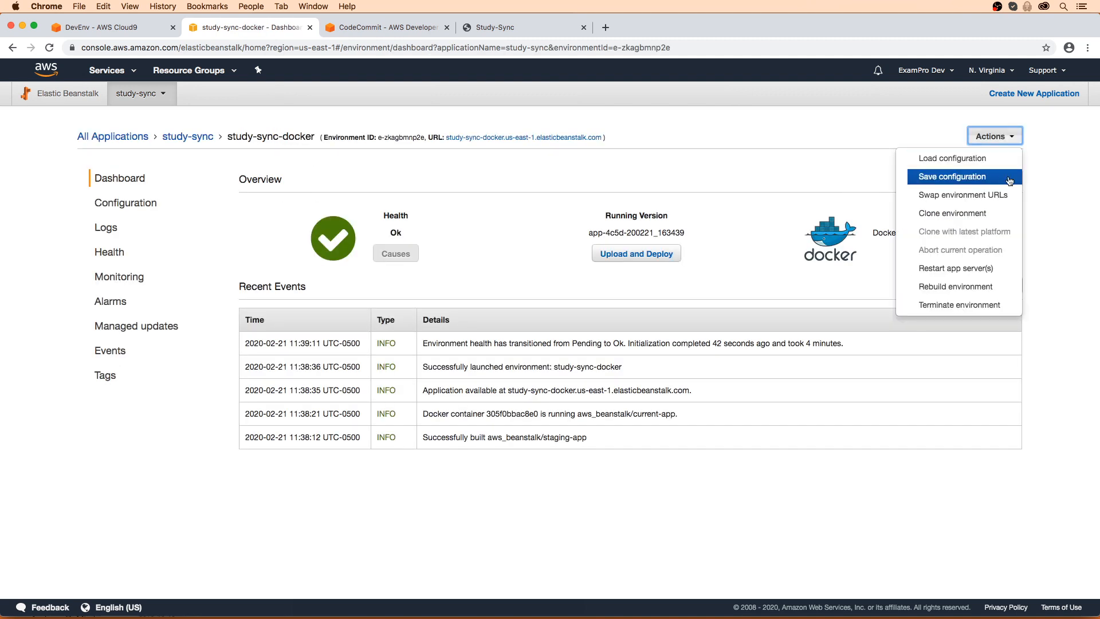
Step: Terminate the study-sync-docker environment, confirming with its environment name
{"action": "left_click", "coordinate": [960, 305]}
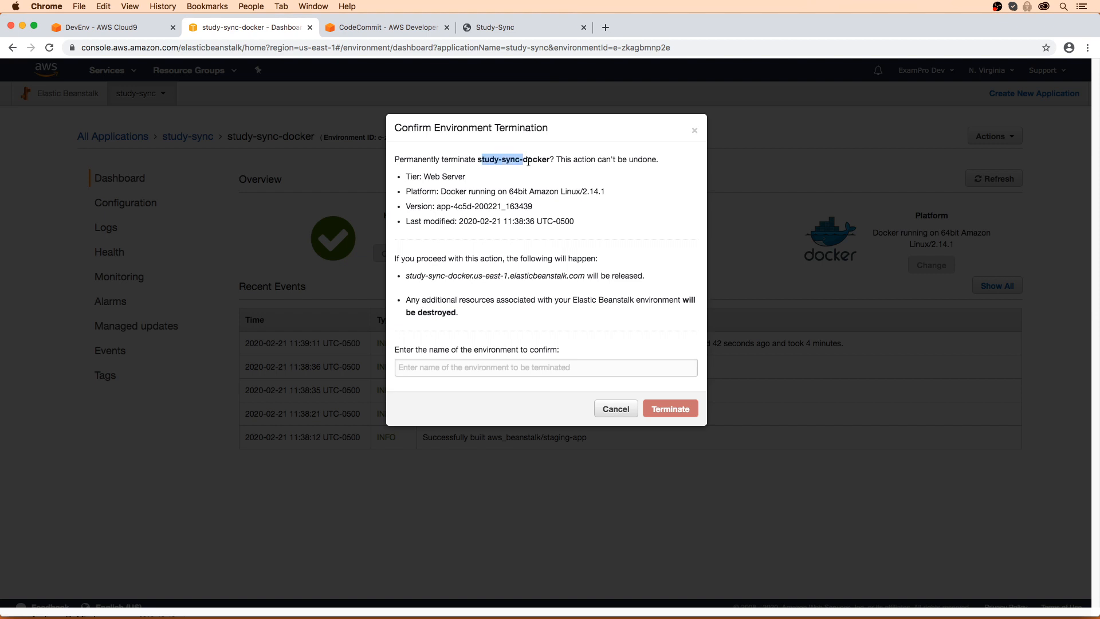
{"action": "left_click", "coordinate": [546, 368]}
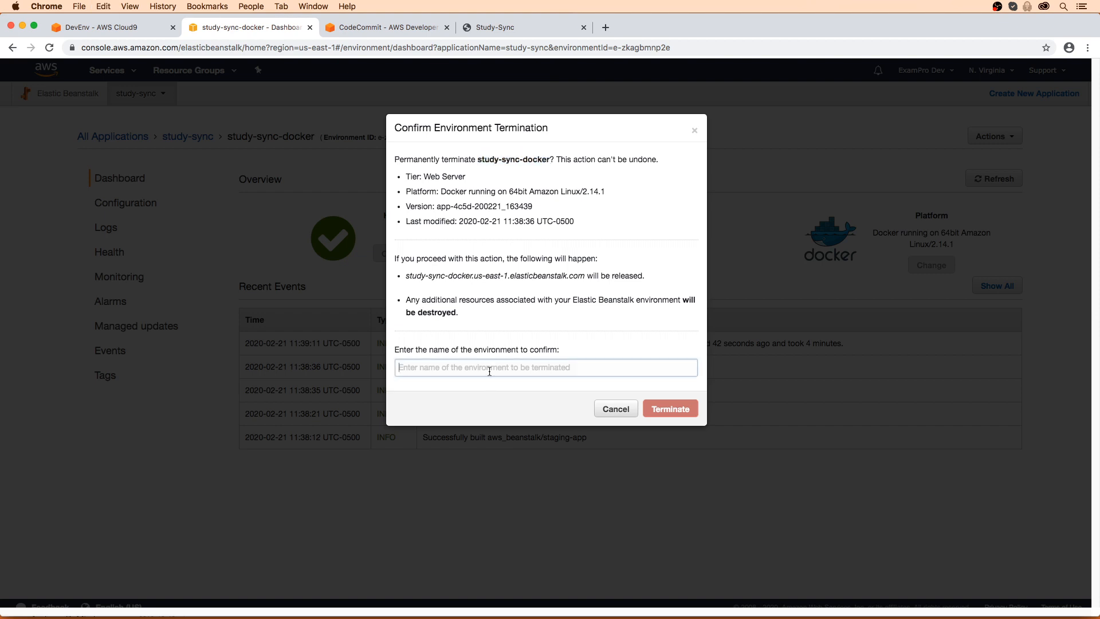
{"action": "left_click", "coordinate": [615, 409]}
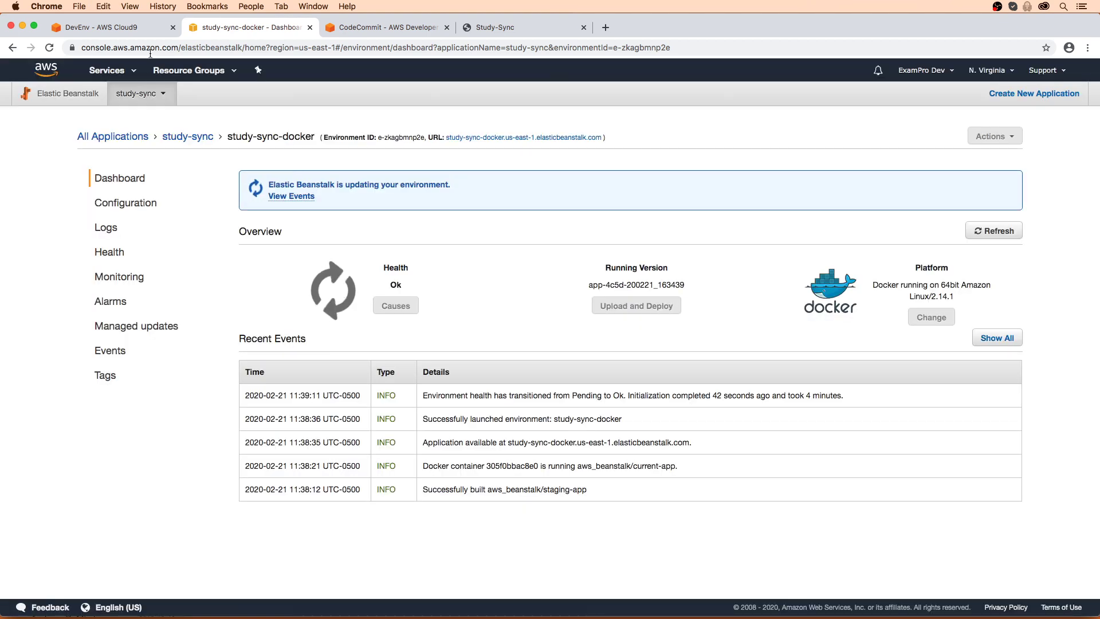
{"action": "left_click", "coordinate": [109, 27]}
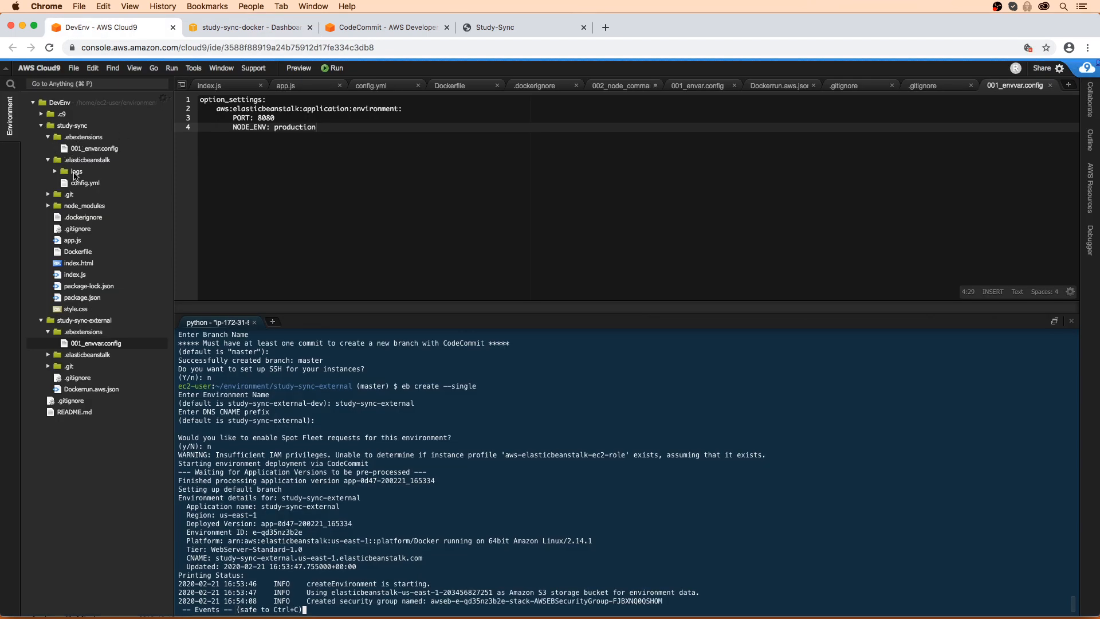
{"action": "mouse_move", "coordinate": [74, 151]}
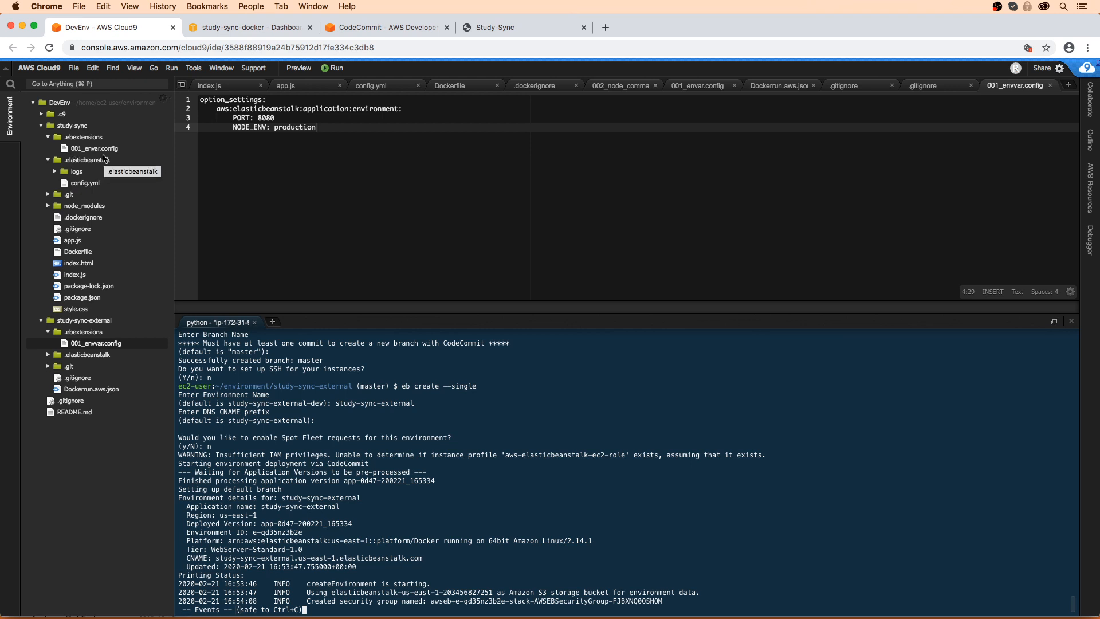
{"action": "mouse_move", "coordinate": [91, 150]}
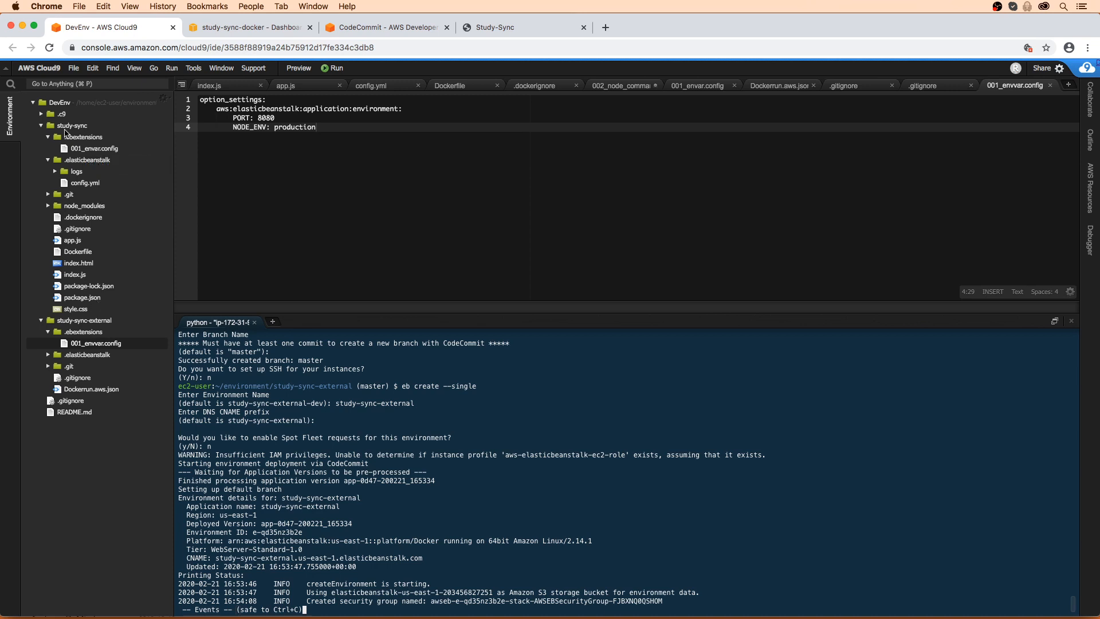
{"action": "mouse_move", "coordinate": [129, 300]}
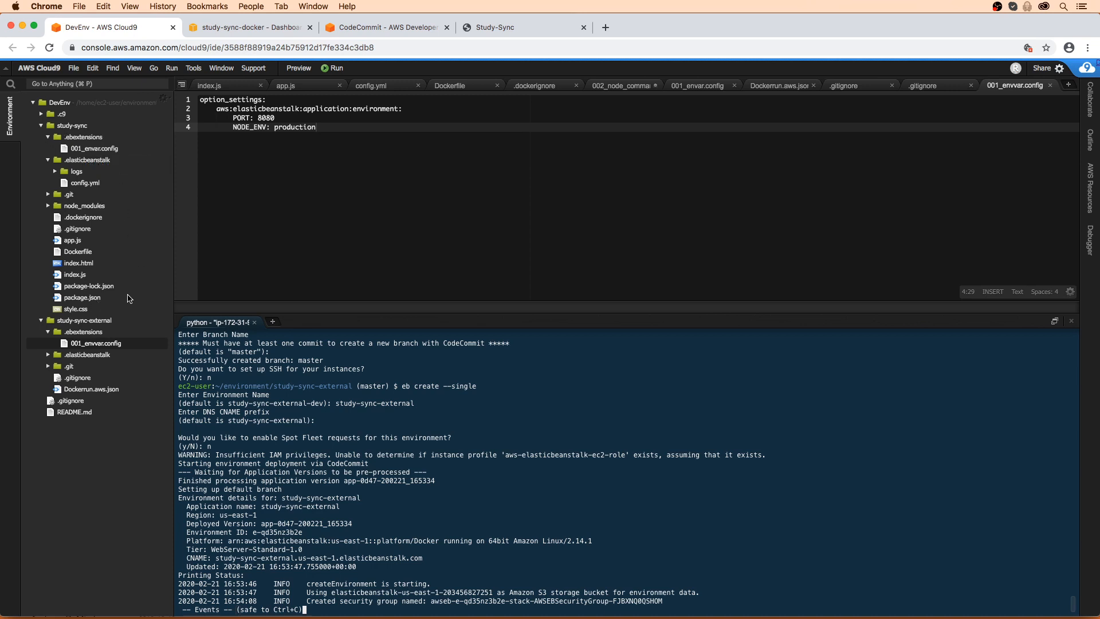
{"action": "mouse_move", "coordinate": [61, 200]}
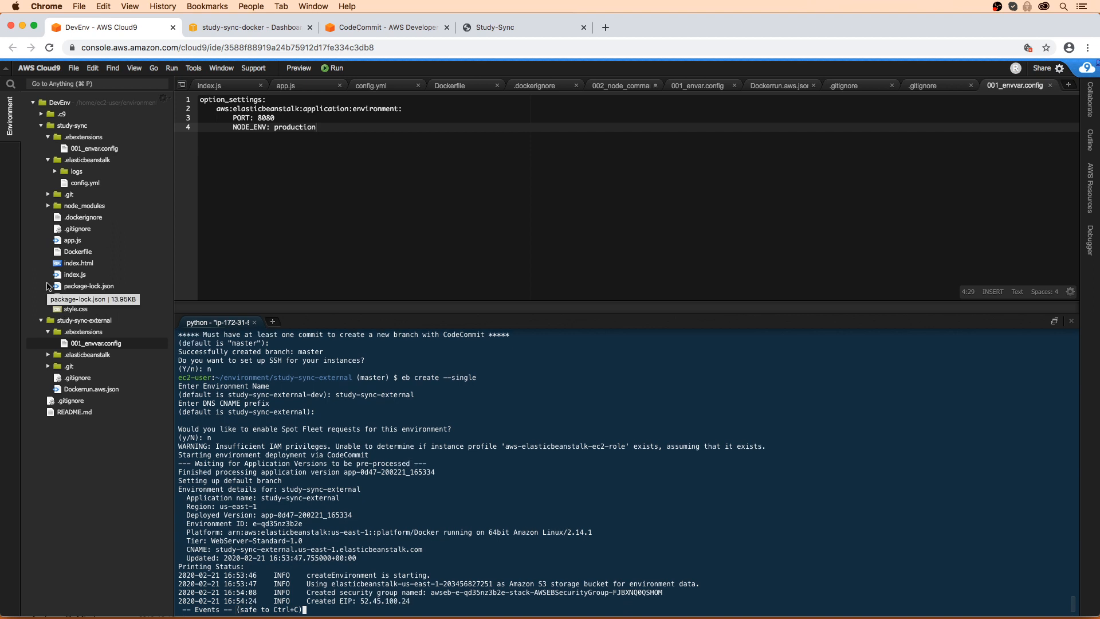
{"action": "mouse_move", "coordinate": [79, 278]}
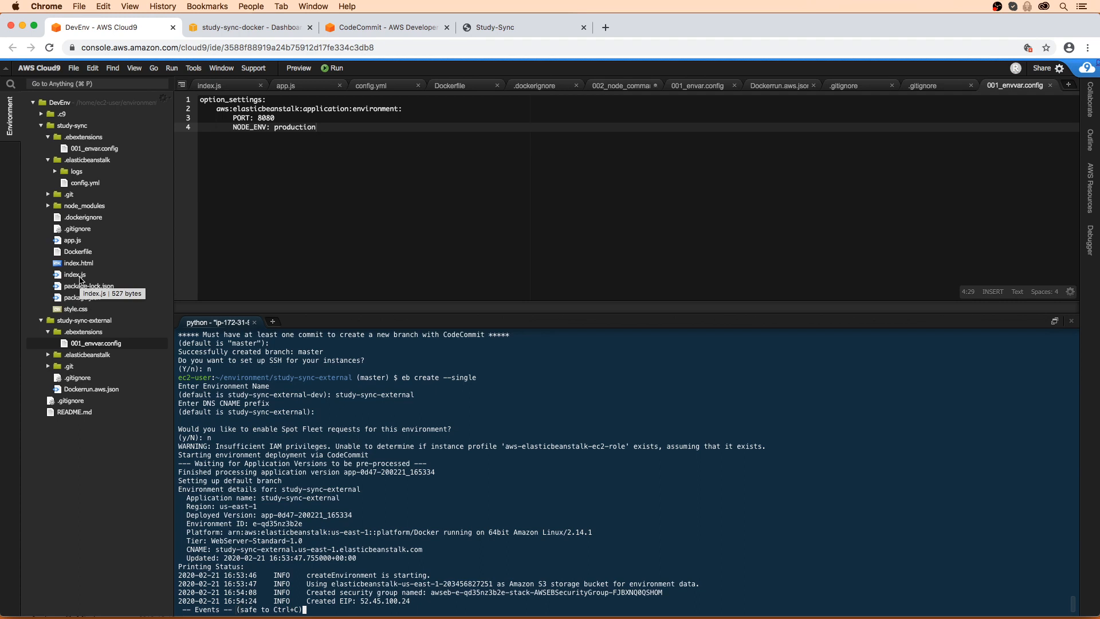
{"action": "mouse_move", "coordinate": [81, 257]}
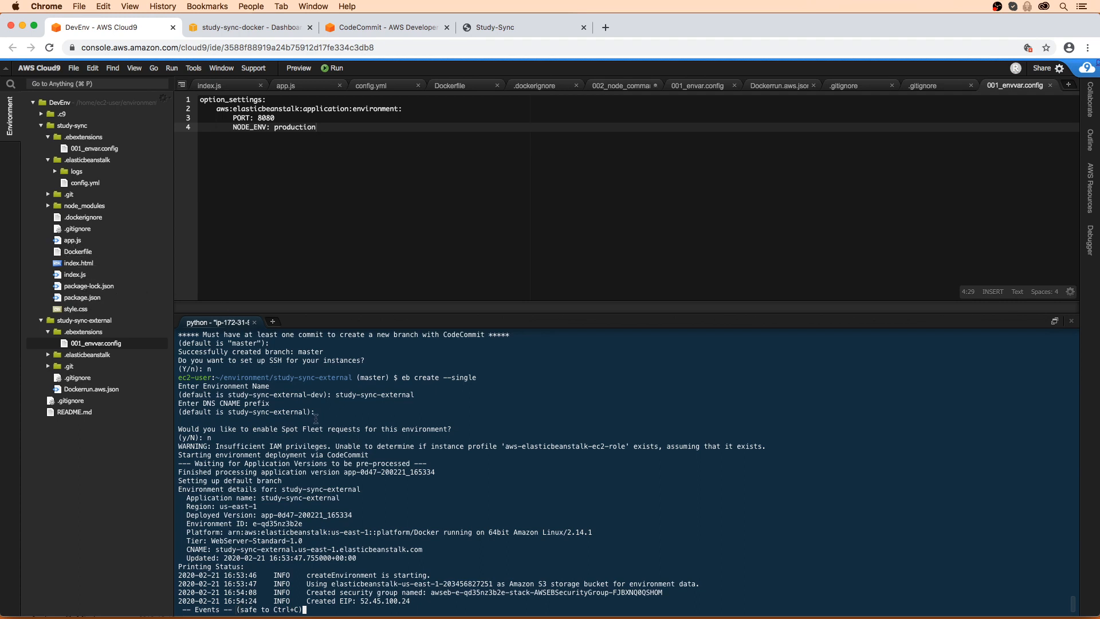
Step: Bring the terminating study-sync-docker Elastic Beanstalk dashboard back into view
{"action": "left_click", "coordinate": [249, 27]}
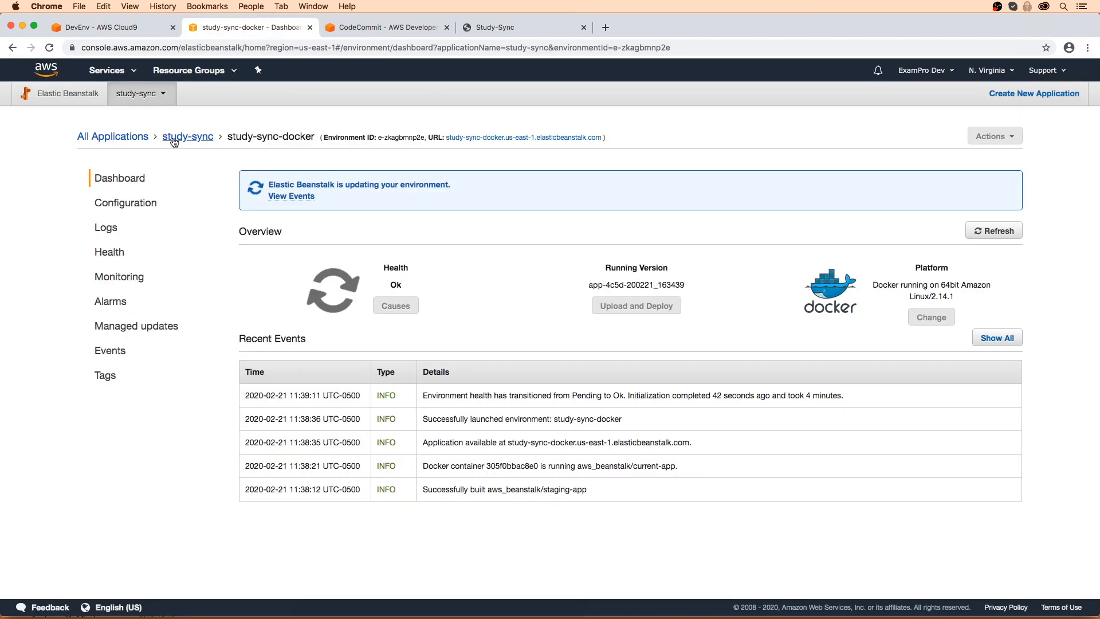
Step: Check the environment name in Cloud9, then open the study-sync-external dashboard from All Applications
{"action": "left_click", "coordinate": [187, 136]}
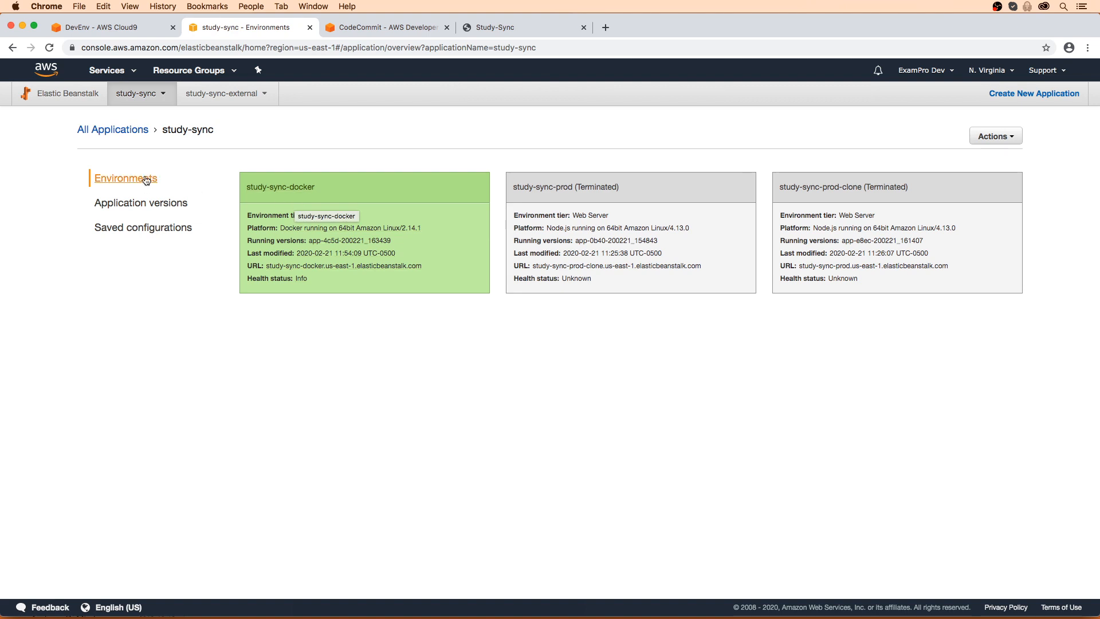
{"action": "left_click", "coordinate": [124, 179]}
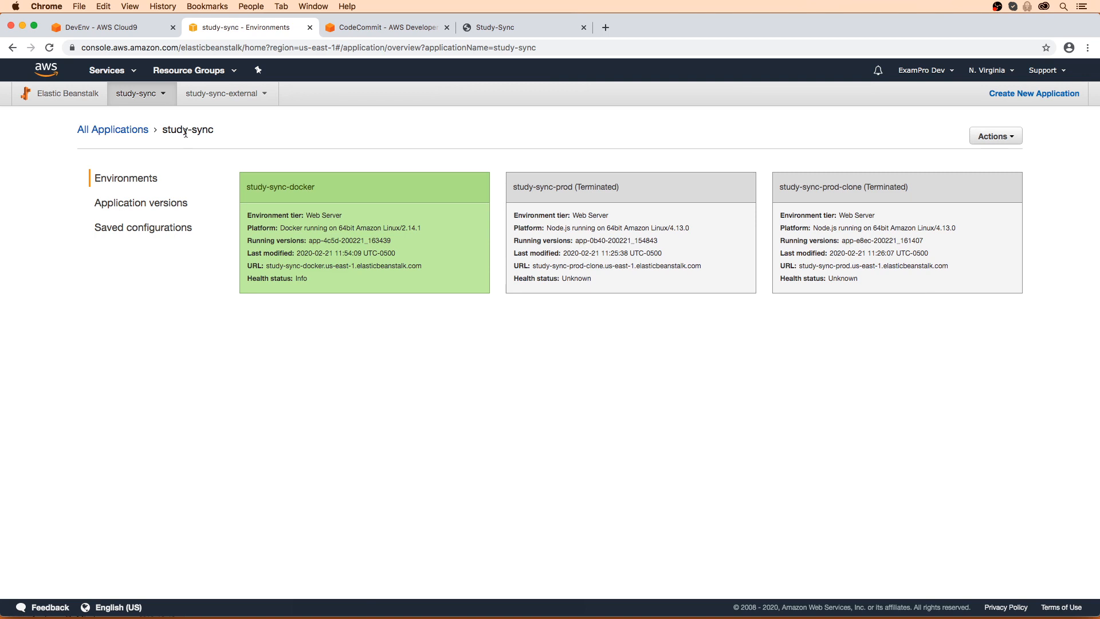
{"action": "left_click", "coordinate": [109, 27]}
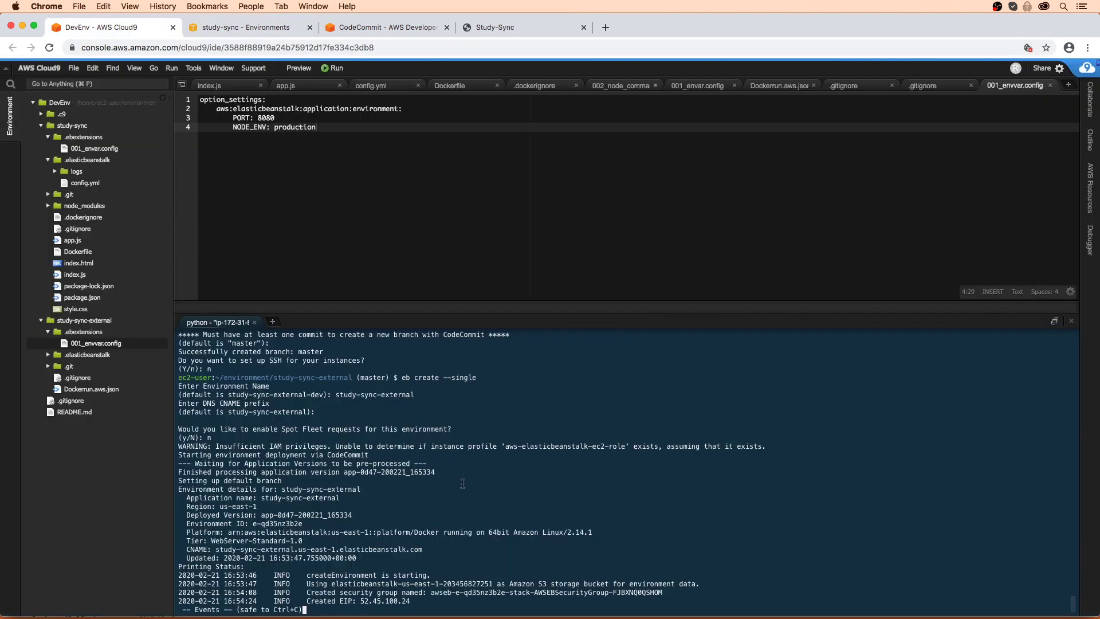
{"action": "mouse_move", "coordinate": [451, 476]}
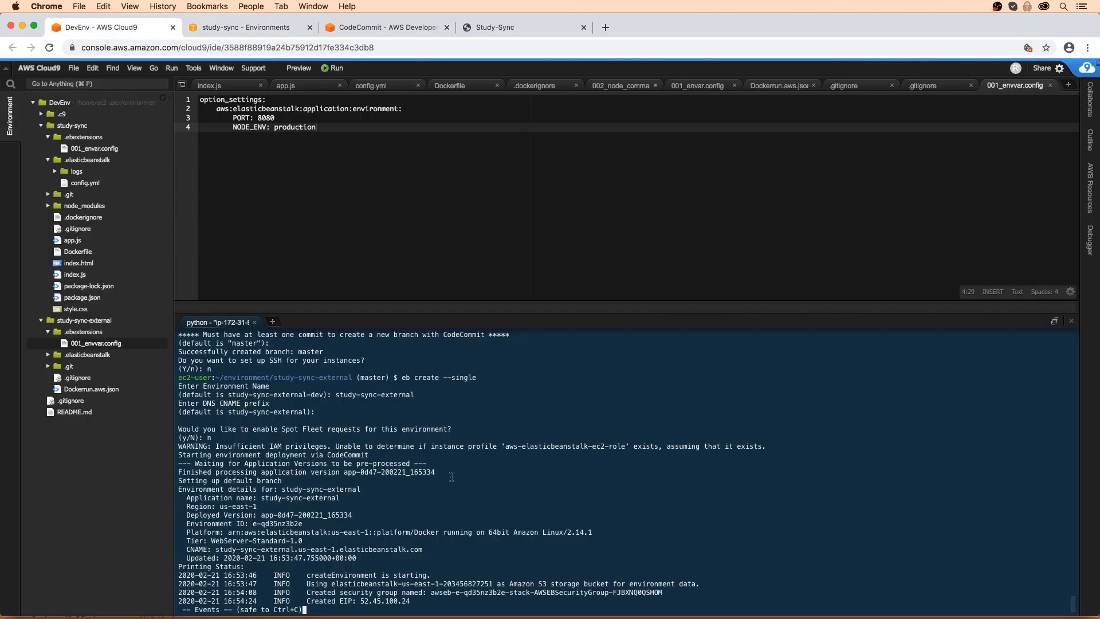
{"action": "double_click", "coordinate": [375, 395]}
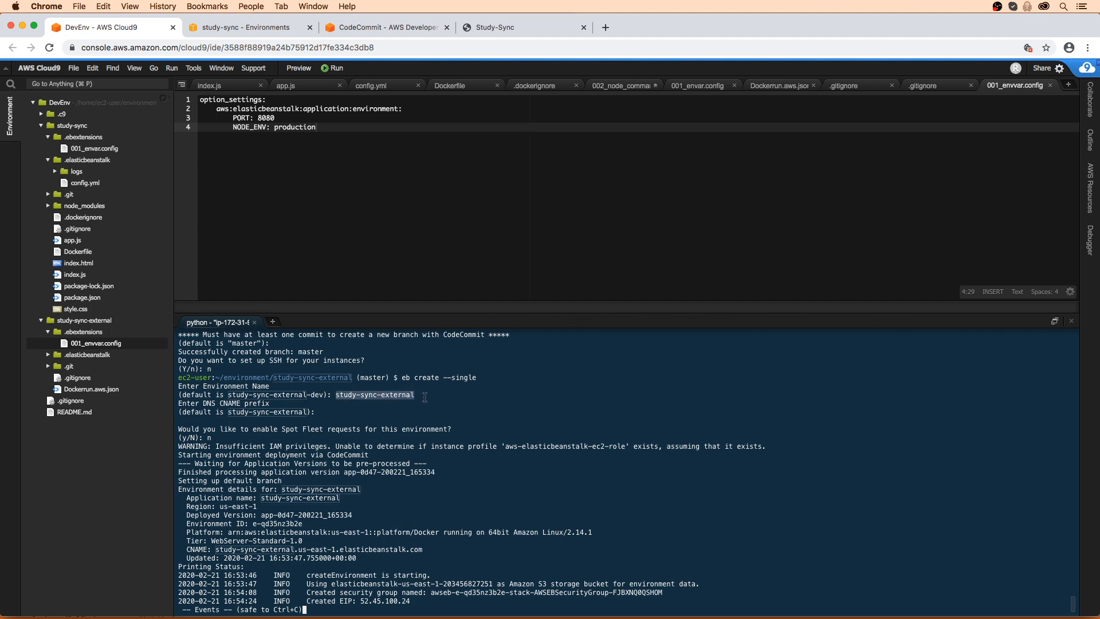
{"action": "left_click", "coordinate": [247, 27]}
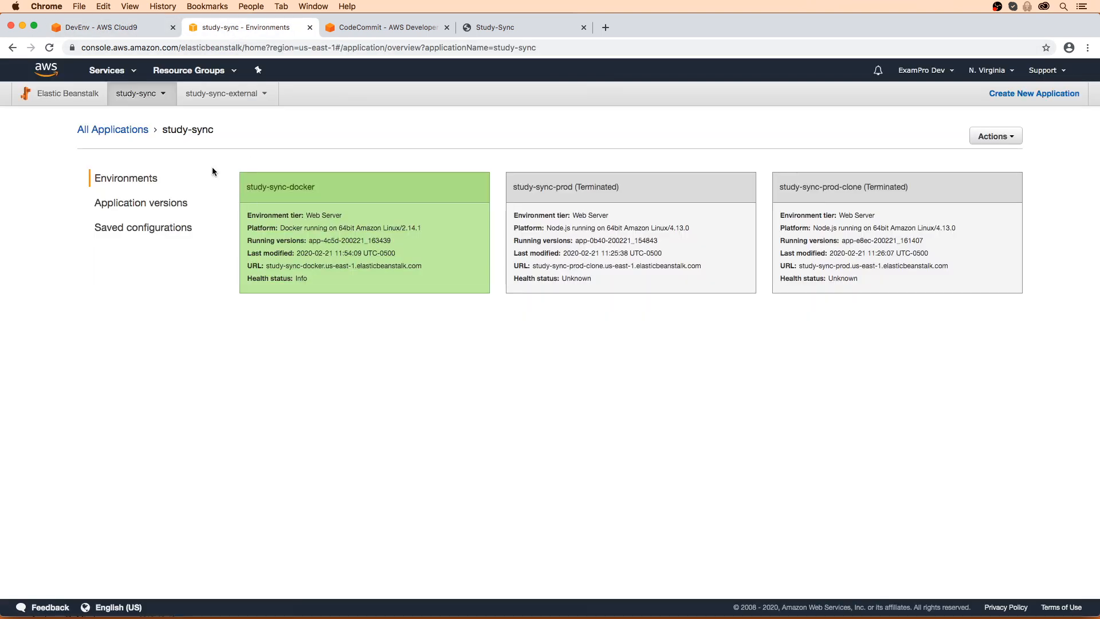
{"action": "left_click", "coordinate": [112, 129]}
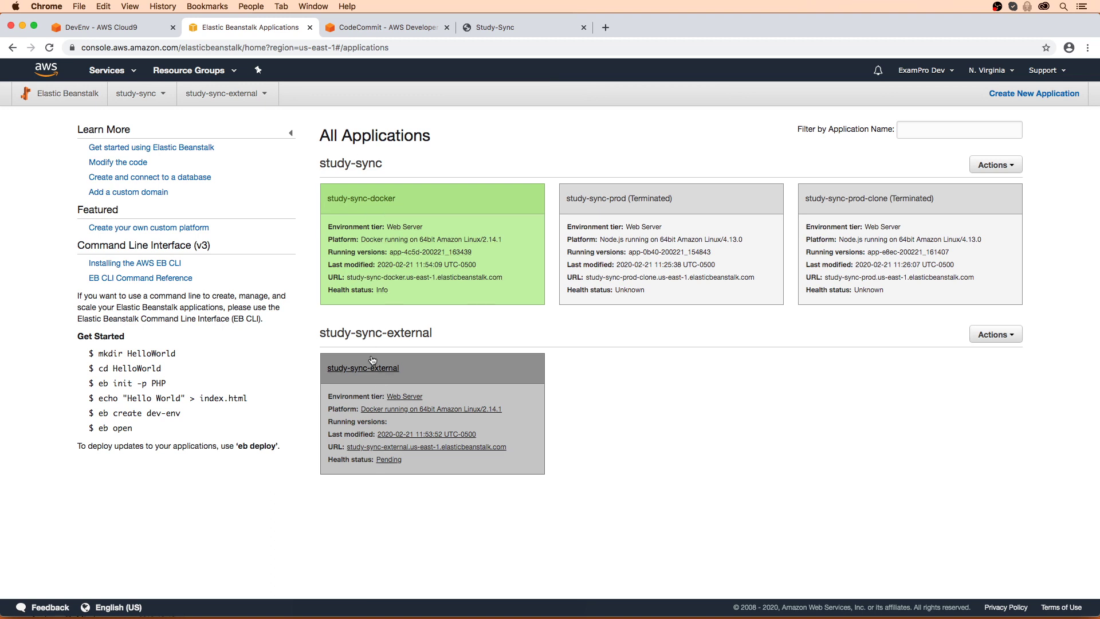
{"action": "left_click", "coordinate": [363, 368]}
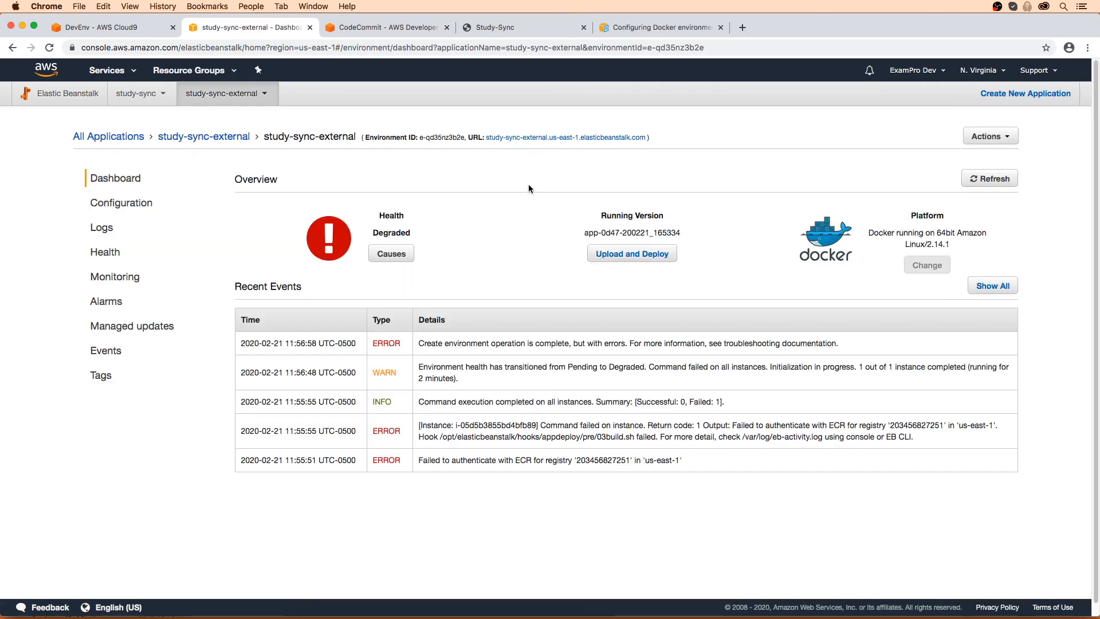
Step: Review the Degraded health and ECR authentication failure against Cloud9's eb create output
{"action": "left_click_drag", "start_coordinate": [379, 215], "coordinate": [414, 235]}
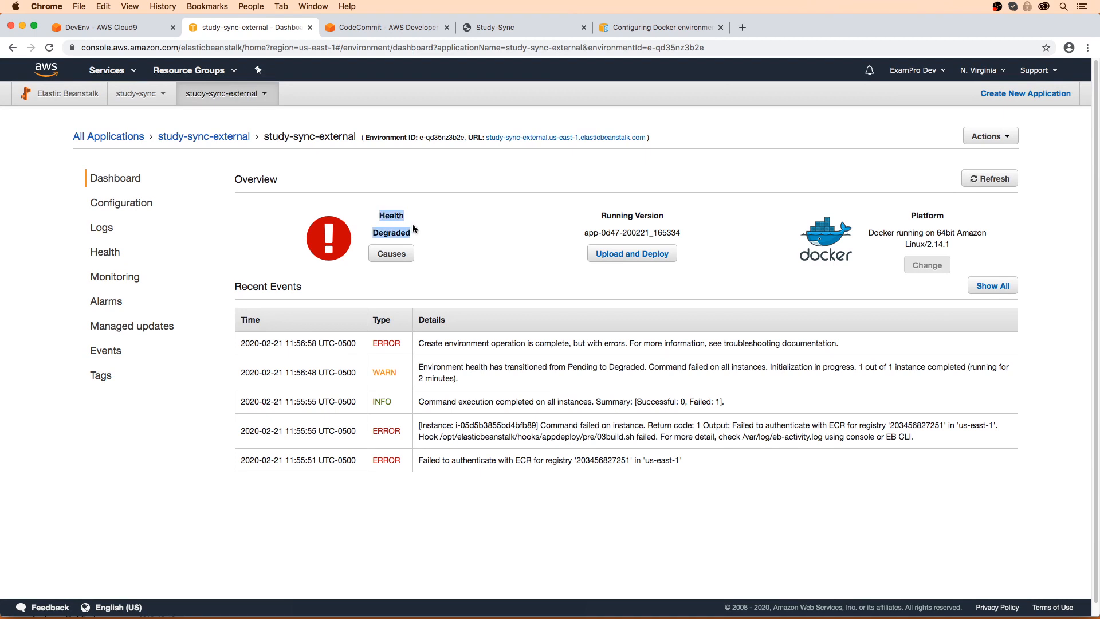
{"action": "mouse_move", "coordinate": [790, 425]}
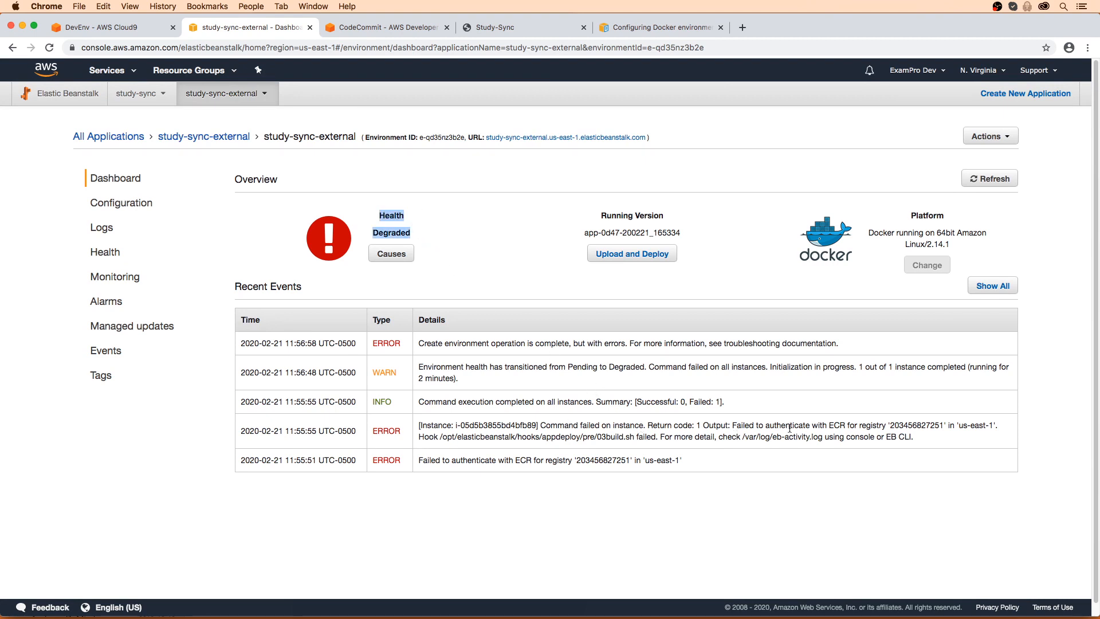
{"action": "left_click_drag", "start_coordinate": [735, 425], "coordinate": [866, 426]}
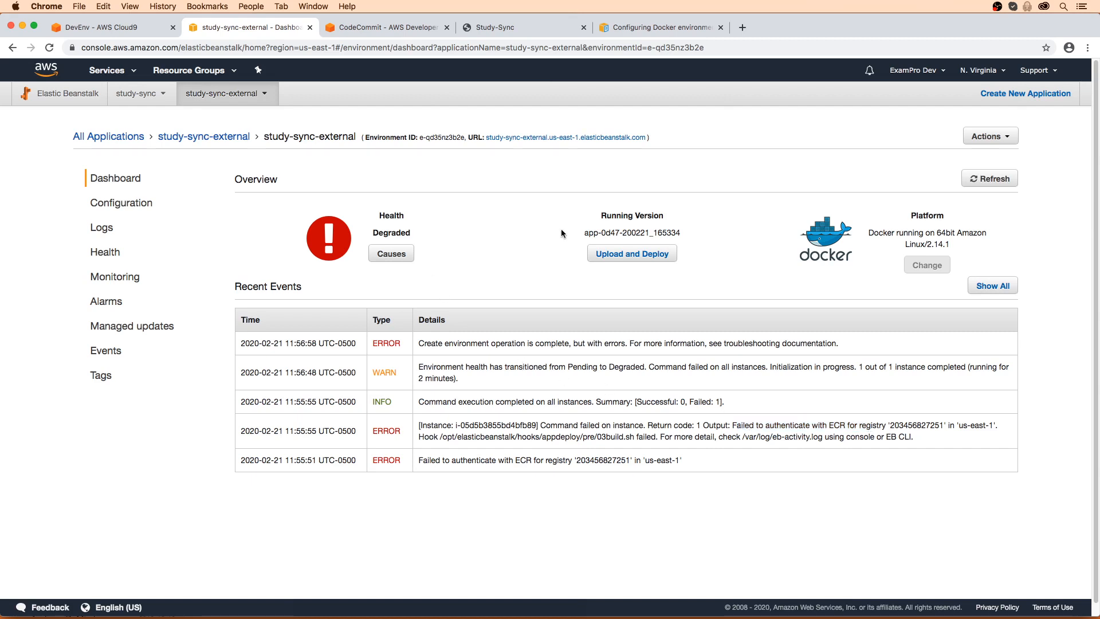
{"action": "left_click", "coordinate": [104, 27]}
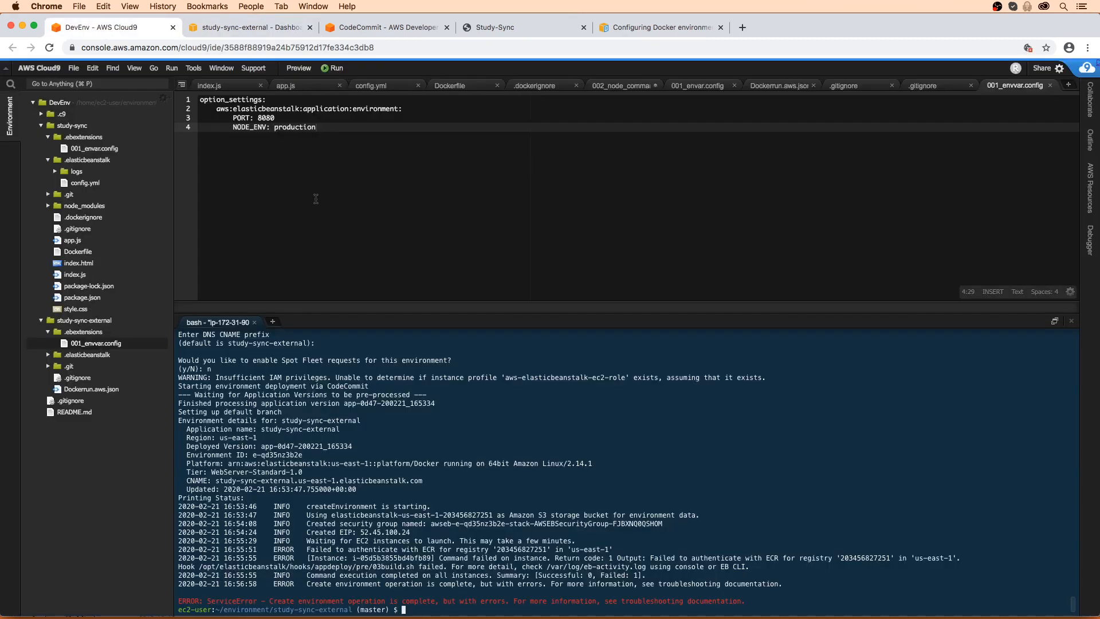
{"action": "mouse_move", "coordinate": [438, 273]}
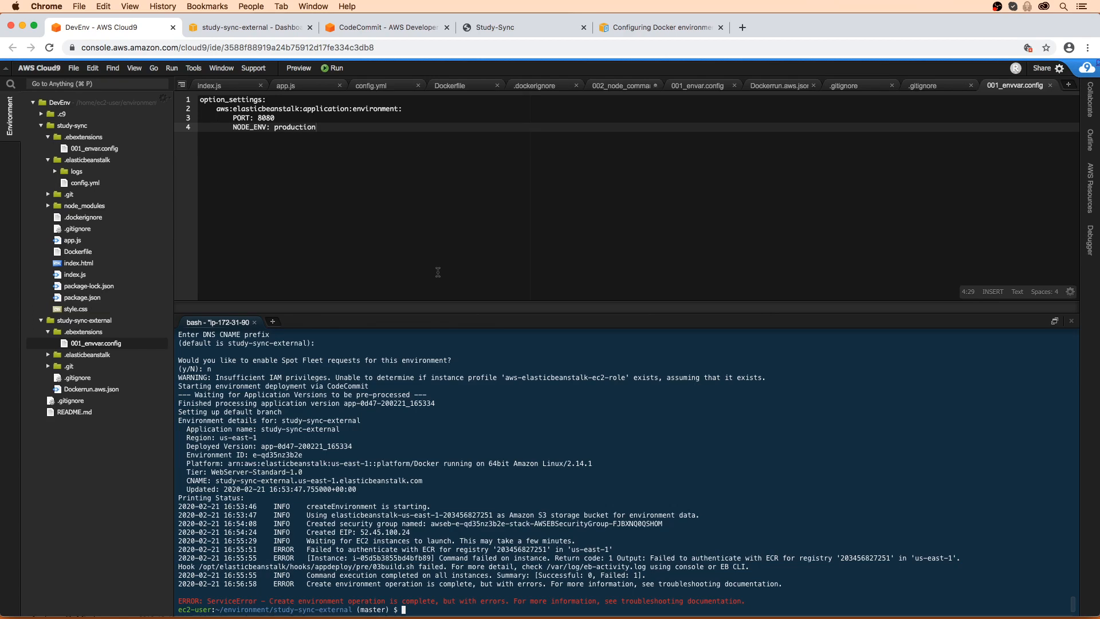
{"action": "mouse_move", "coordinate": [319, 206]}
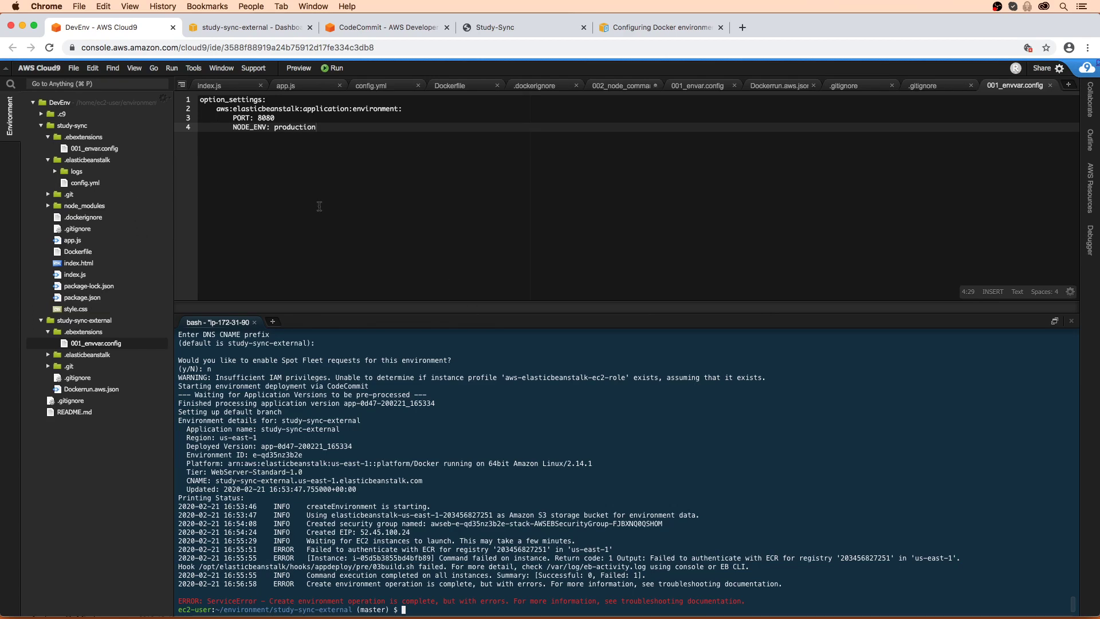
{"action": "mouse_move", "coordinate": [357, 178]}
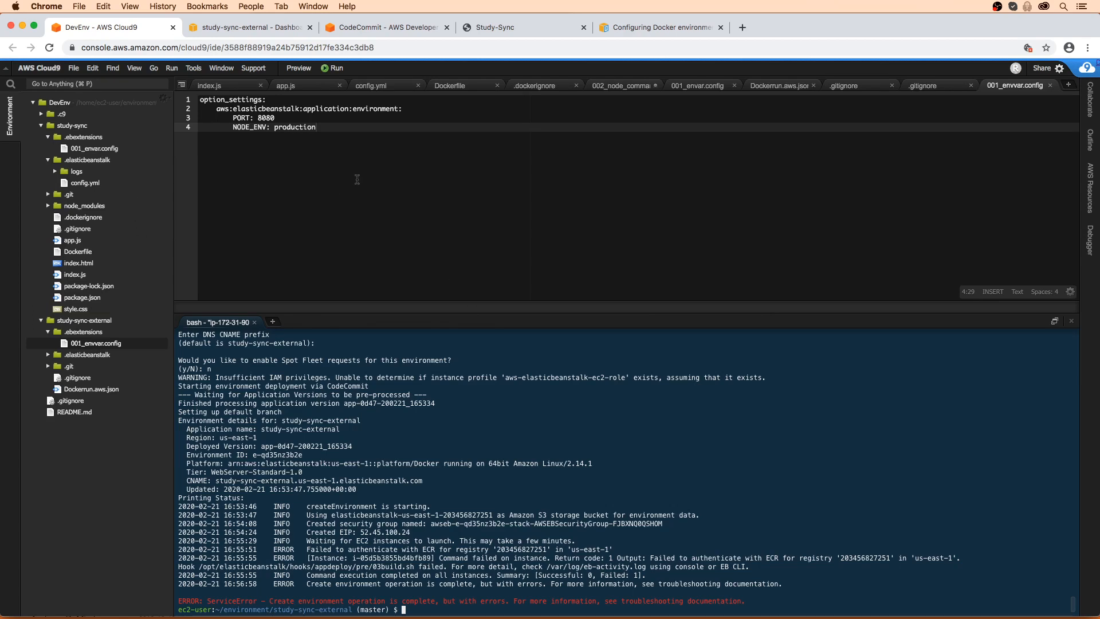
{"action": "left_click", "coordinate": [252, 27]}
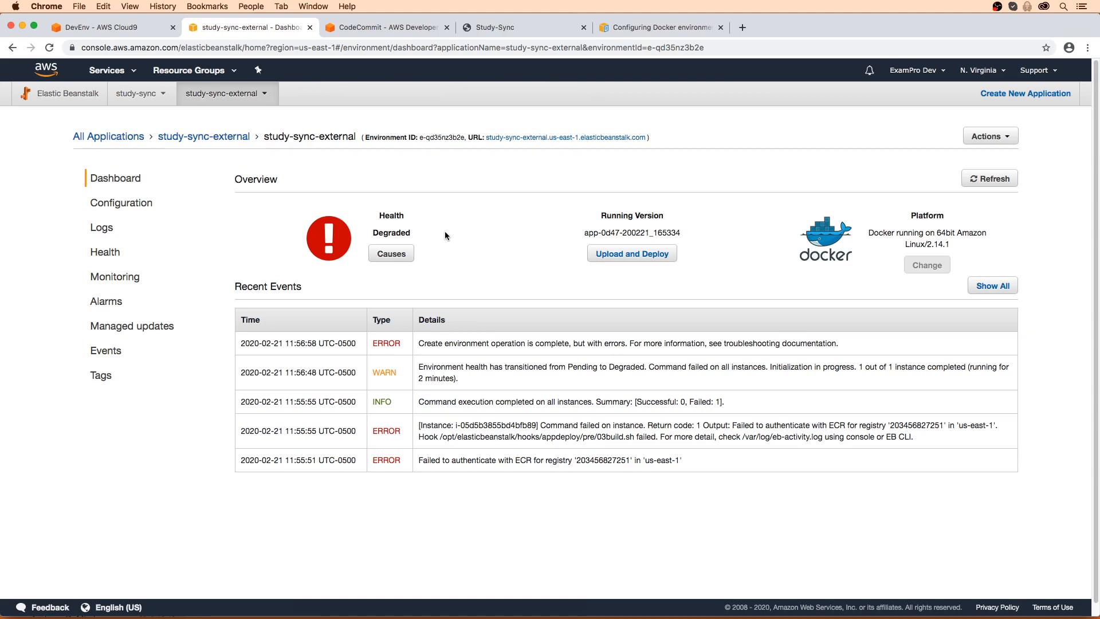
{"action": "mouse_move", "coordinate": [334, 157]}
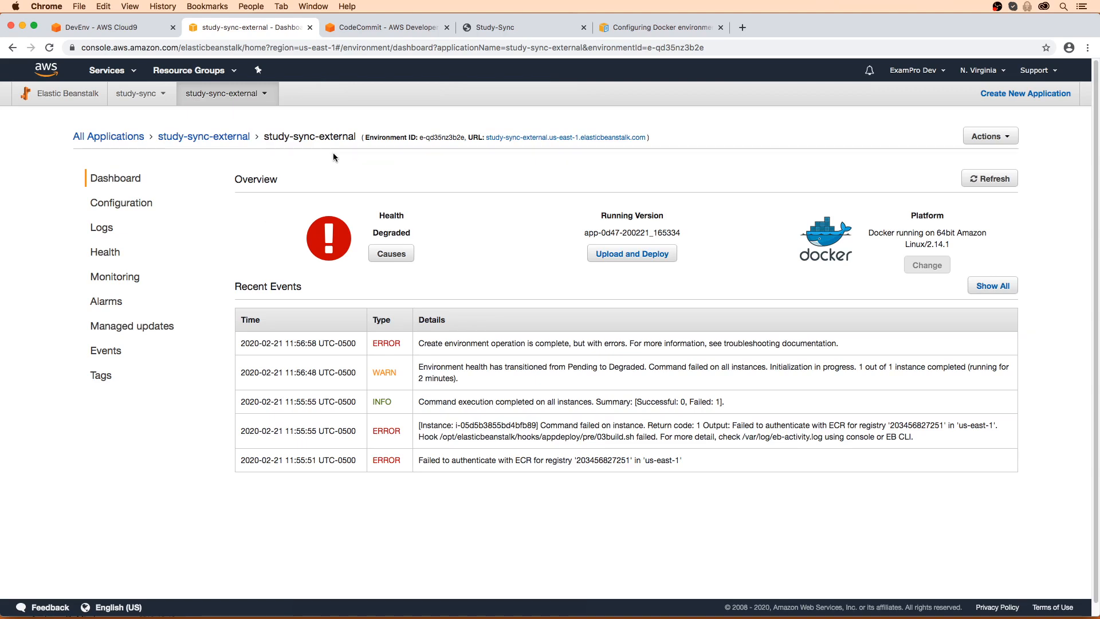
{"action": "mouse_move", "coordinate": [408, 156]}
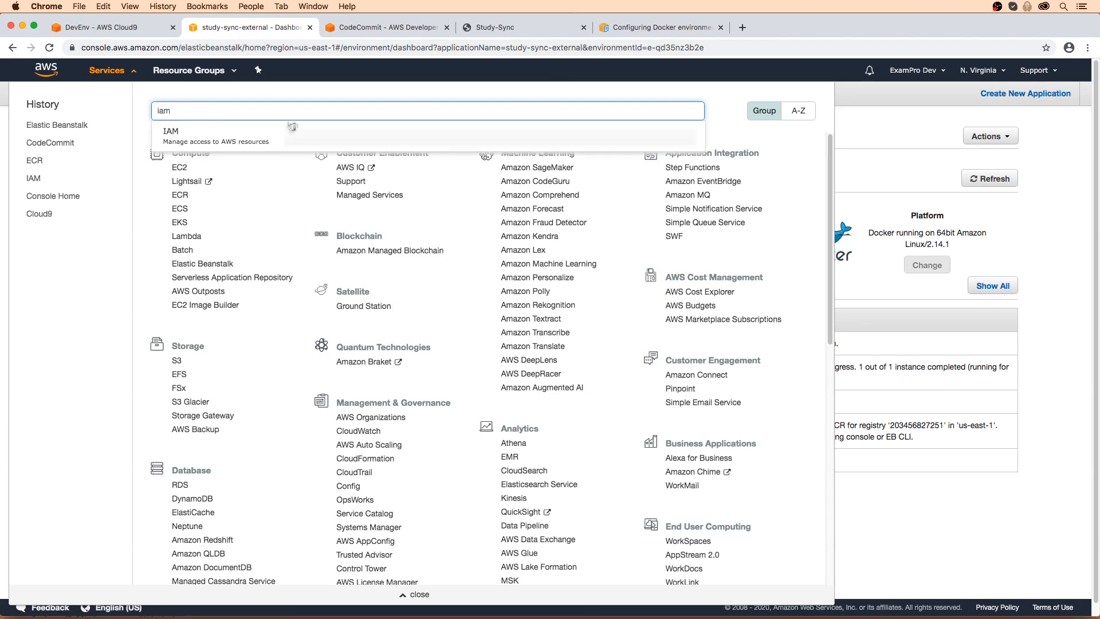
Step: Attach the AmazonEC2ContainerRegistryReadOnly policy to aws-elasticbeanstalk-ec2-role under IAM Roles
{"action": "left_click", "coordinate": [170, 136]}
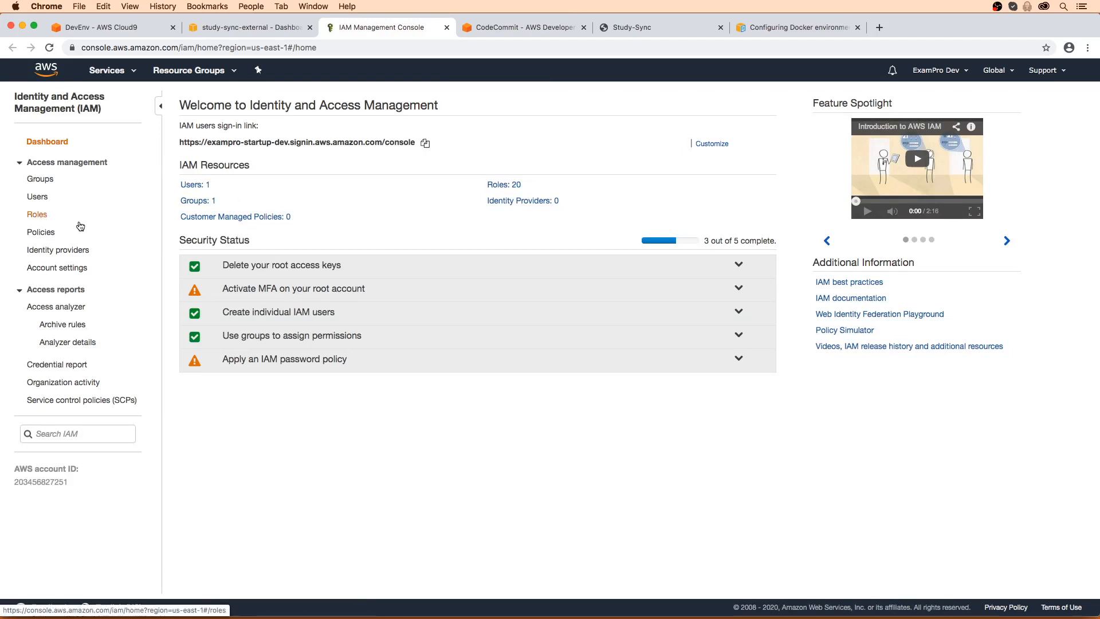
{"action": "left_click", "coordinate": [36, 215]}
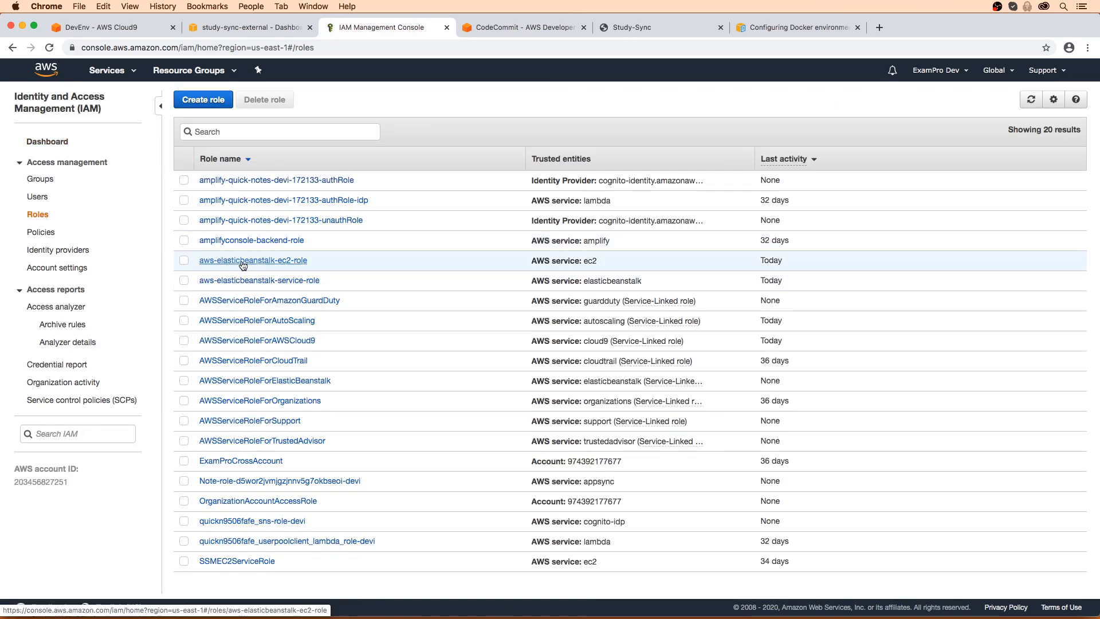
{"action": "mouse_move", "coordinate": [236, 263]}
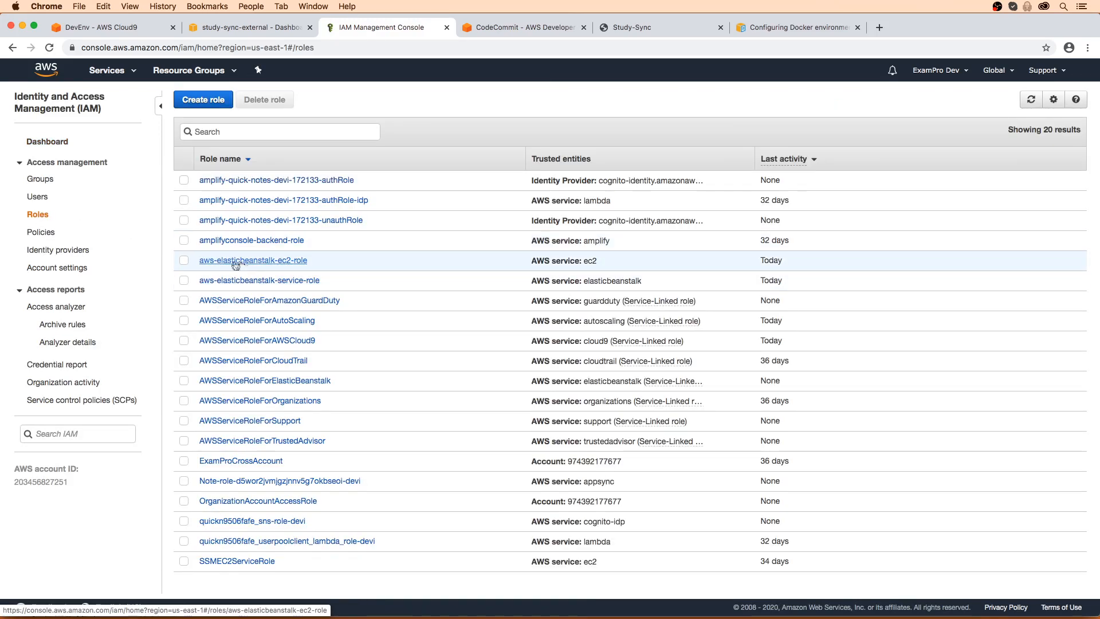
{"action": "left_click", "coordinate": [252, 260]}
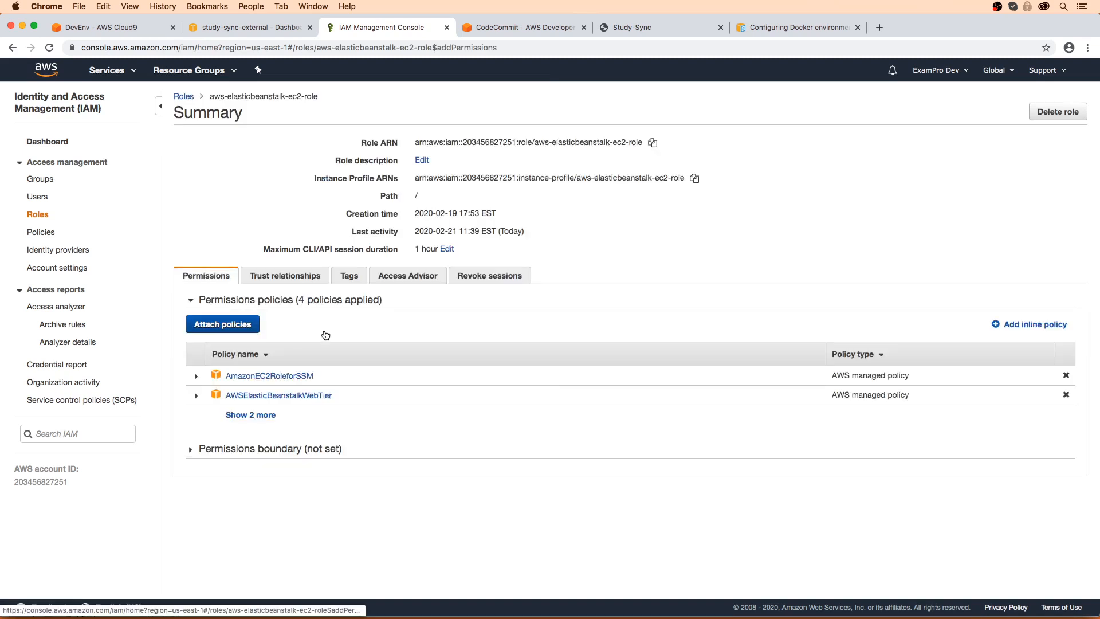
{"action": "left_click", "coordinate": [222, 324]}
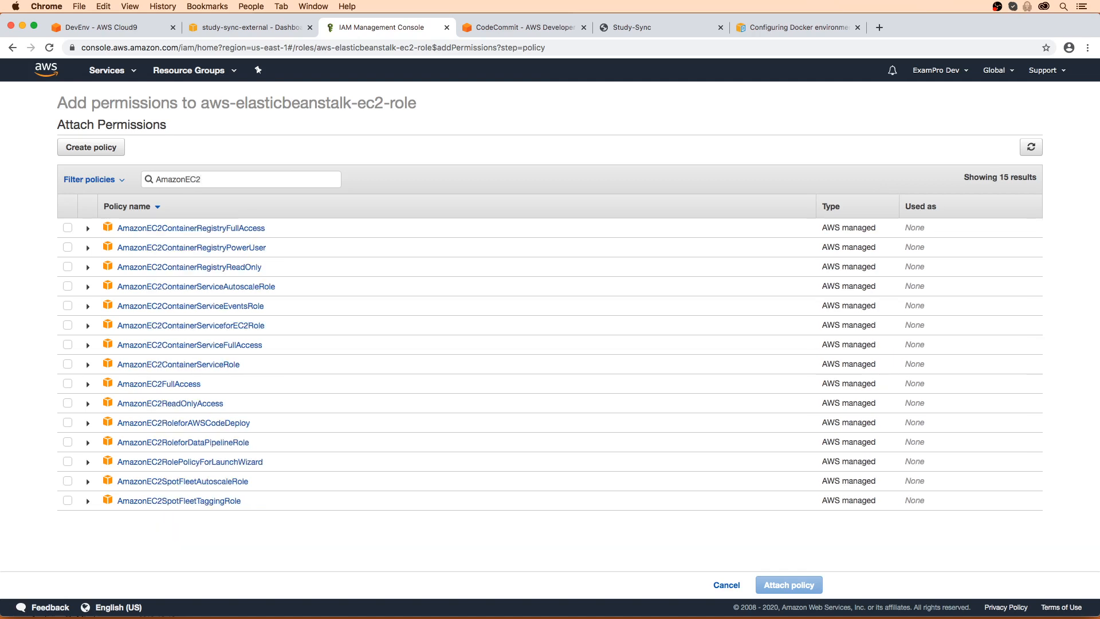
{"action": "left_click", "coordinate": [67, 267]}
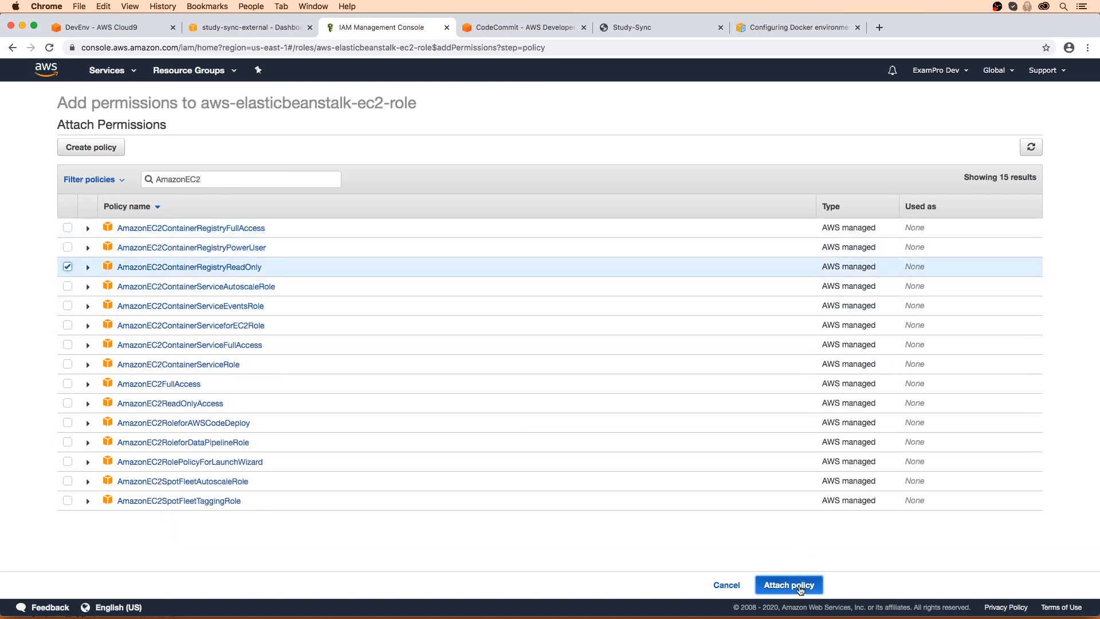
{"action": "left_click", "coordinate": [791, 585]}
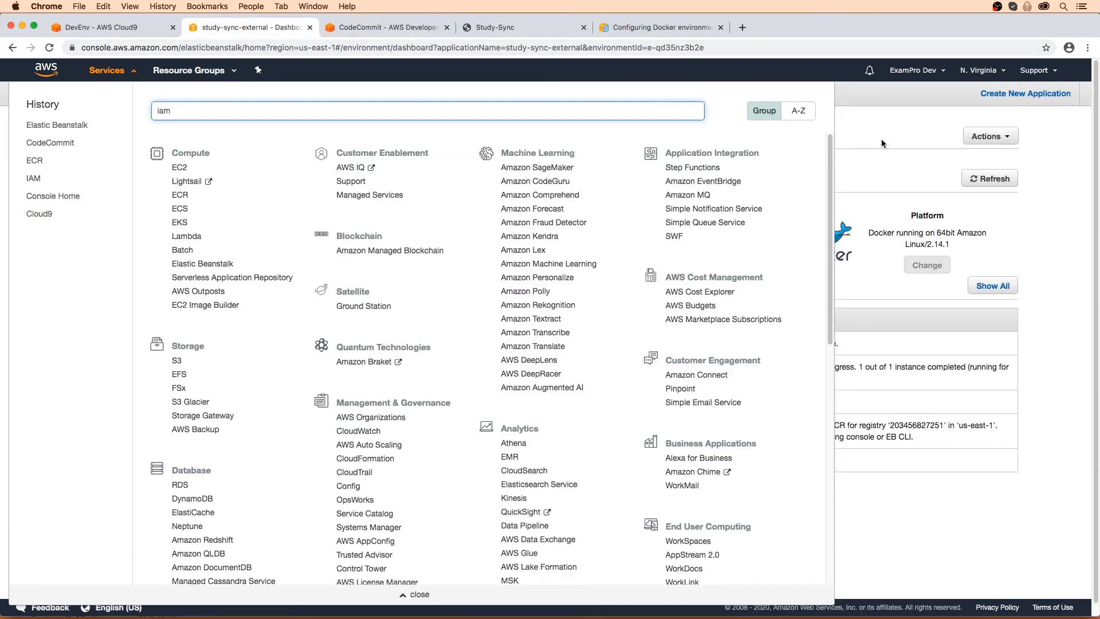
Step: Run eb deploy in the Cloud9 terminal and check study-sync-external's status
{"action": "left_click", "coordinate": [109, 28]}
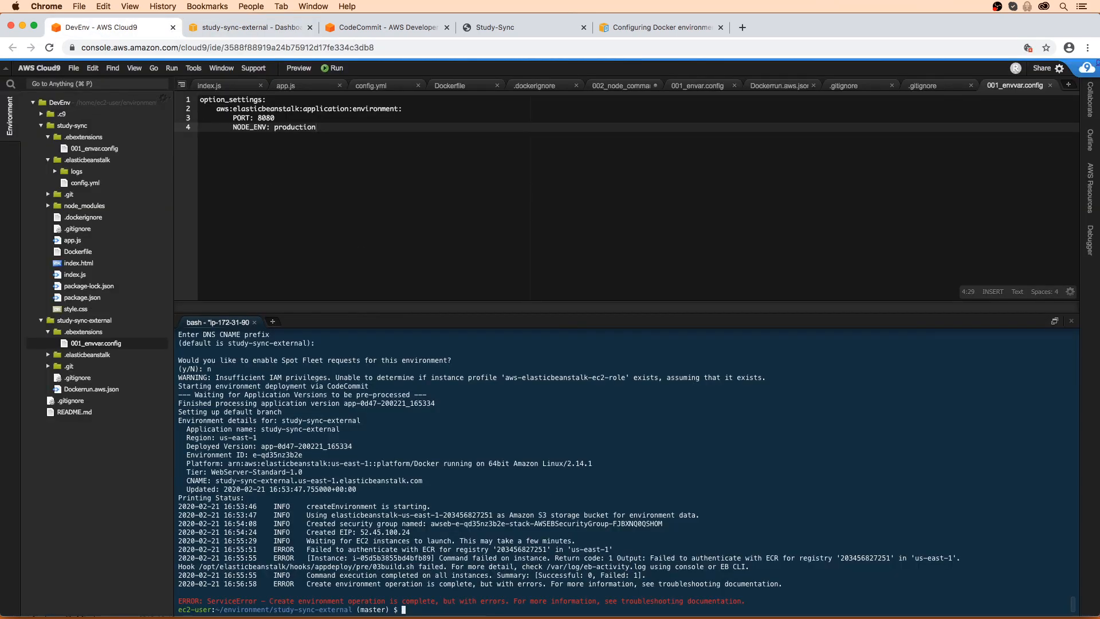
{"action": "type", "text": "eb deploy"}
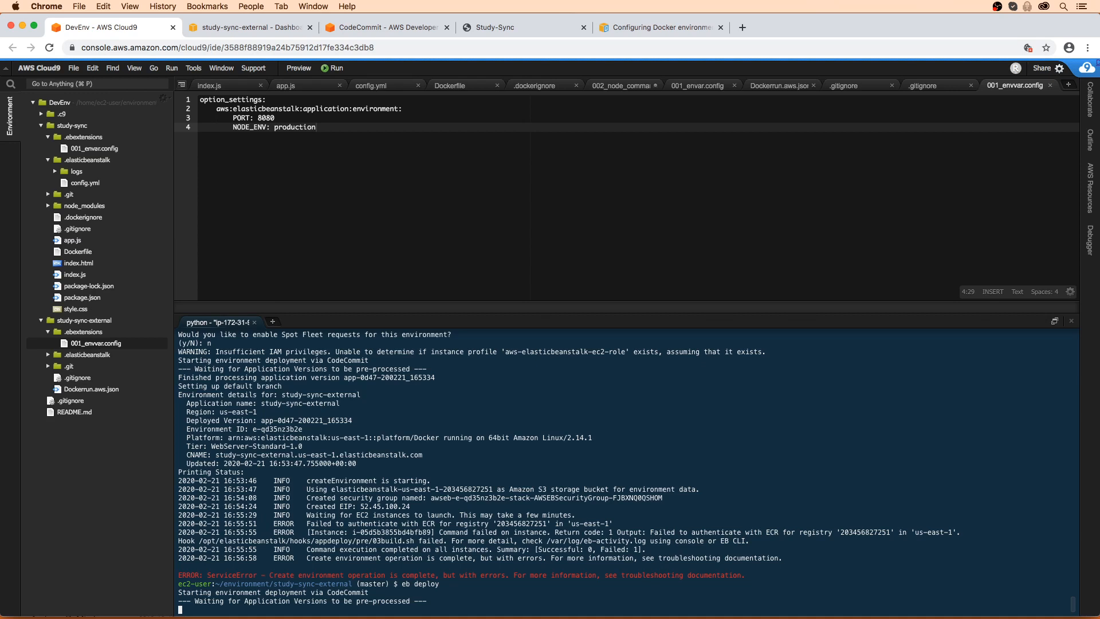
{"action": "scroll", "scroll_direction": "down", "scroll_amount": 3}
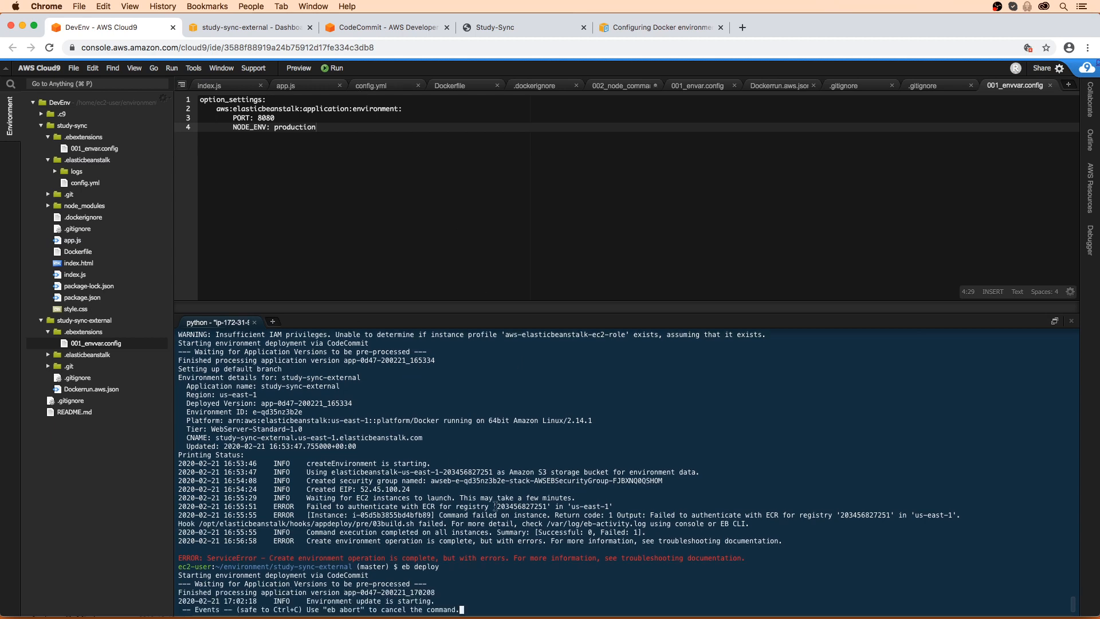
{"action": "mouse_move", "coordinate": [252, 39]}
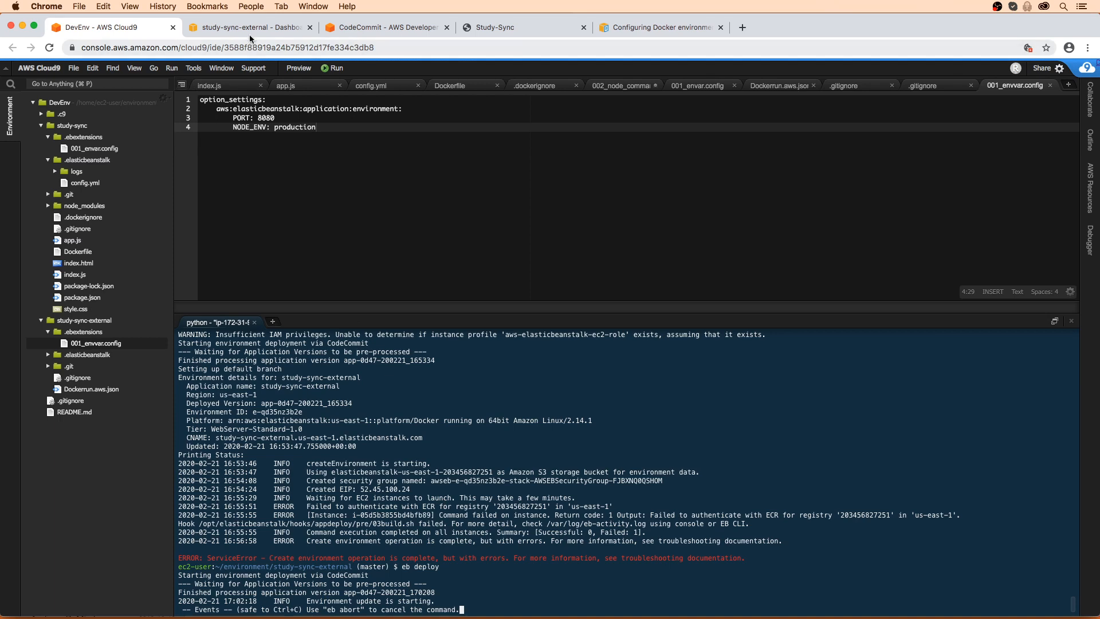
{"action": "left_click", "coordinate": [248, 27]}
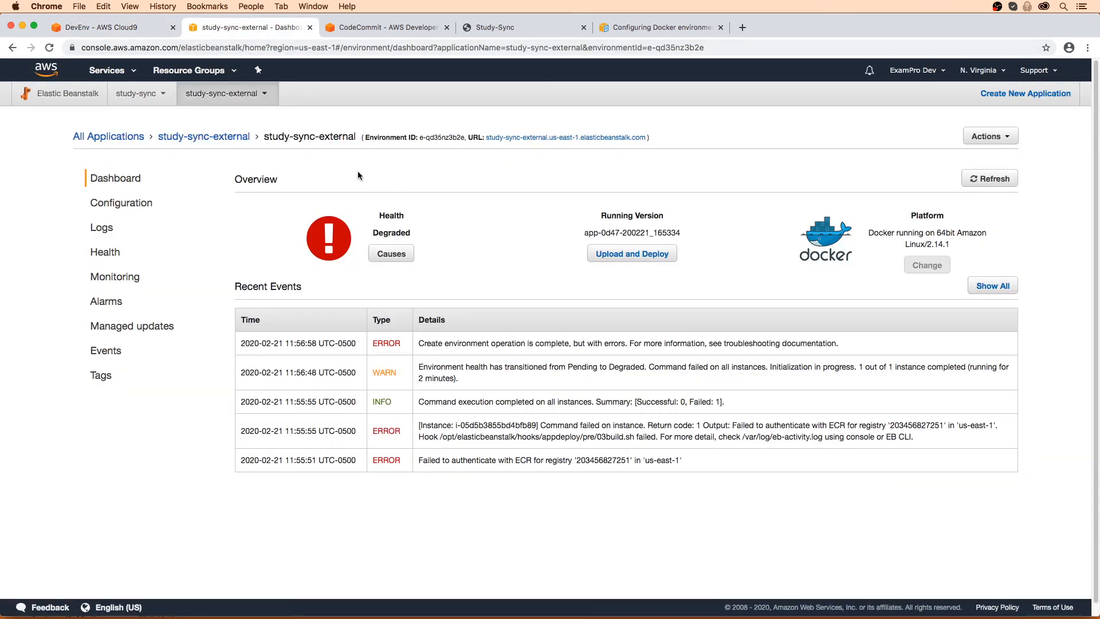